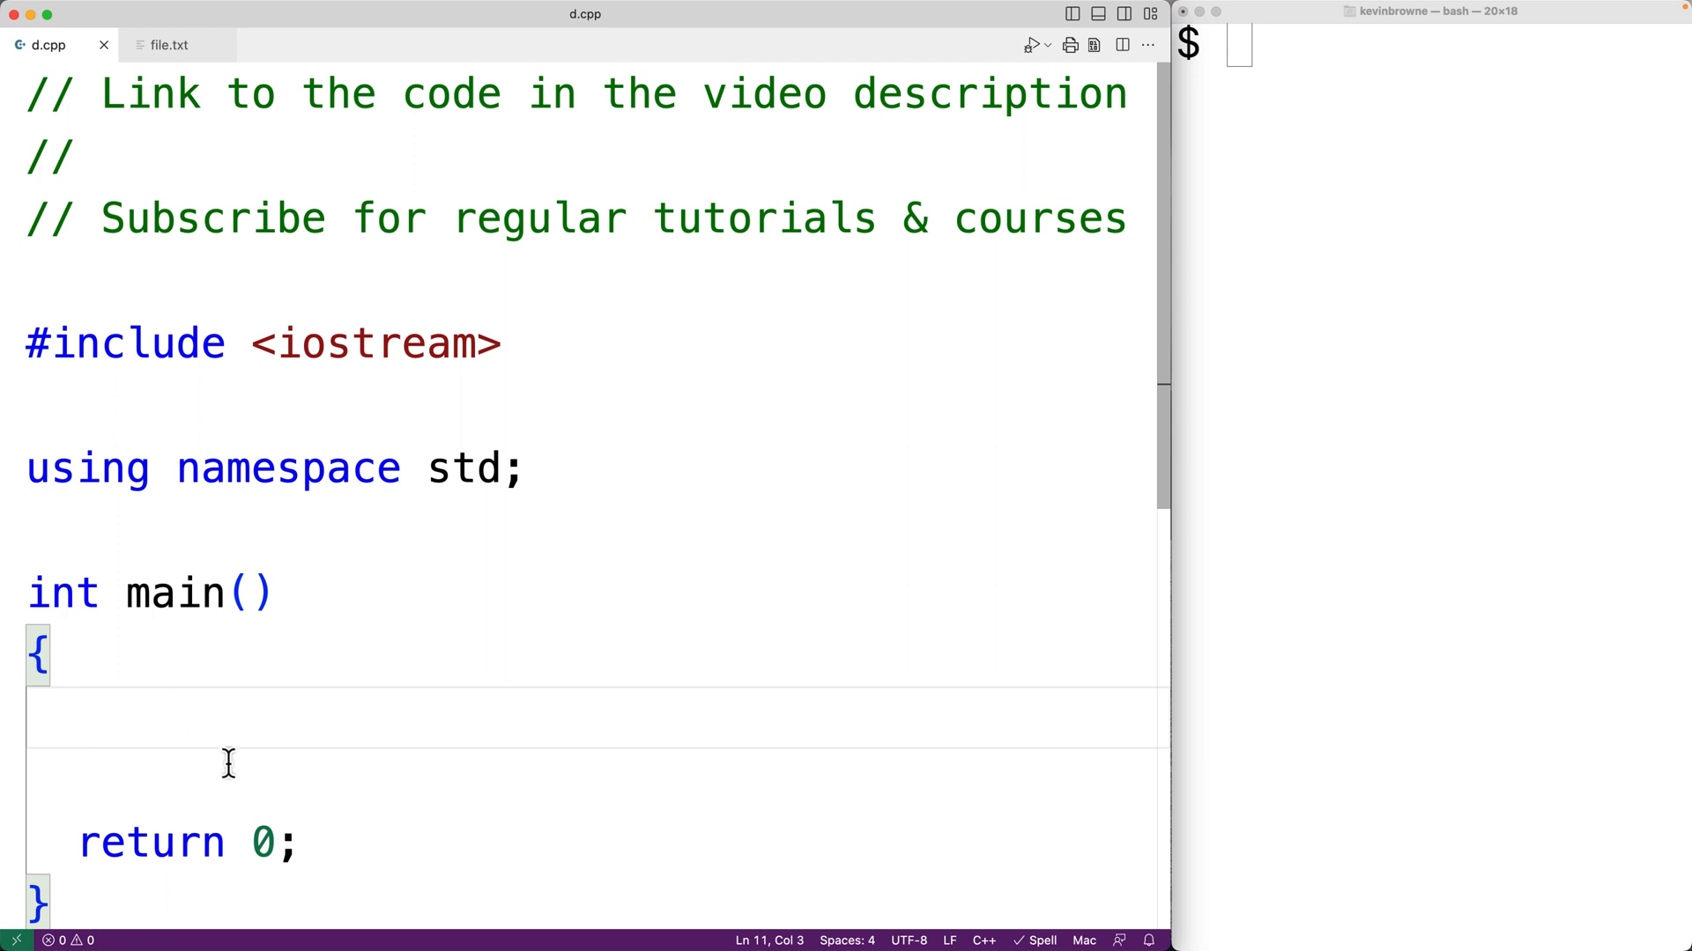
View file.txt holding six decimal numbers, the largest being 9.4.
{"action": "left_click", "coordinate": [169, 44]}
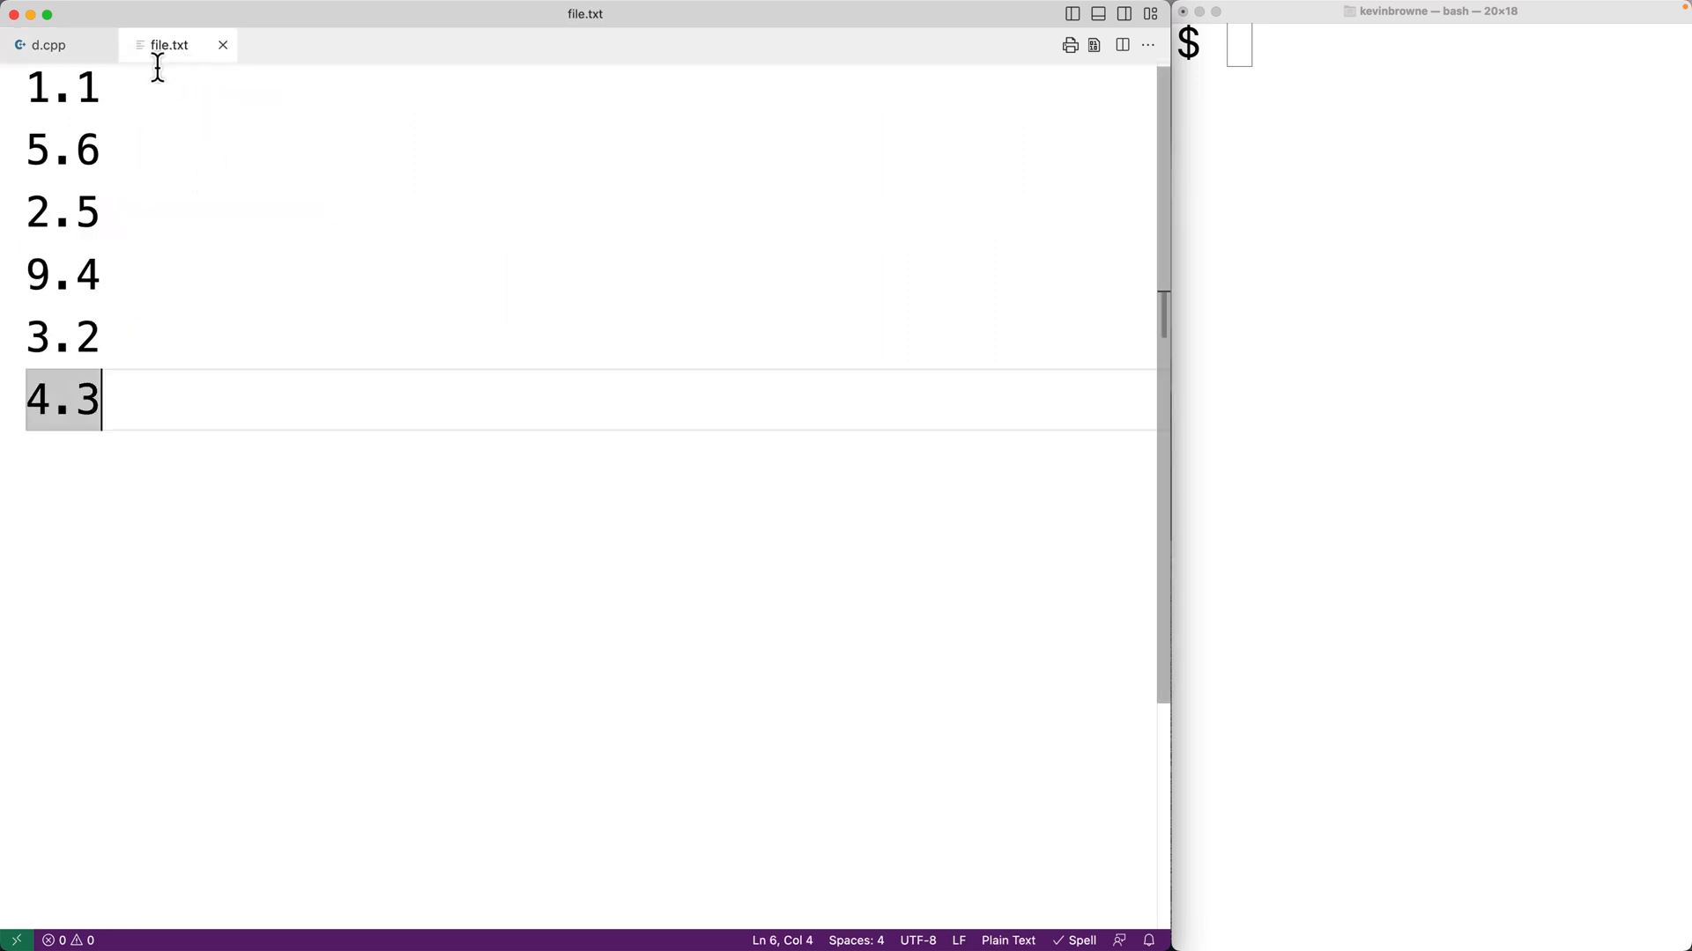
{"action": "mouse_move", "coordinate": [266, 455]}
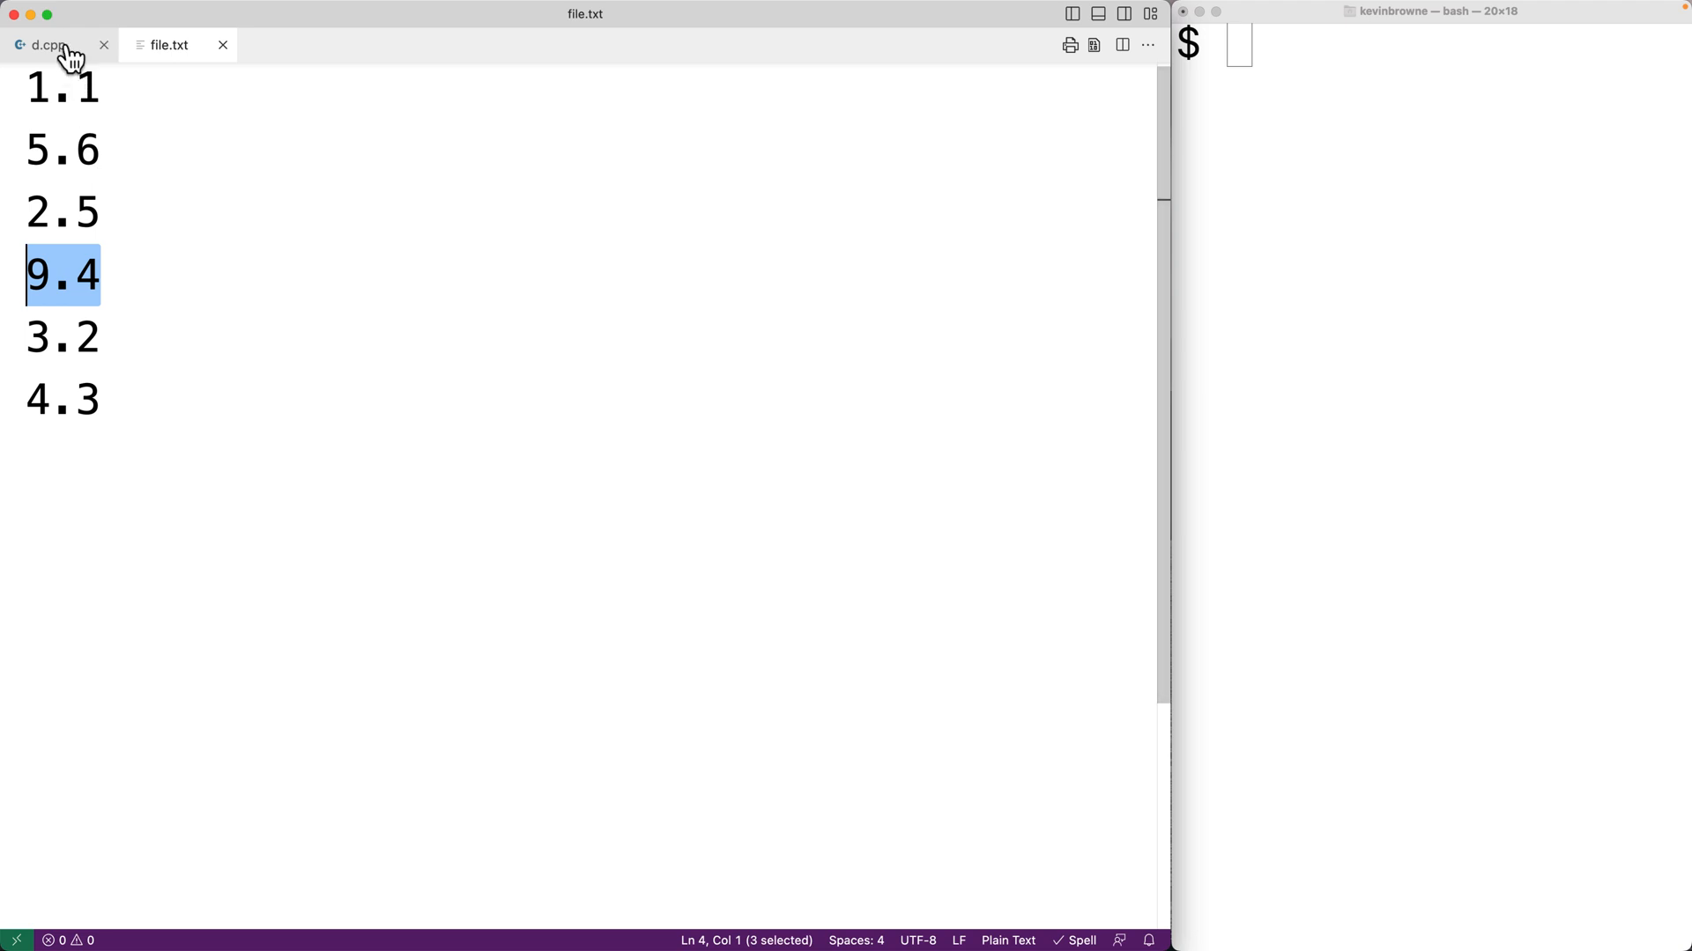
In d.cpp's main, declare string filename, print "Filename: " and read it with getline(cin, filename).
{"action": "left_click", "coordinate": [50, 44]}
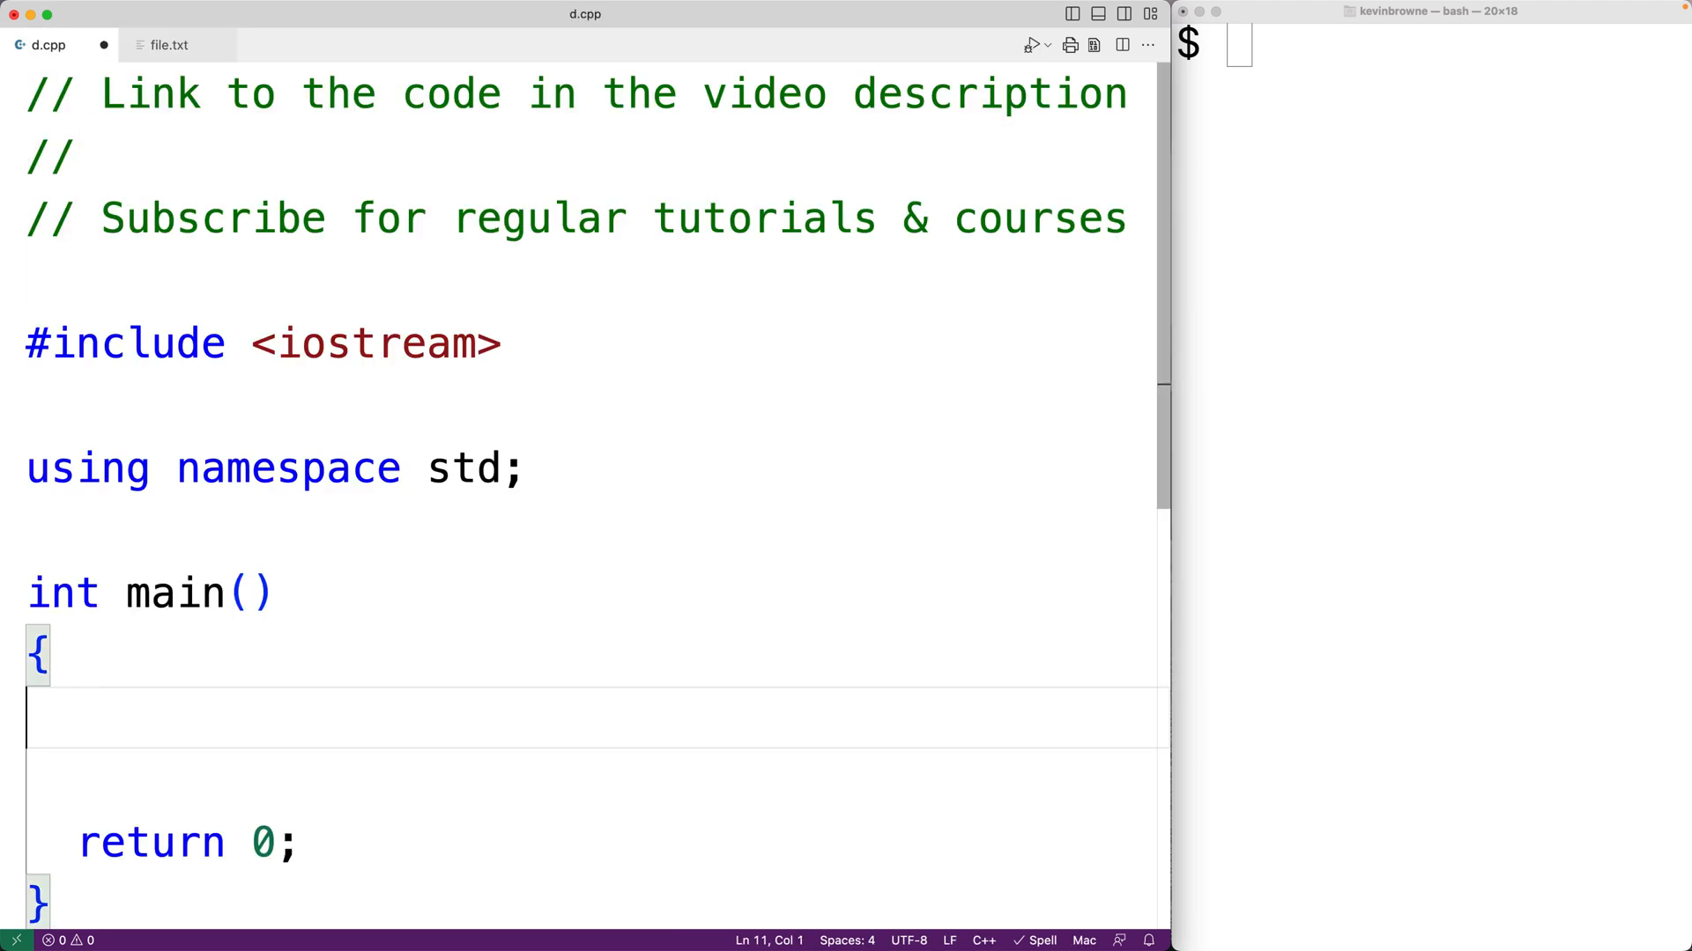
{"action": "type", "text": "string filename;"}
{"action": "type", "text": "cout << \""}
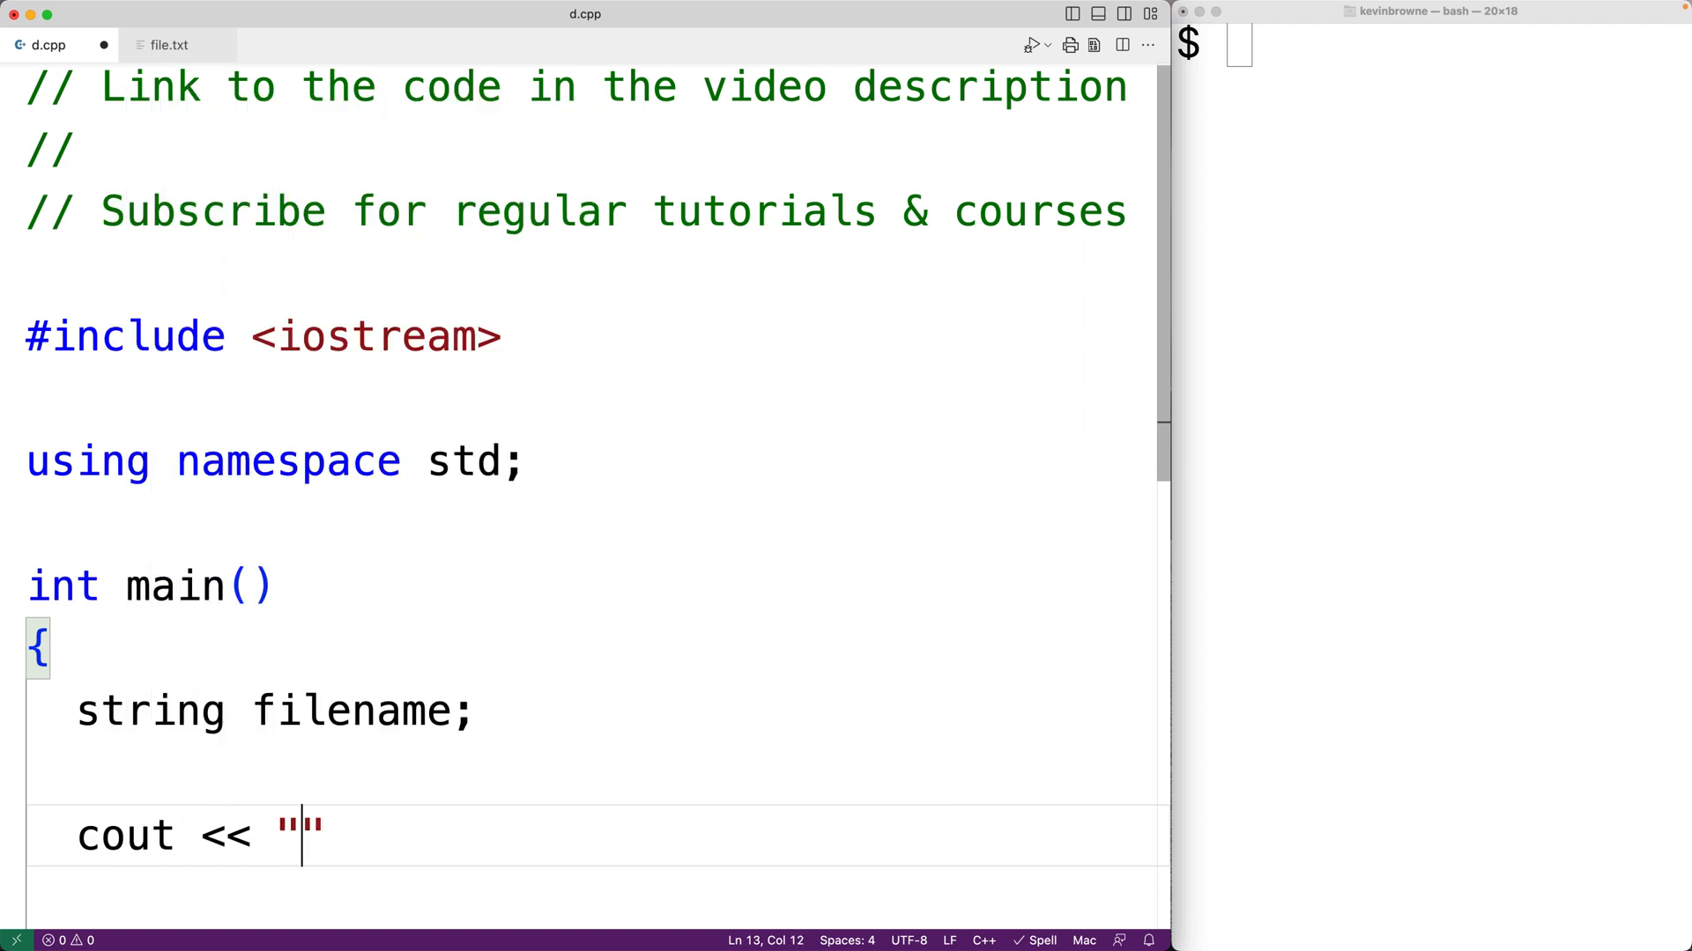
{"action": "type", "text": "Filename:"}
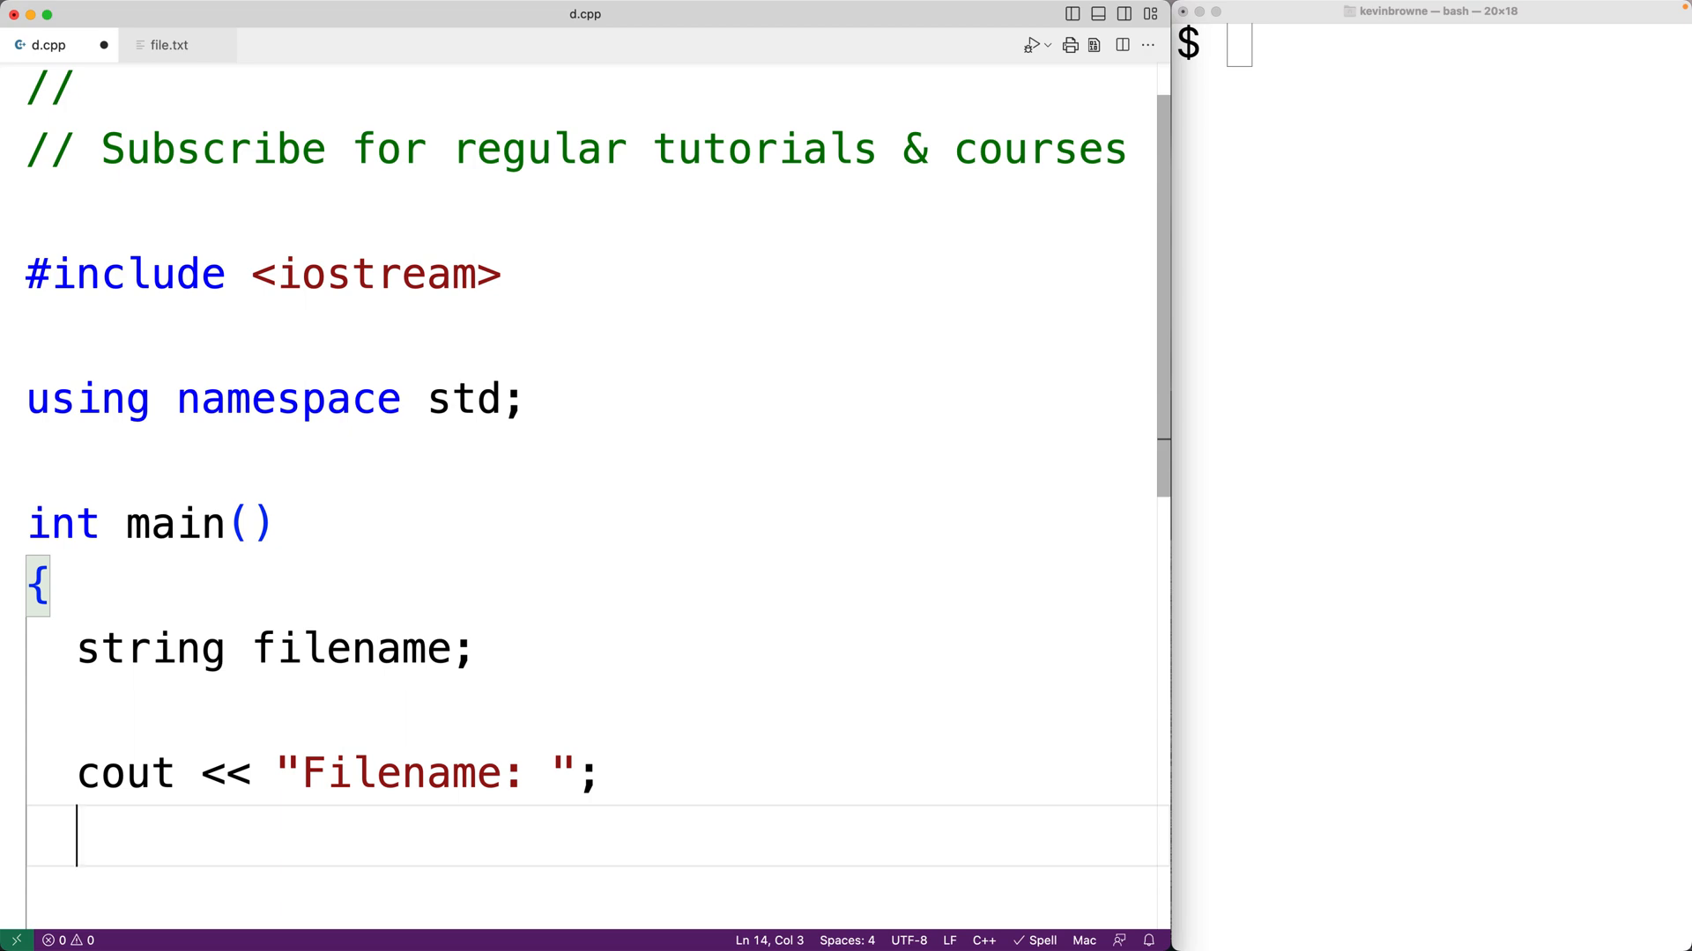
{"action": "type", "text": "getline"}
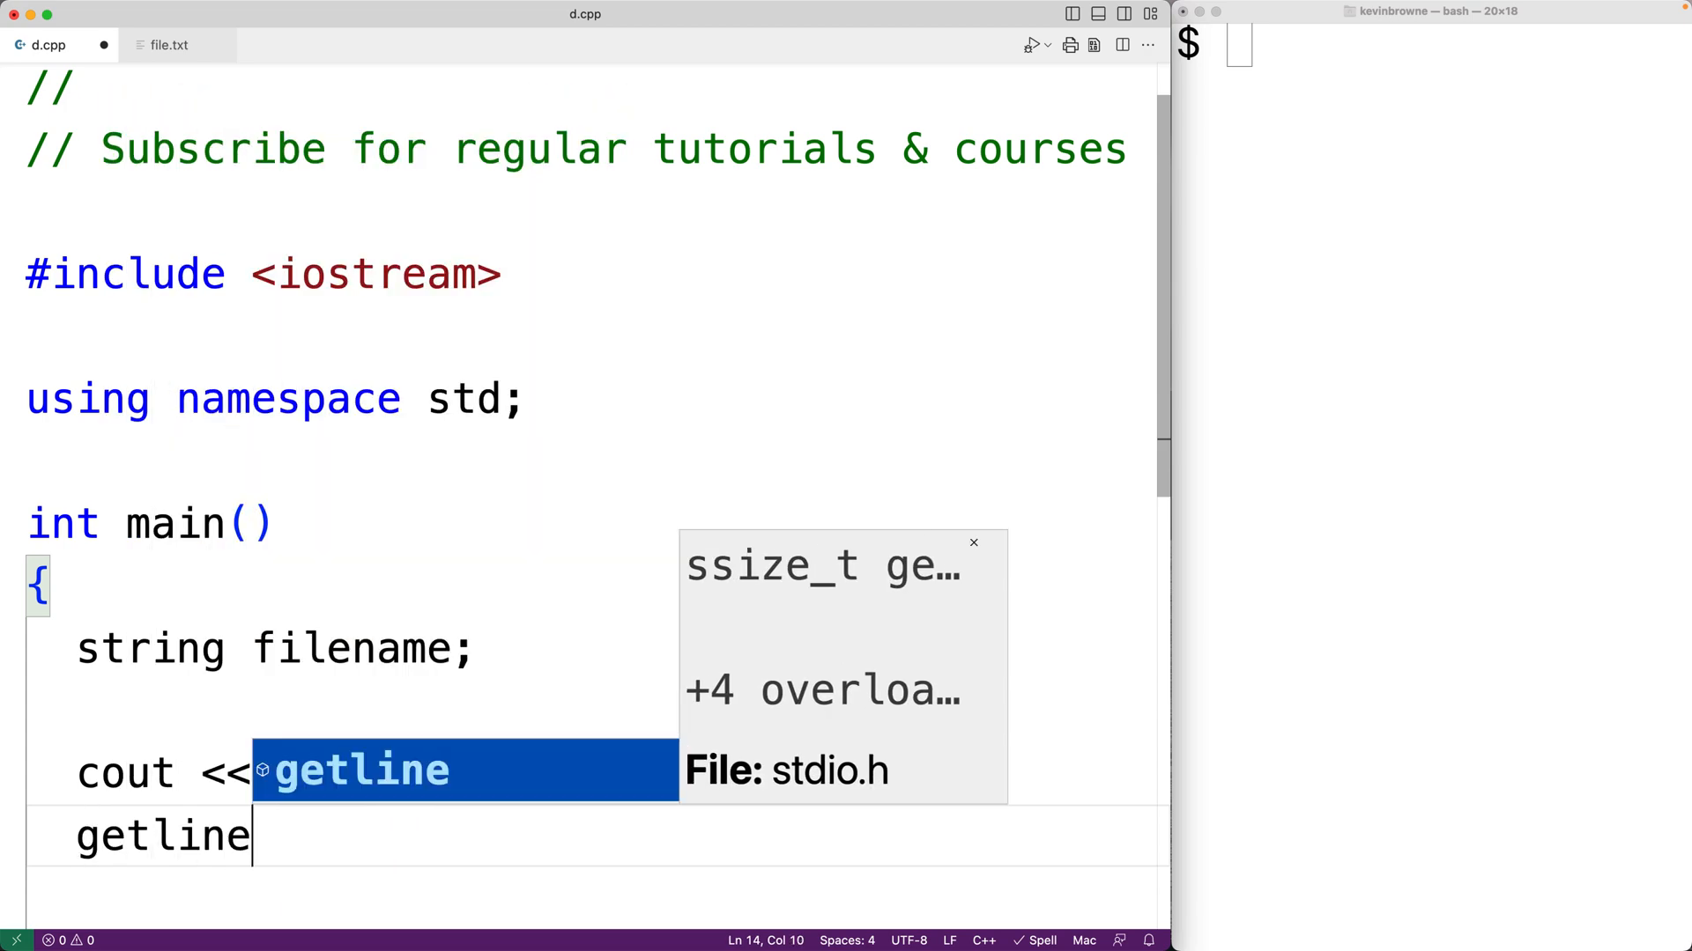
{"action": "type", "text": "(cin, filename);"}
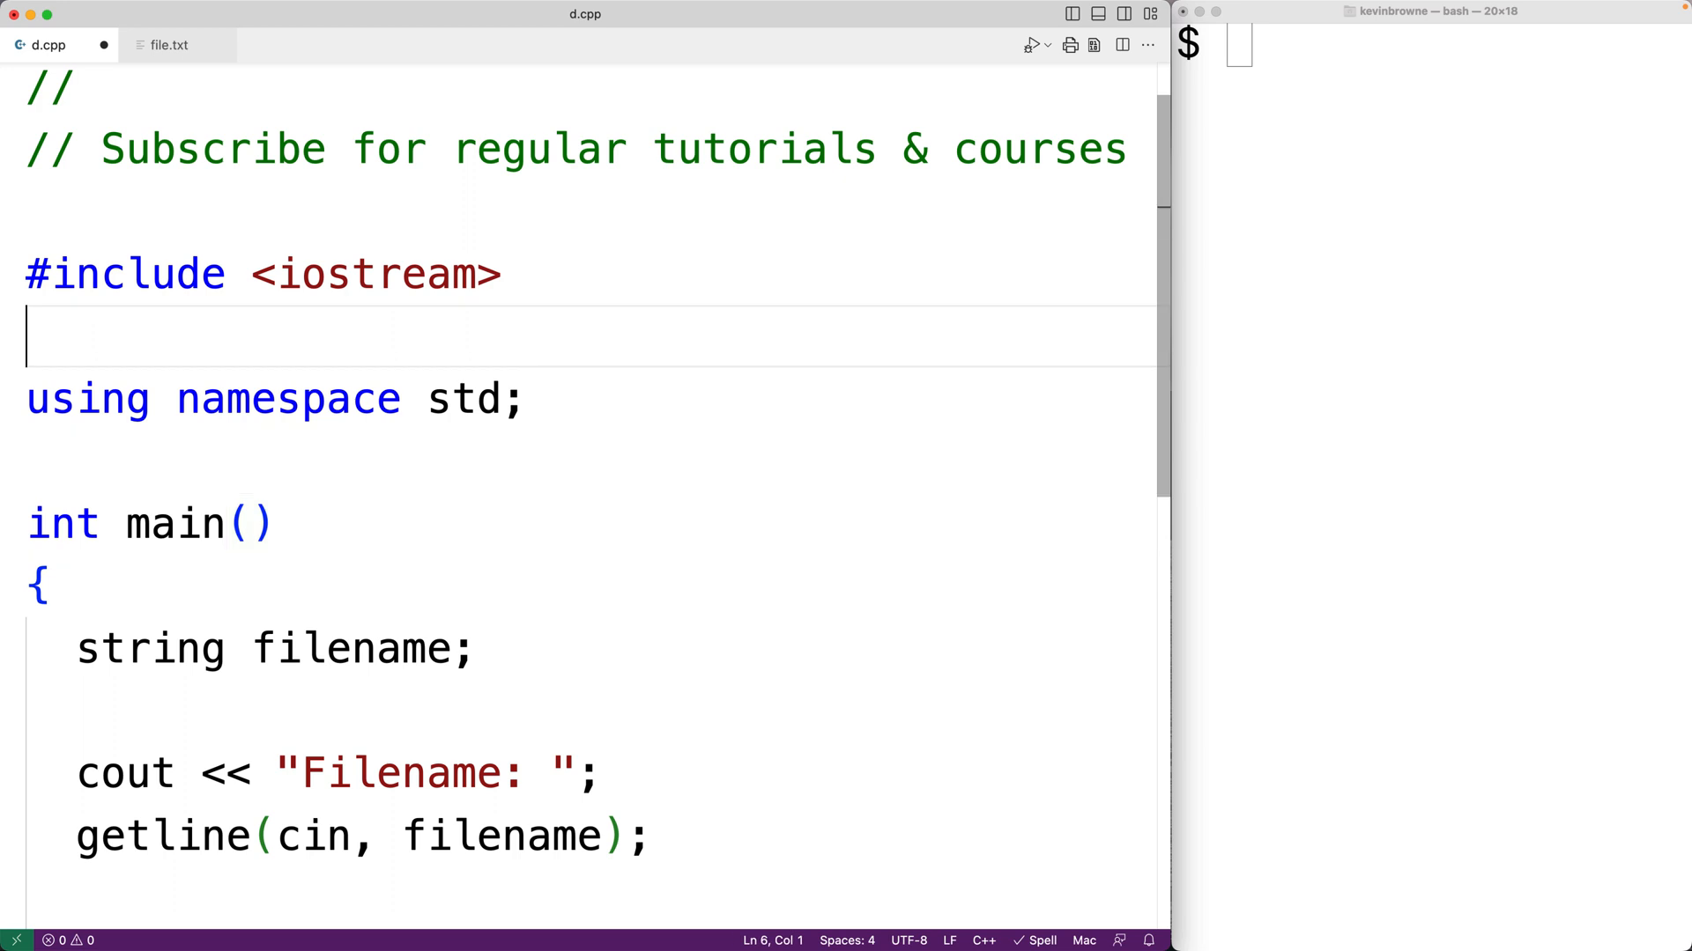
Add #include <fstream>, declare ifstream file and call file.open(filename).
{"action": "type", "text": "#include"}
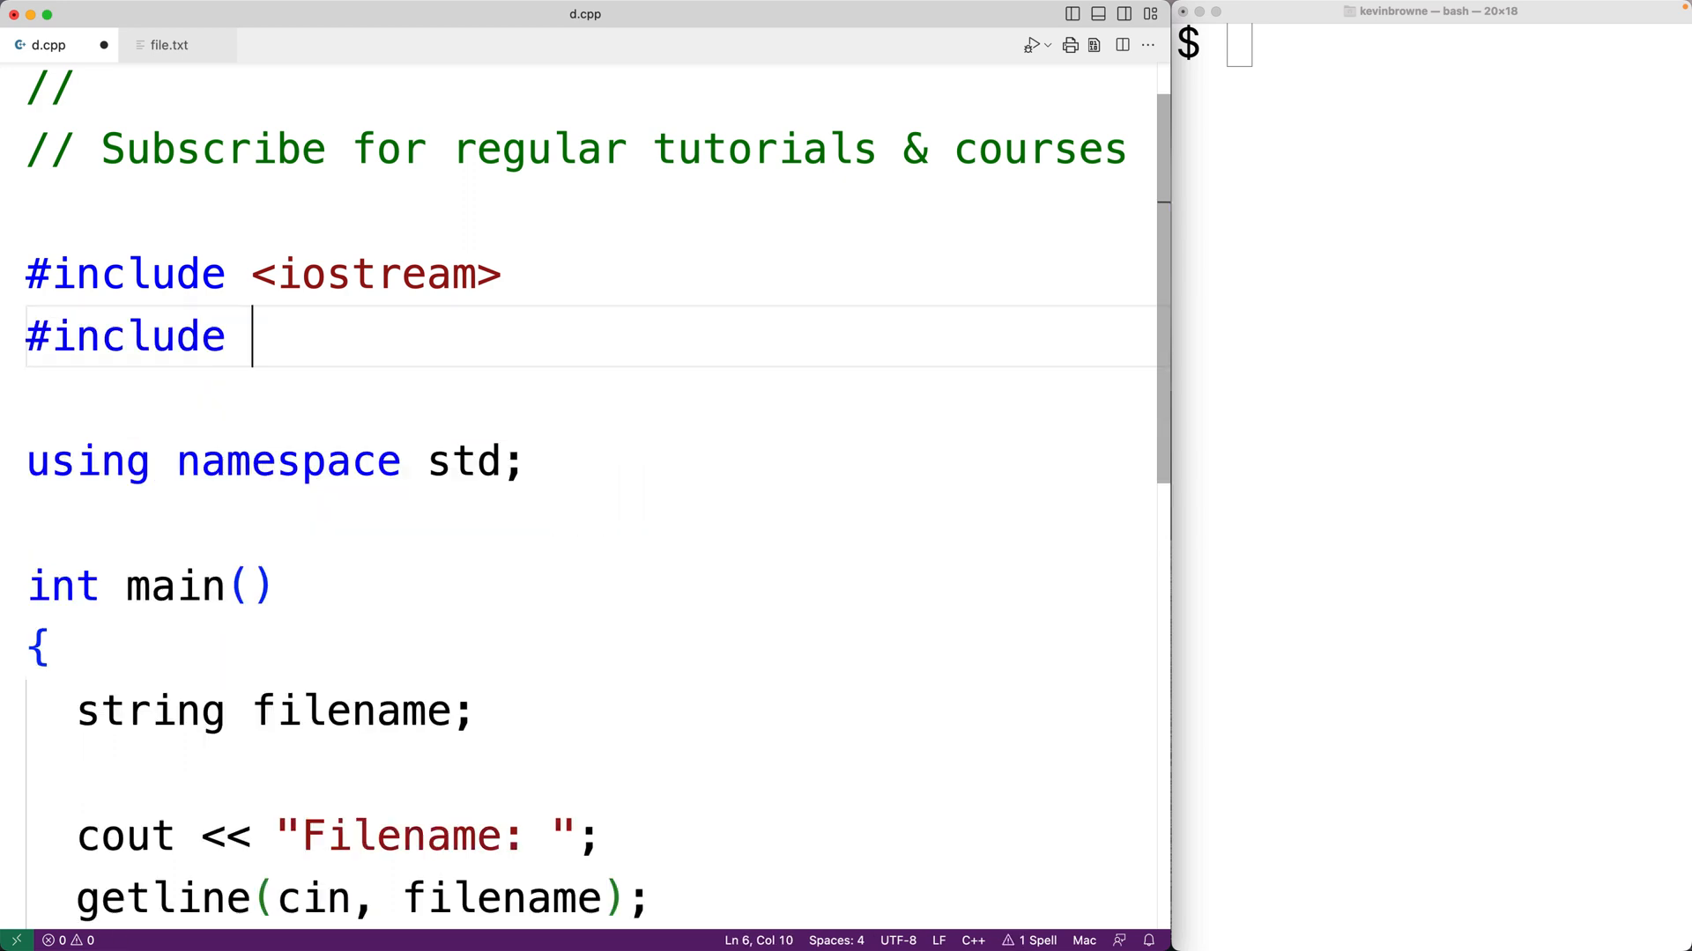
{"action": "type", "text": "<fstream>"}
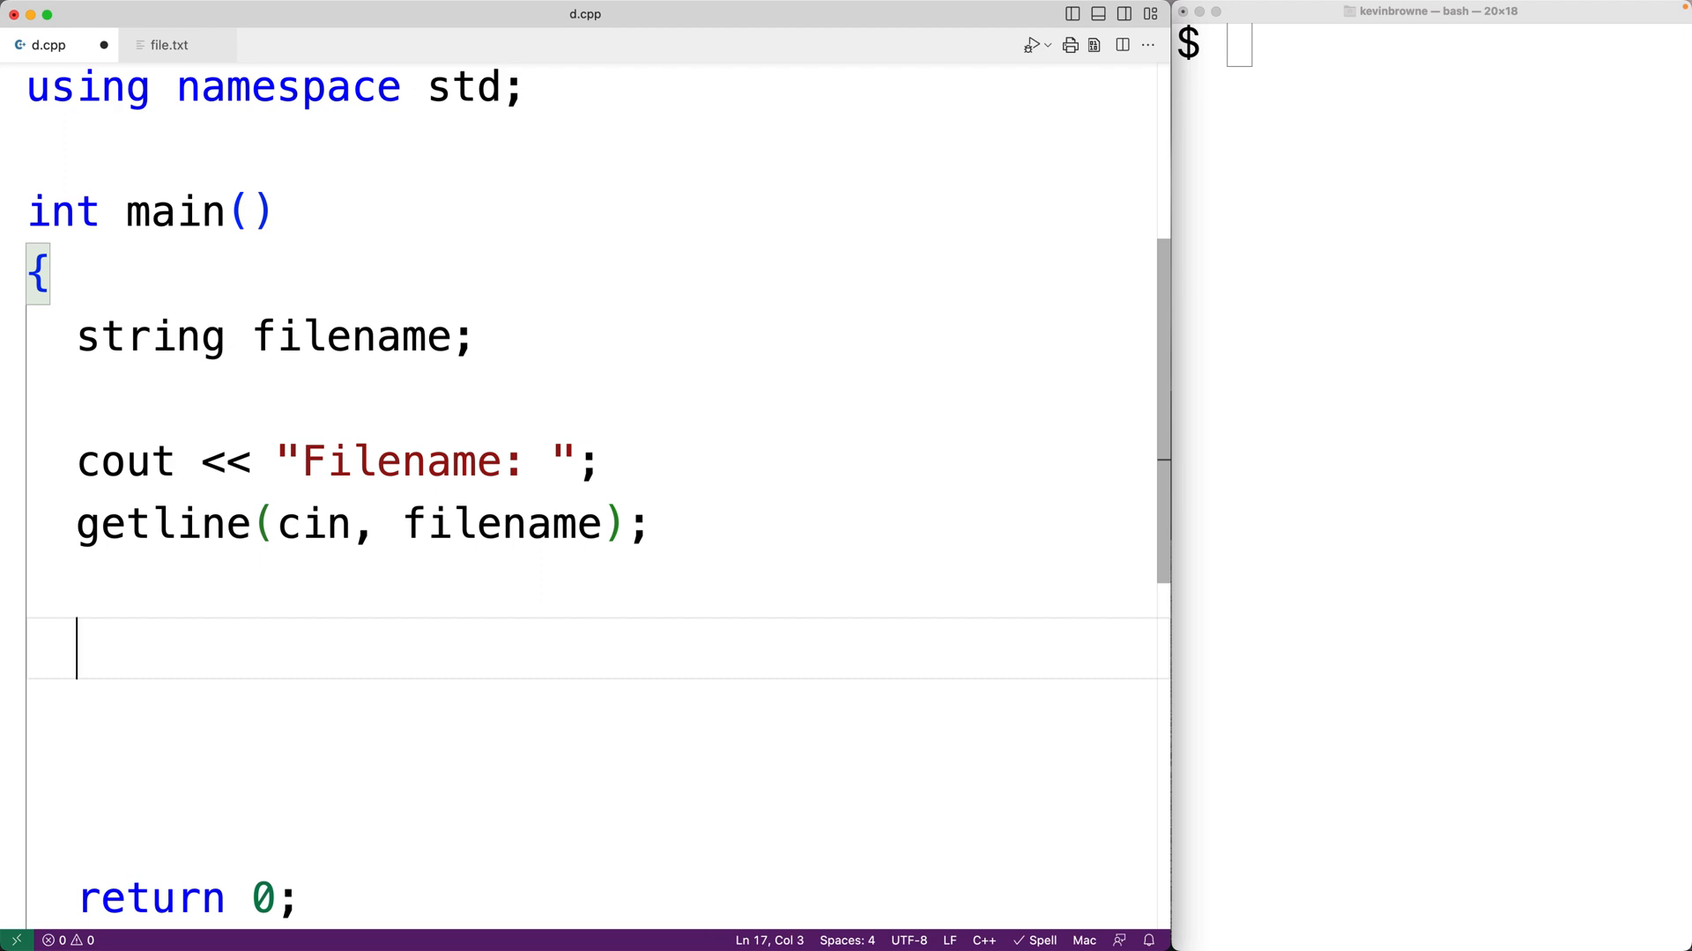
{"action": "type", "text": "ifstr"}
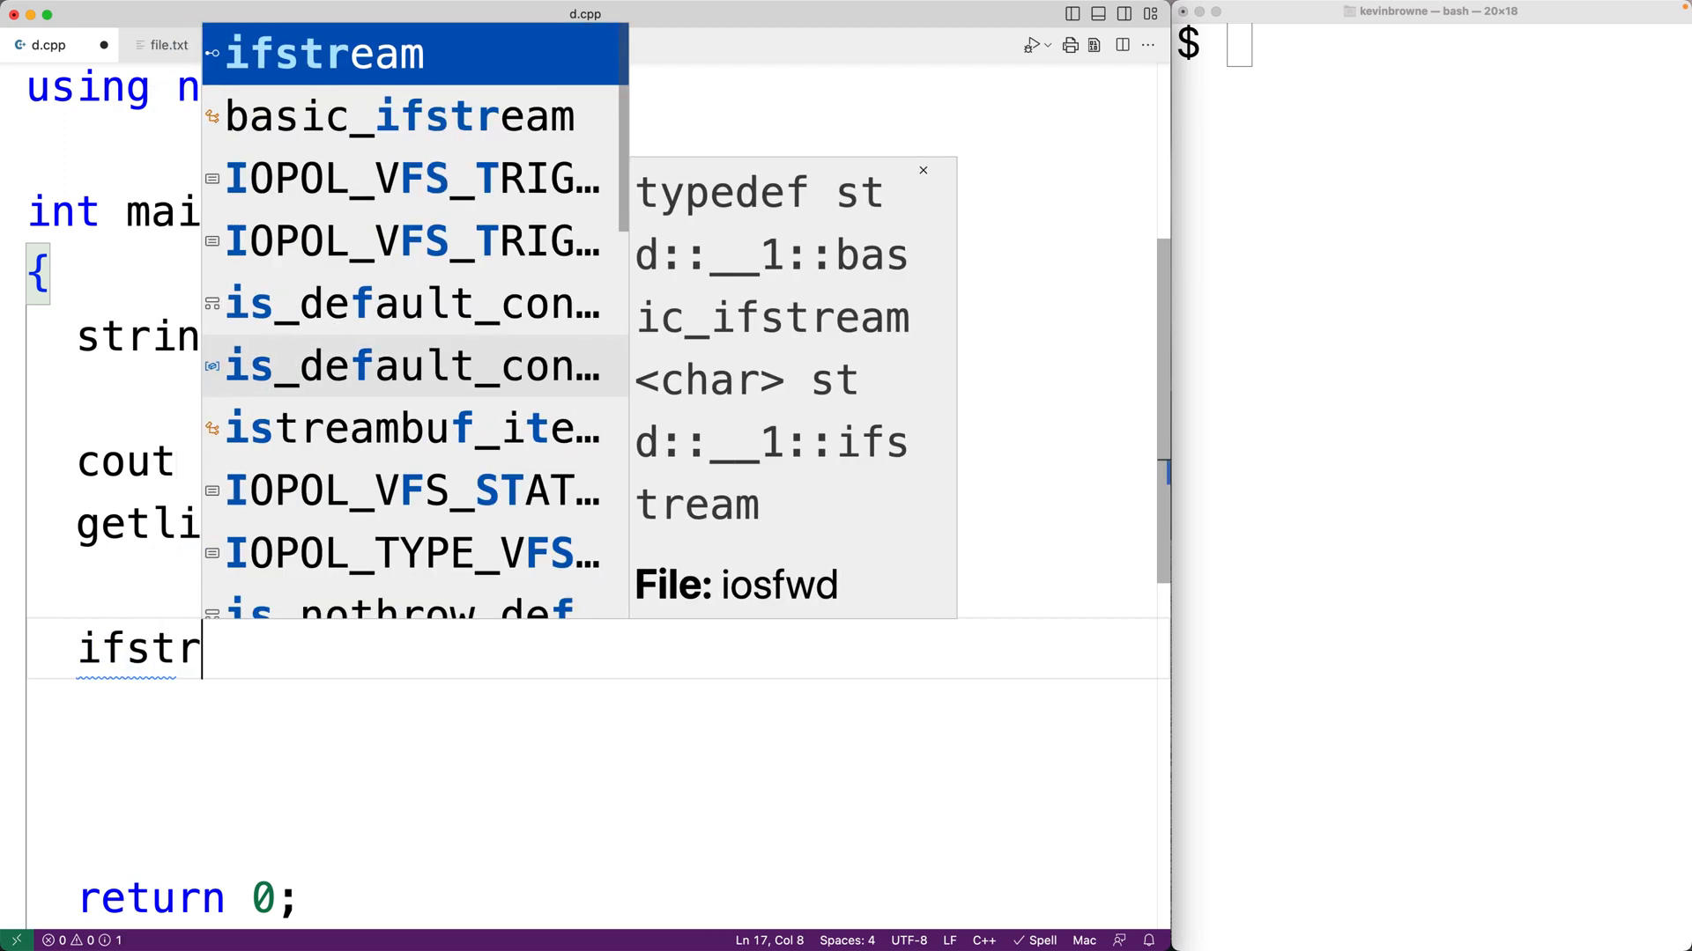
{"action": "key", "text": "Enter"}
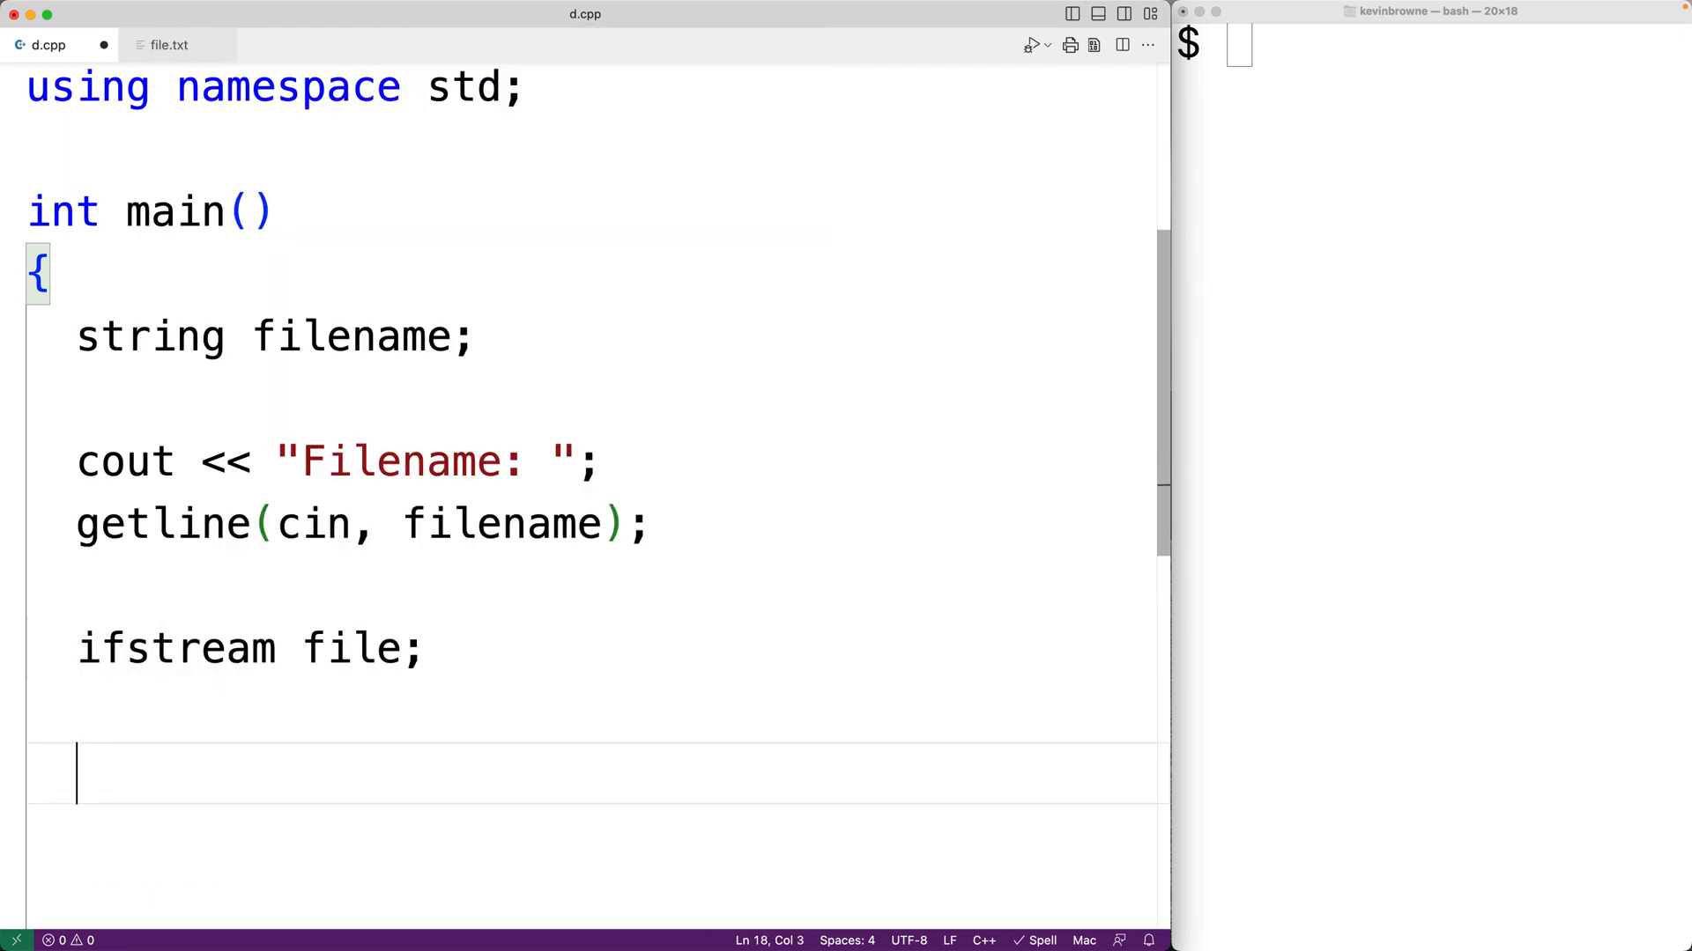
{"action": "key", "text": "Down"}
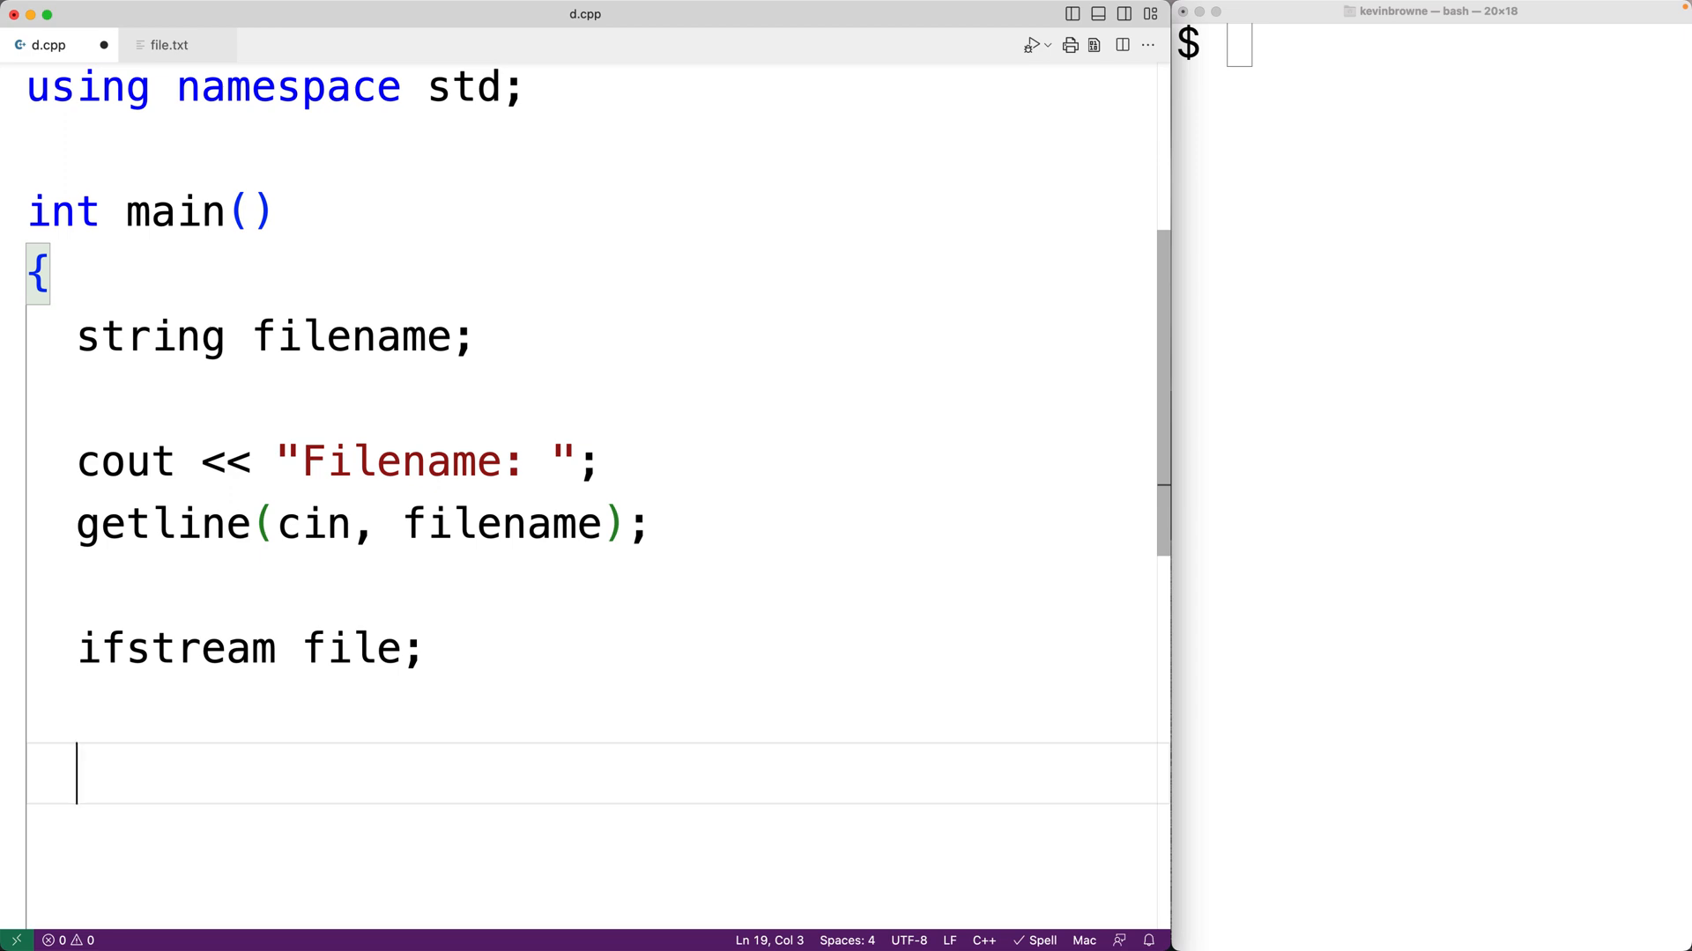
{"action": "type", "text": "file.open(filename);"}
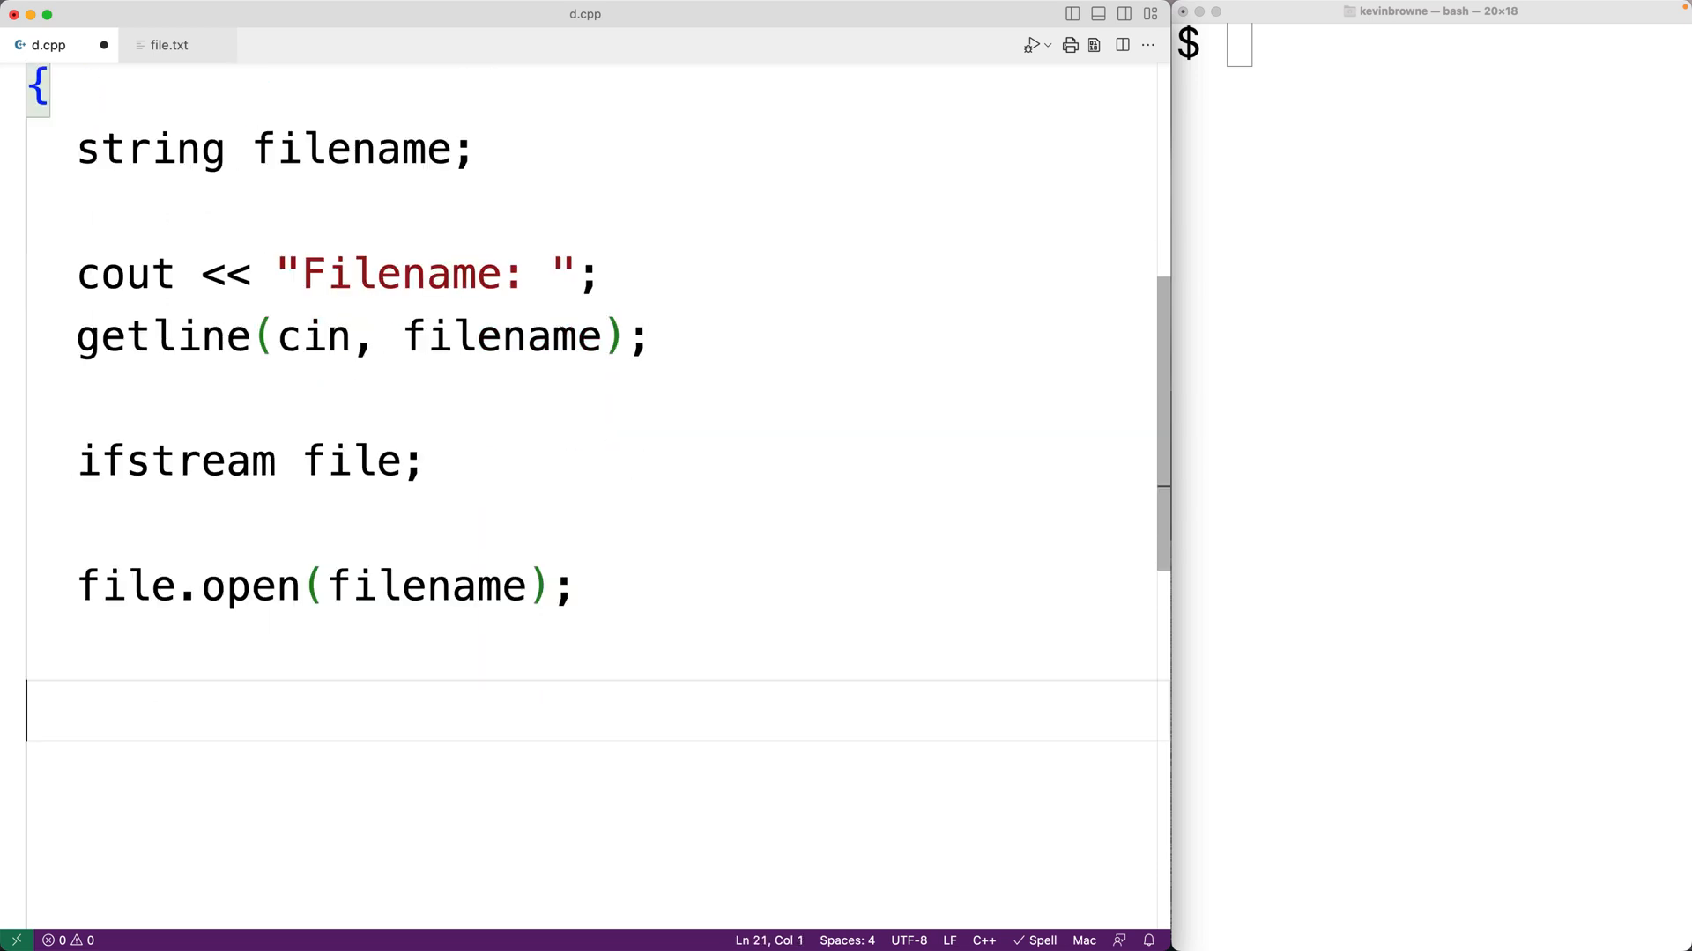
Write if (file.fail()) printing "Error opening file." and returning 1.
{"action": "type", "text": "if (file.fail("}
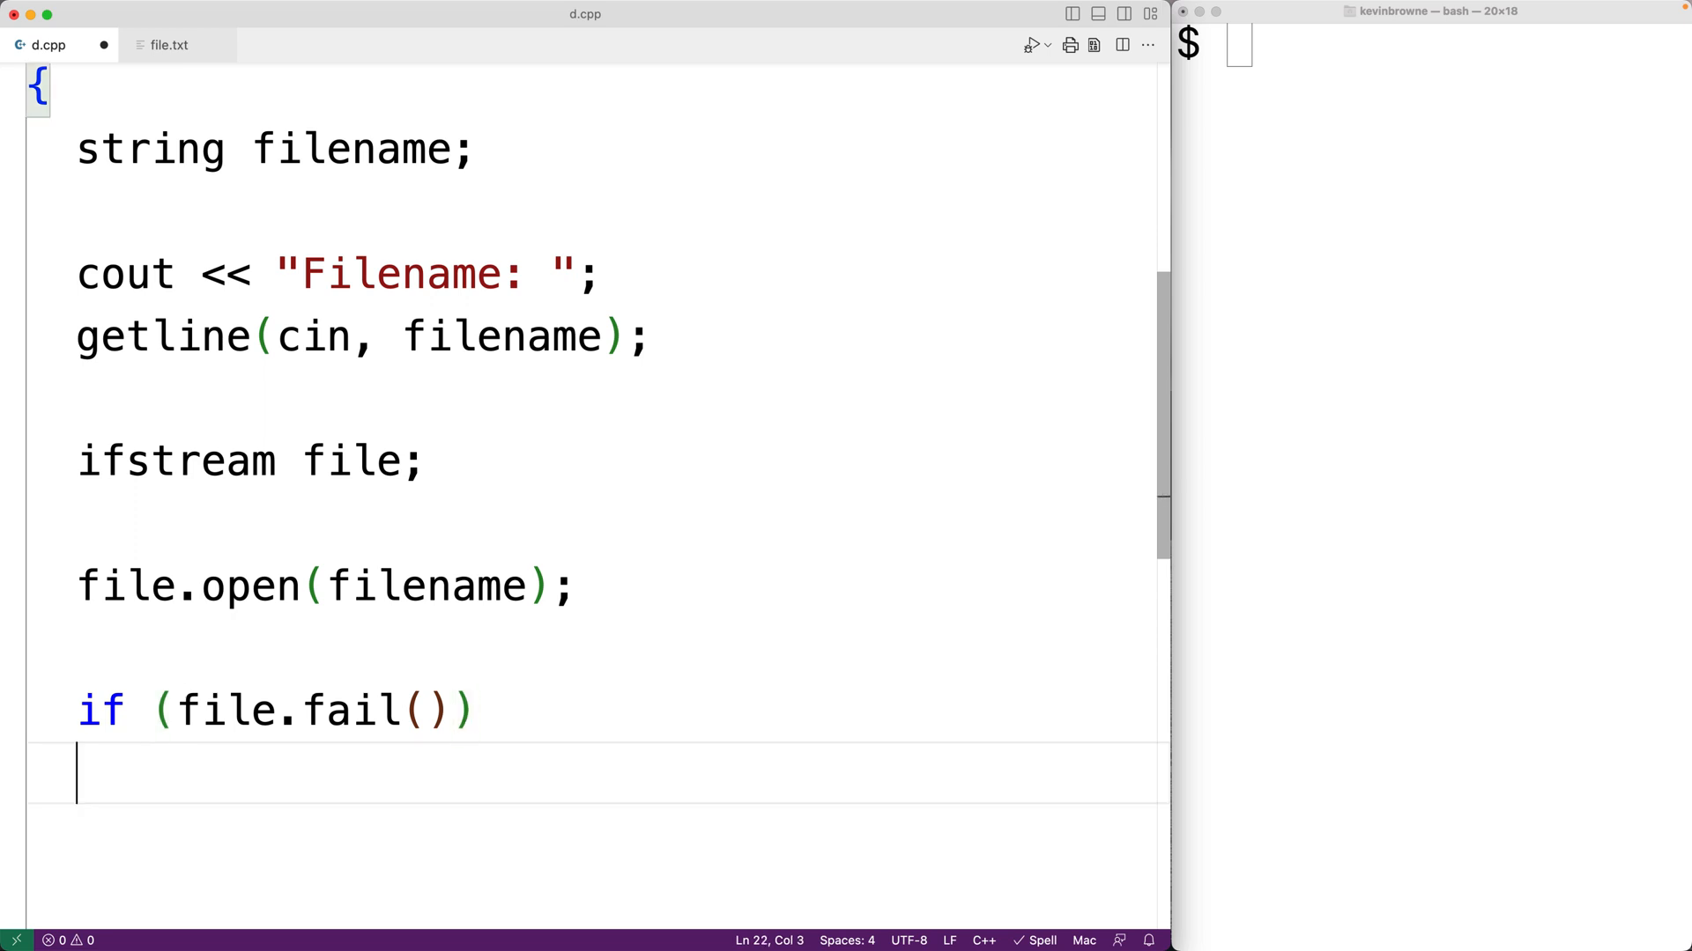
{"action": "type", "text": "{"}
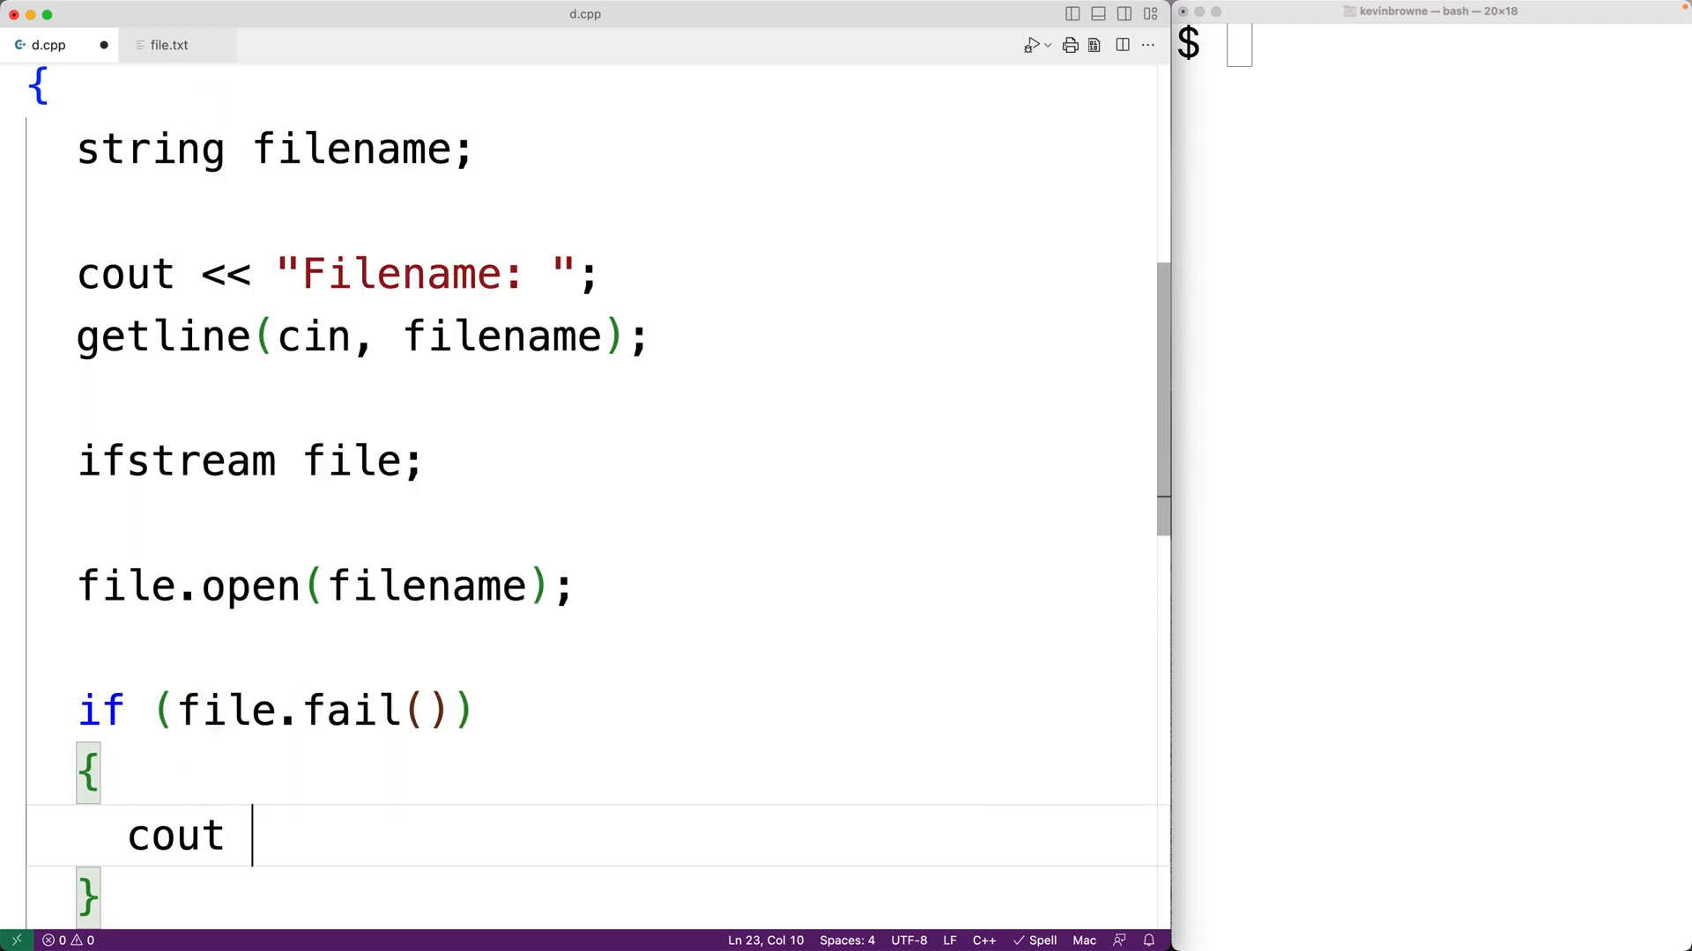
{"action": "type", "text": "<< \"Er\""}
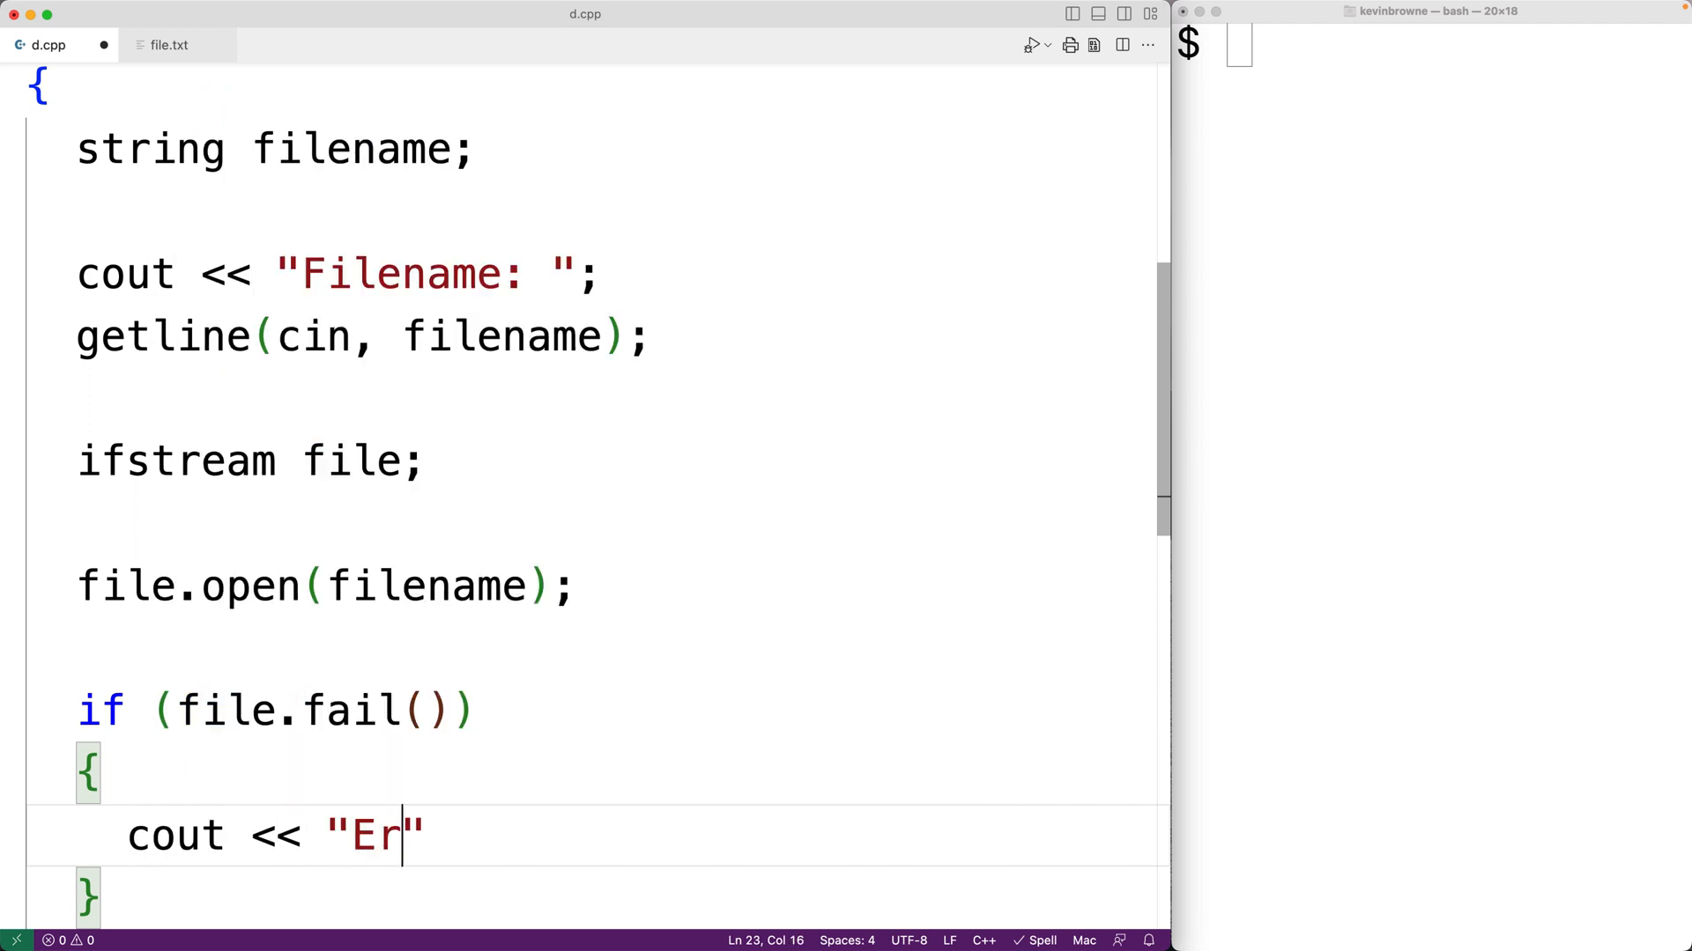
{"action": "type", "text": "ror op"}
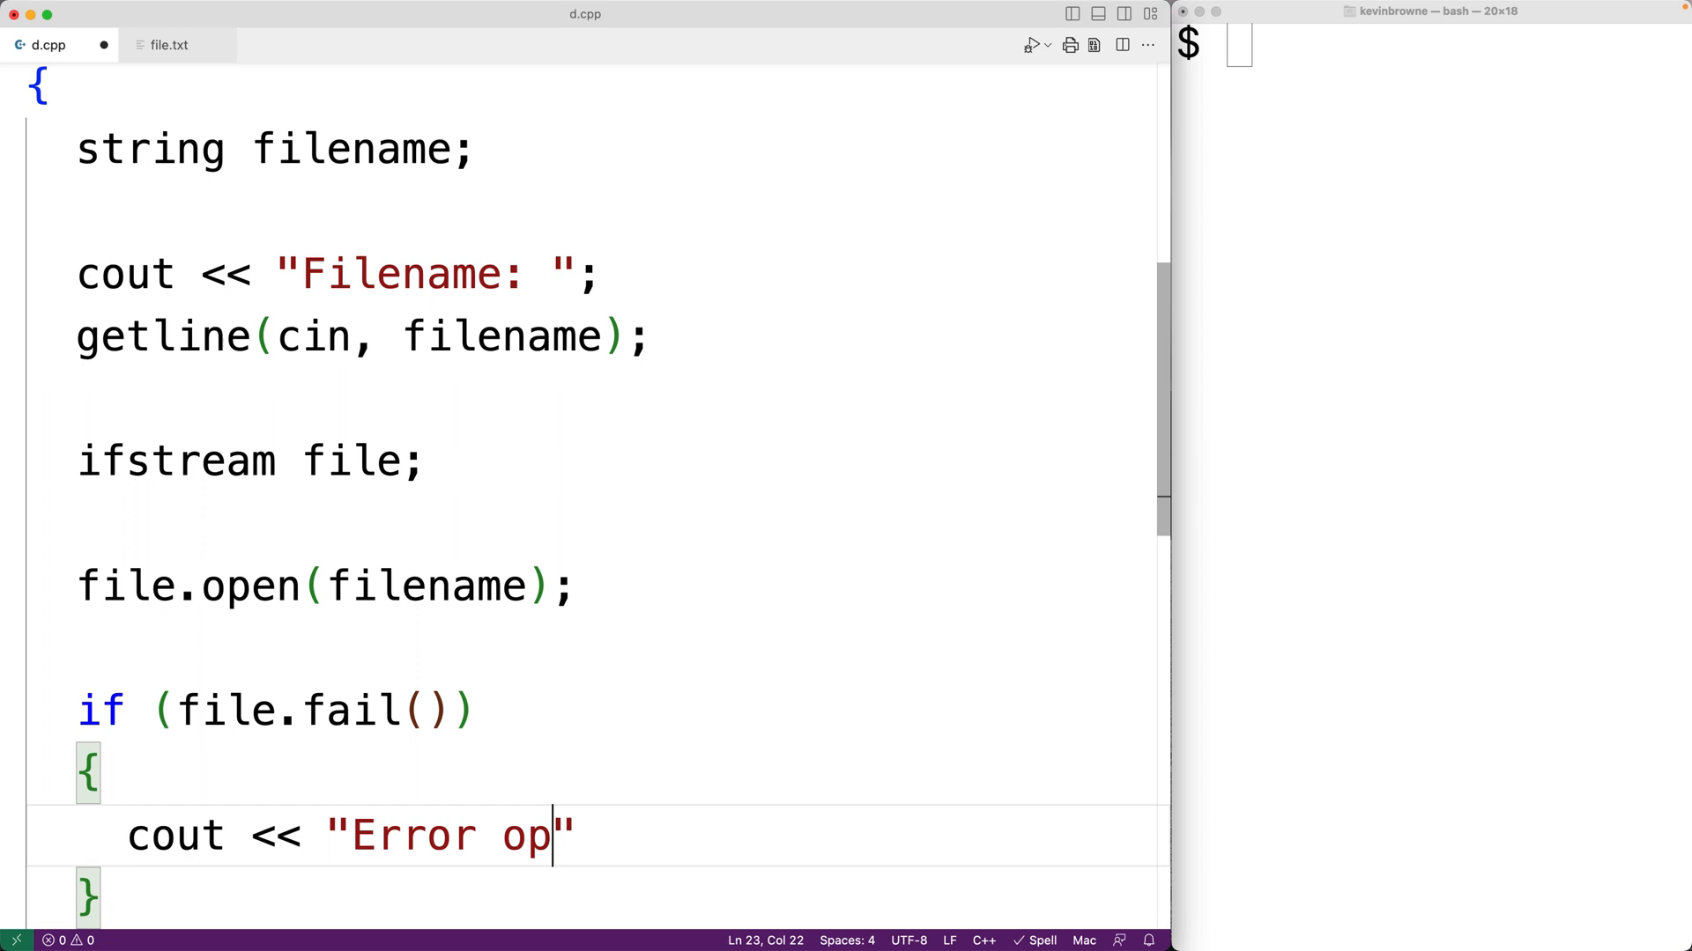
{"action": "type", "text": "ening f"}
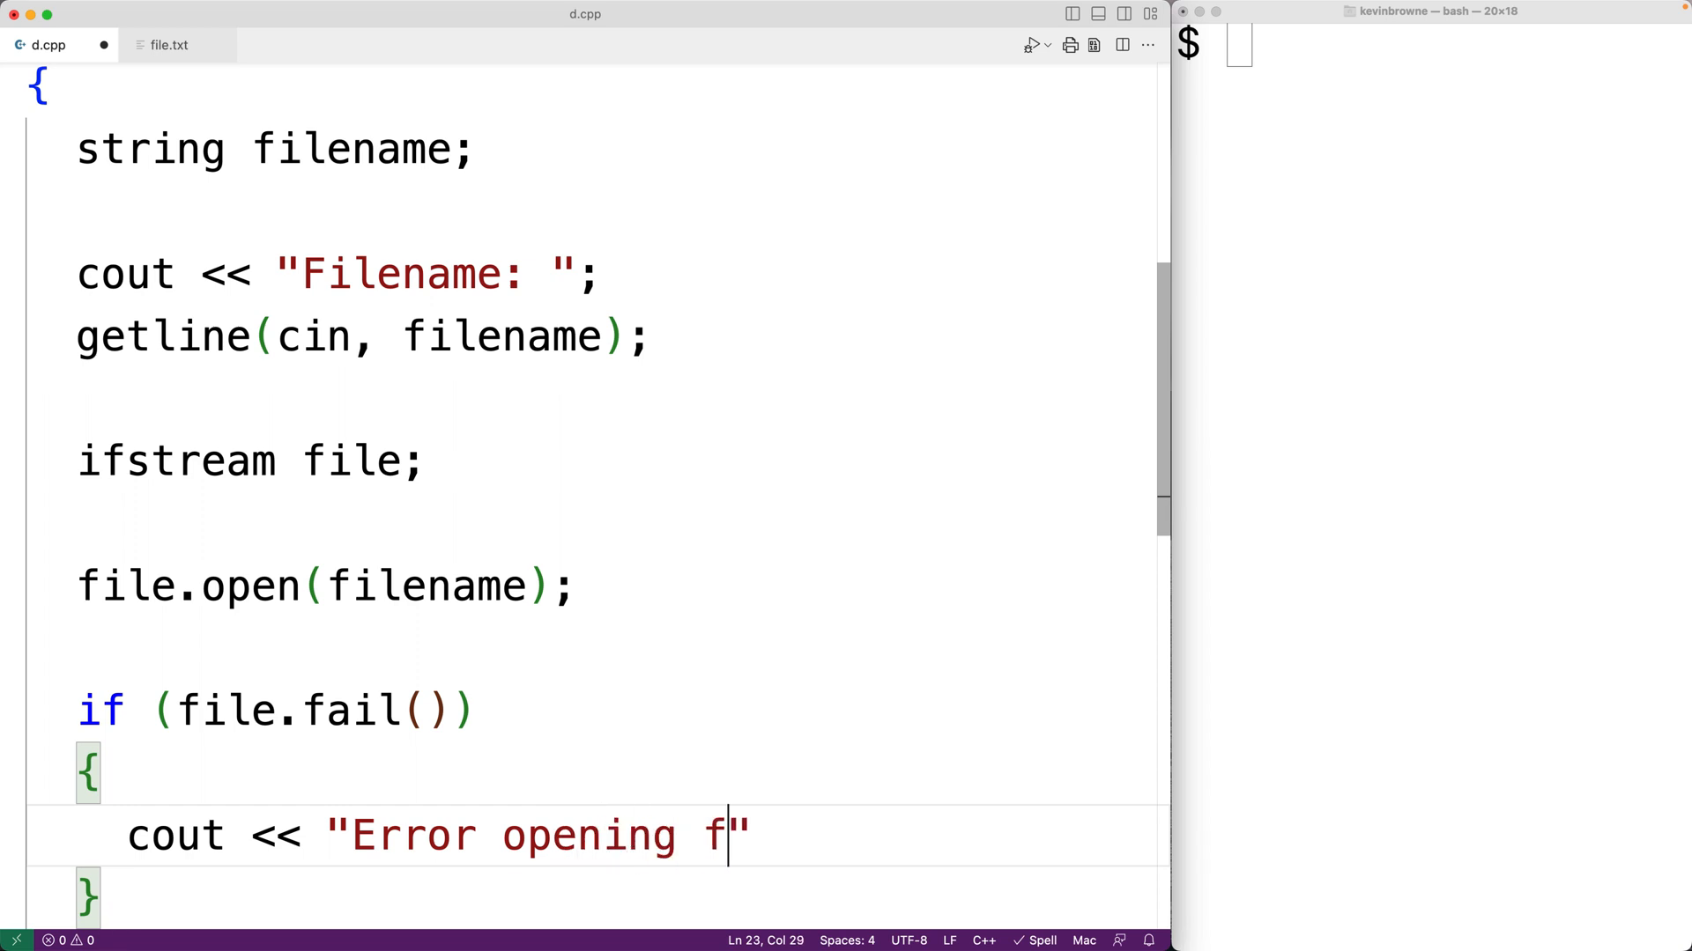
{"action": "type", "text": "ile."}
{"action": "type", "text": "return"}
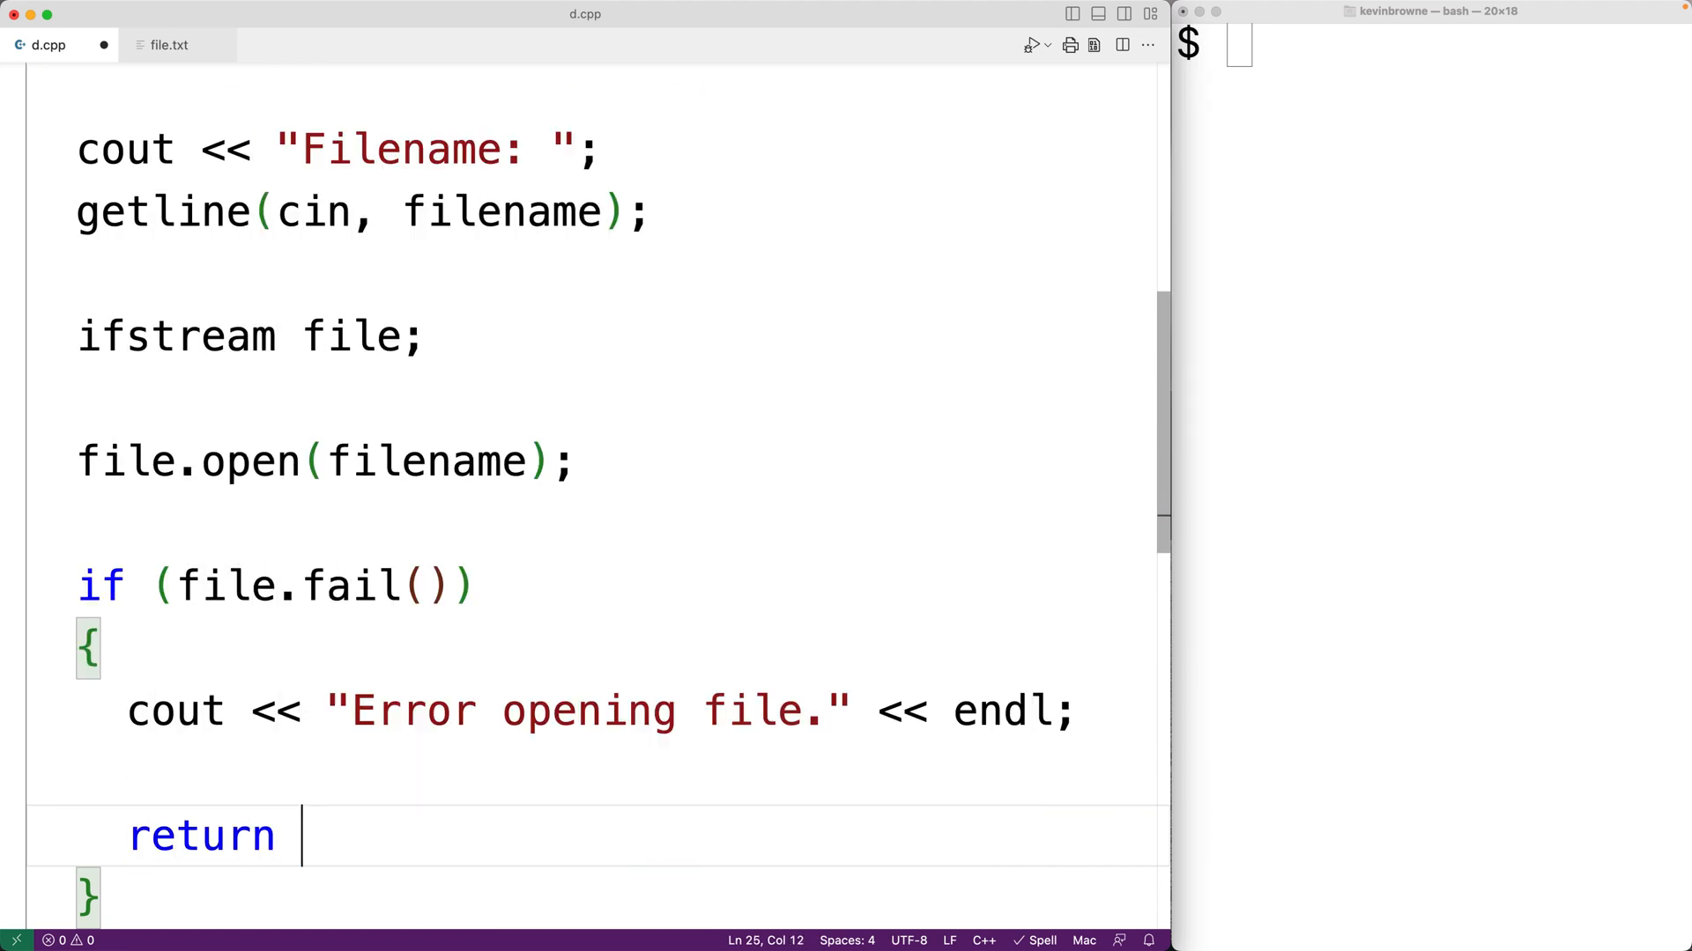
{"action": "type", "text": "1;"}
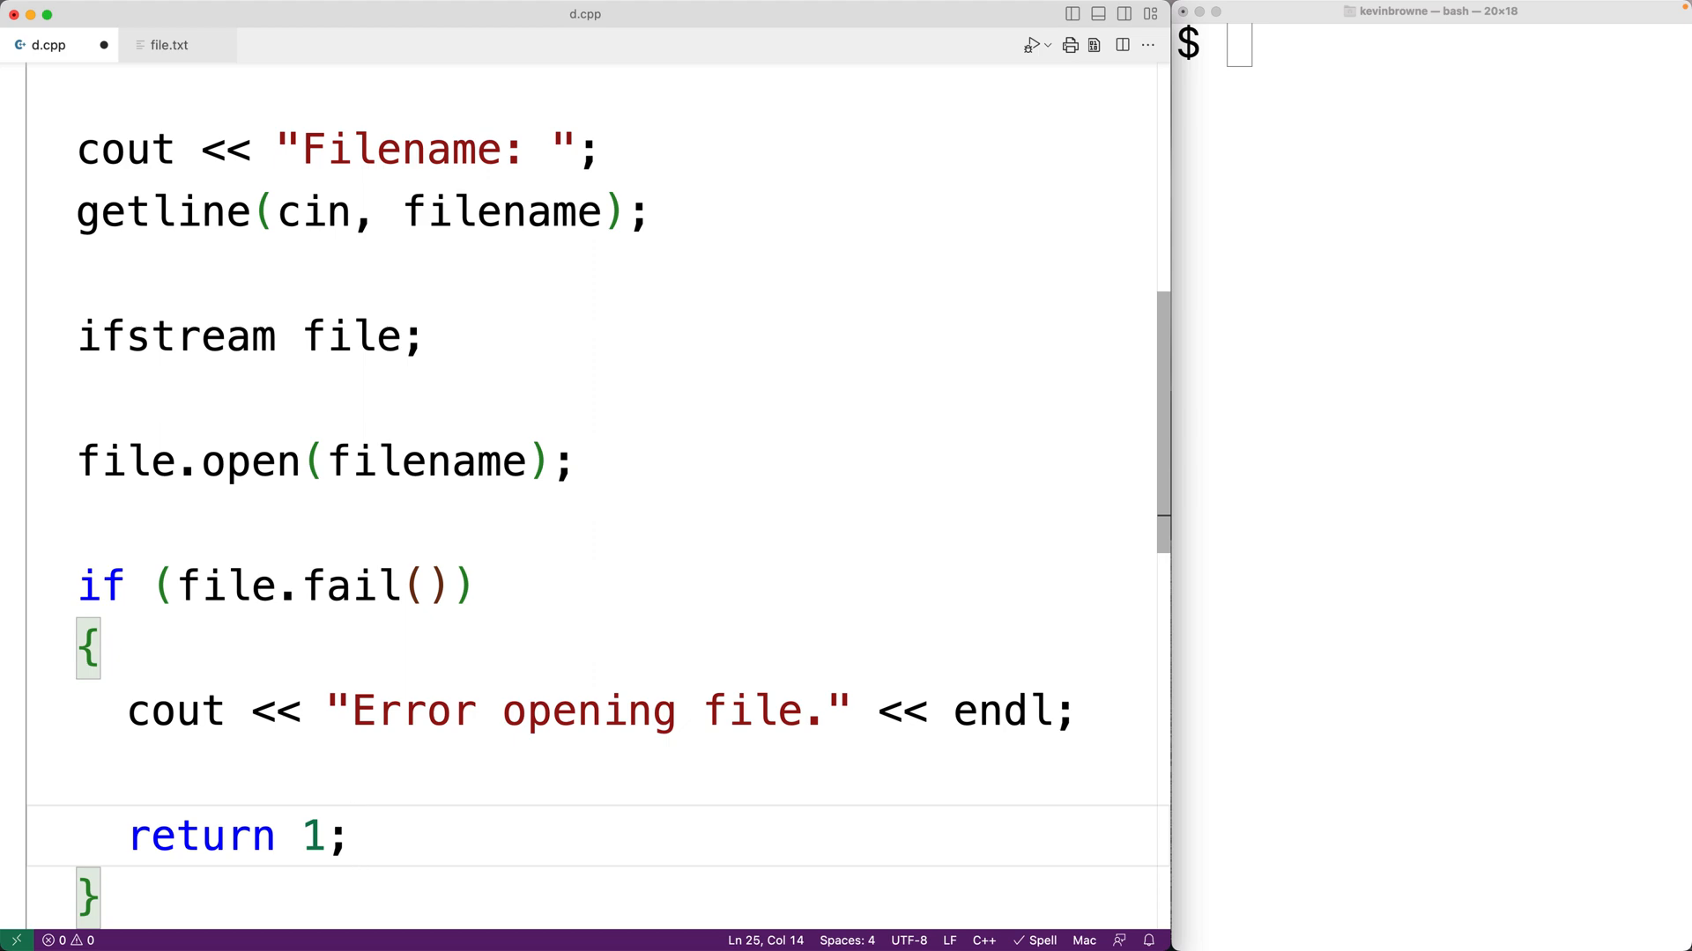
{"action": "scroll", "scroll_direction": "down", "scroll_amount": 3}
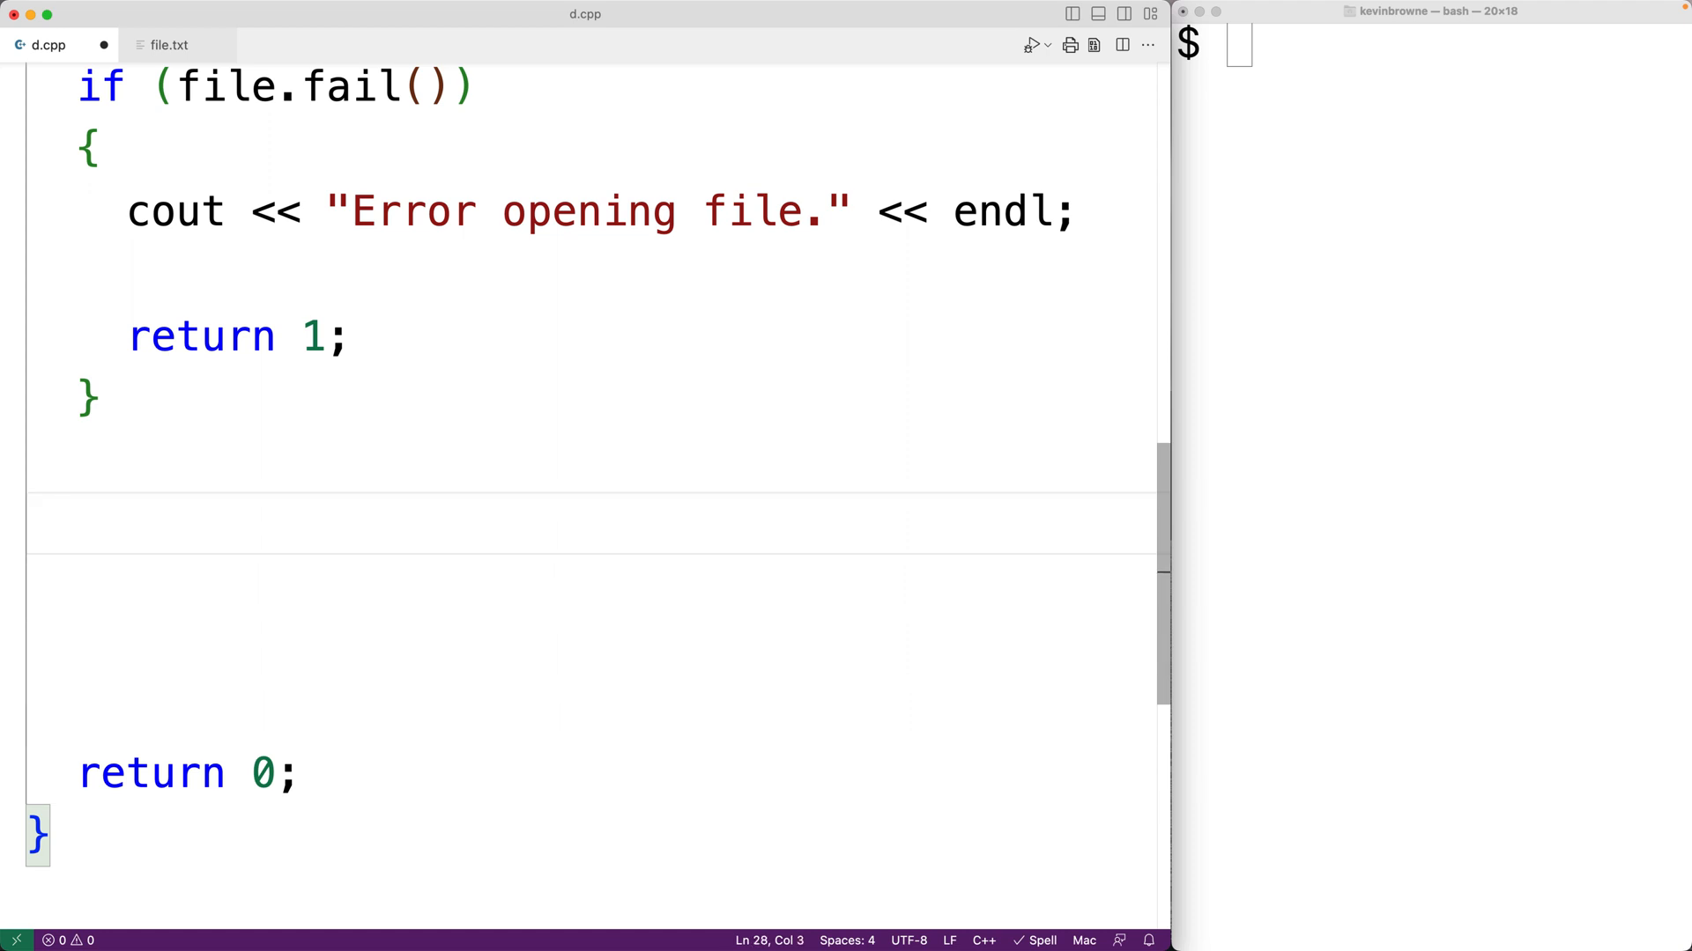
Declare double number = 0; and double max = 0;.
{"action": "type", "text": "double numb"}
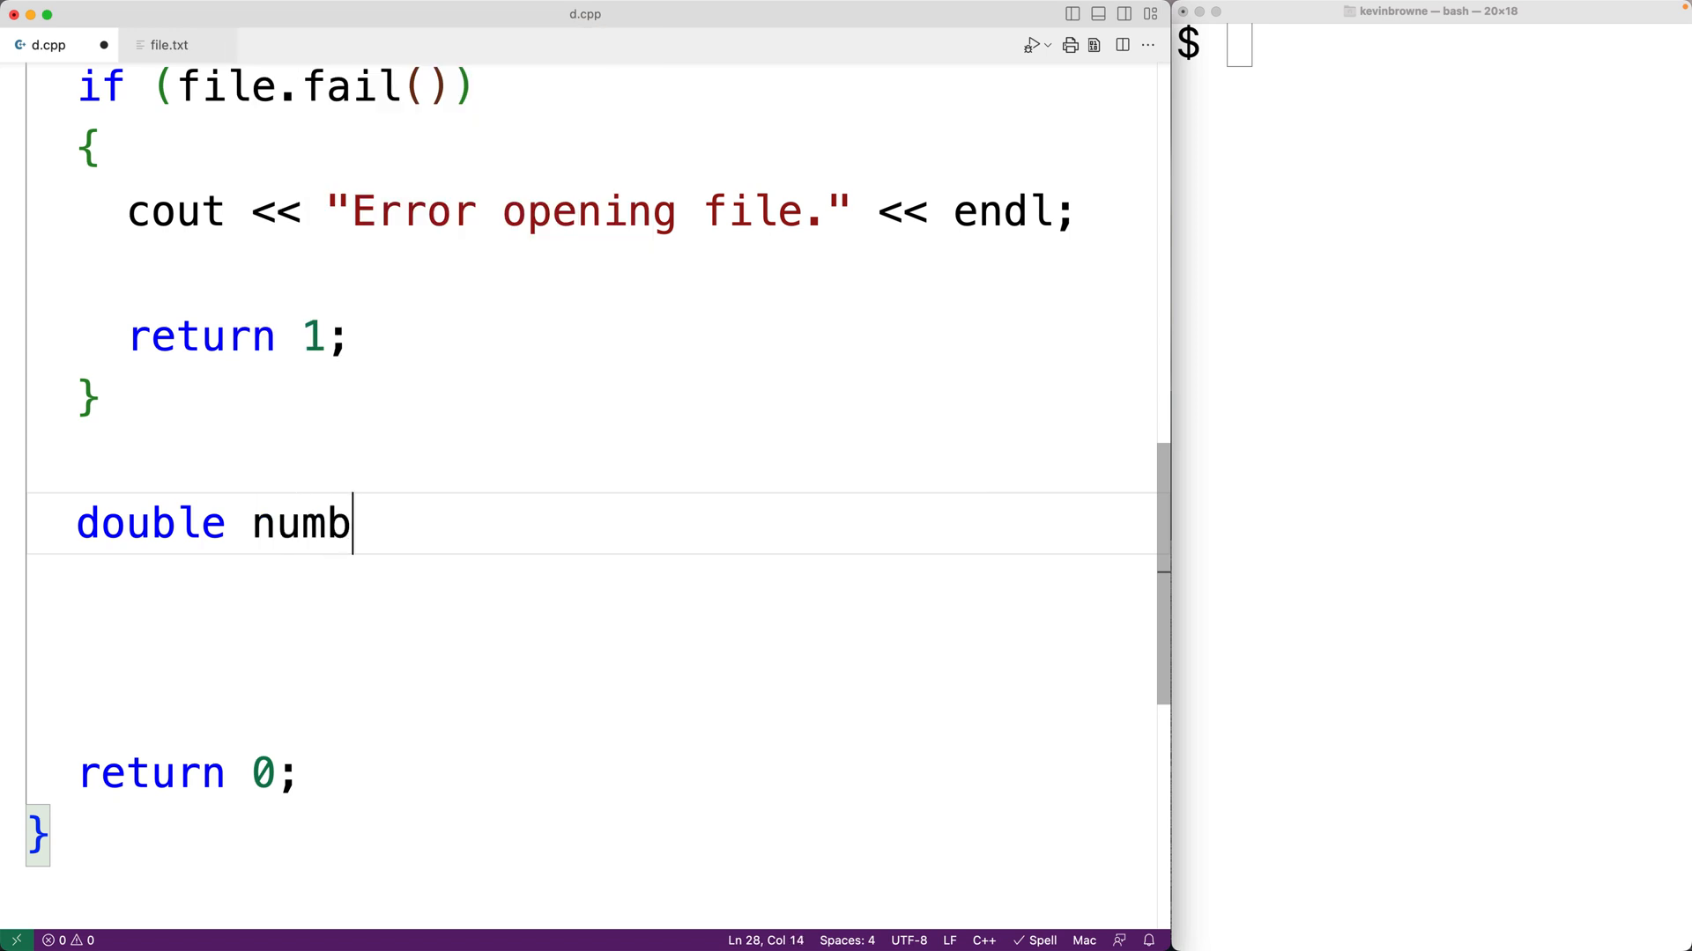
{"action": "type", "text": "er = 0;"}
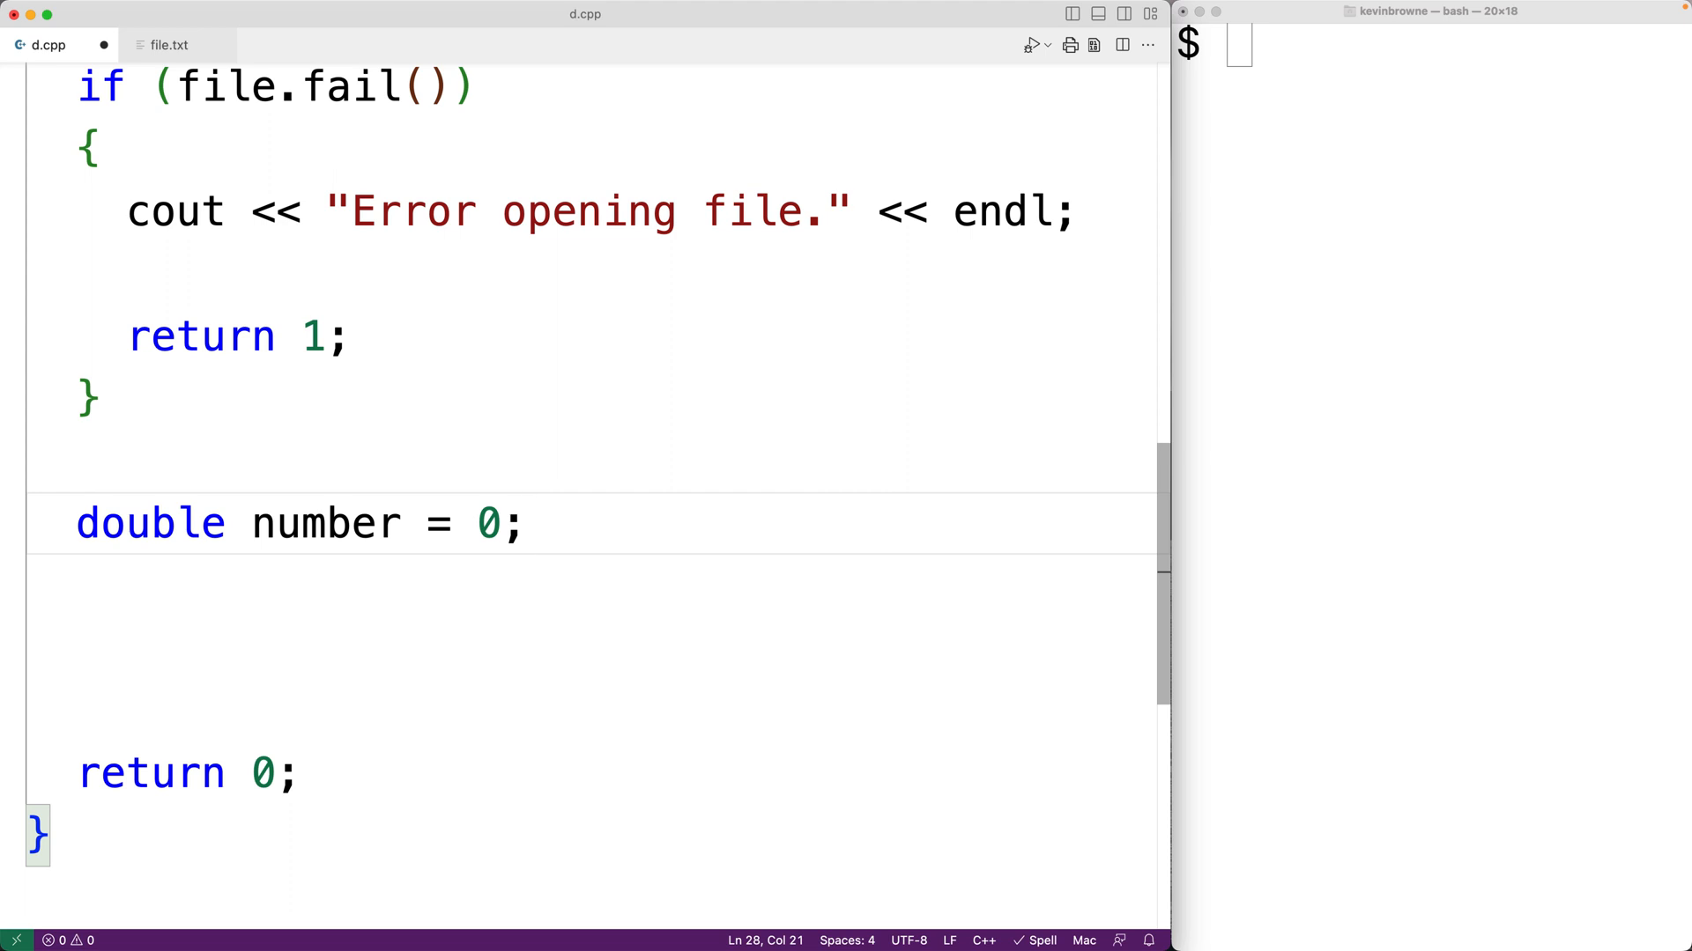
{"action": "type", "text": "double max ="}
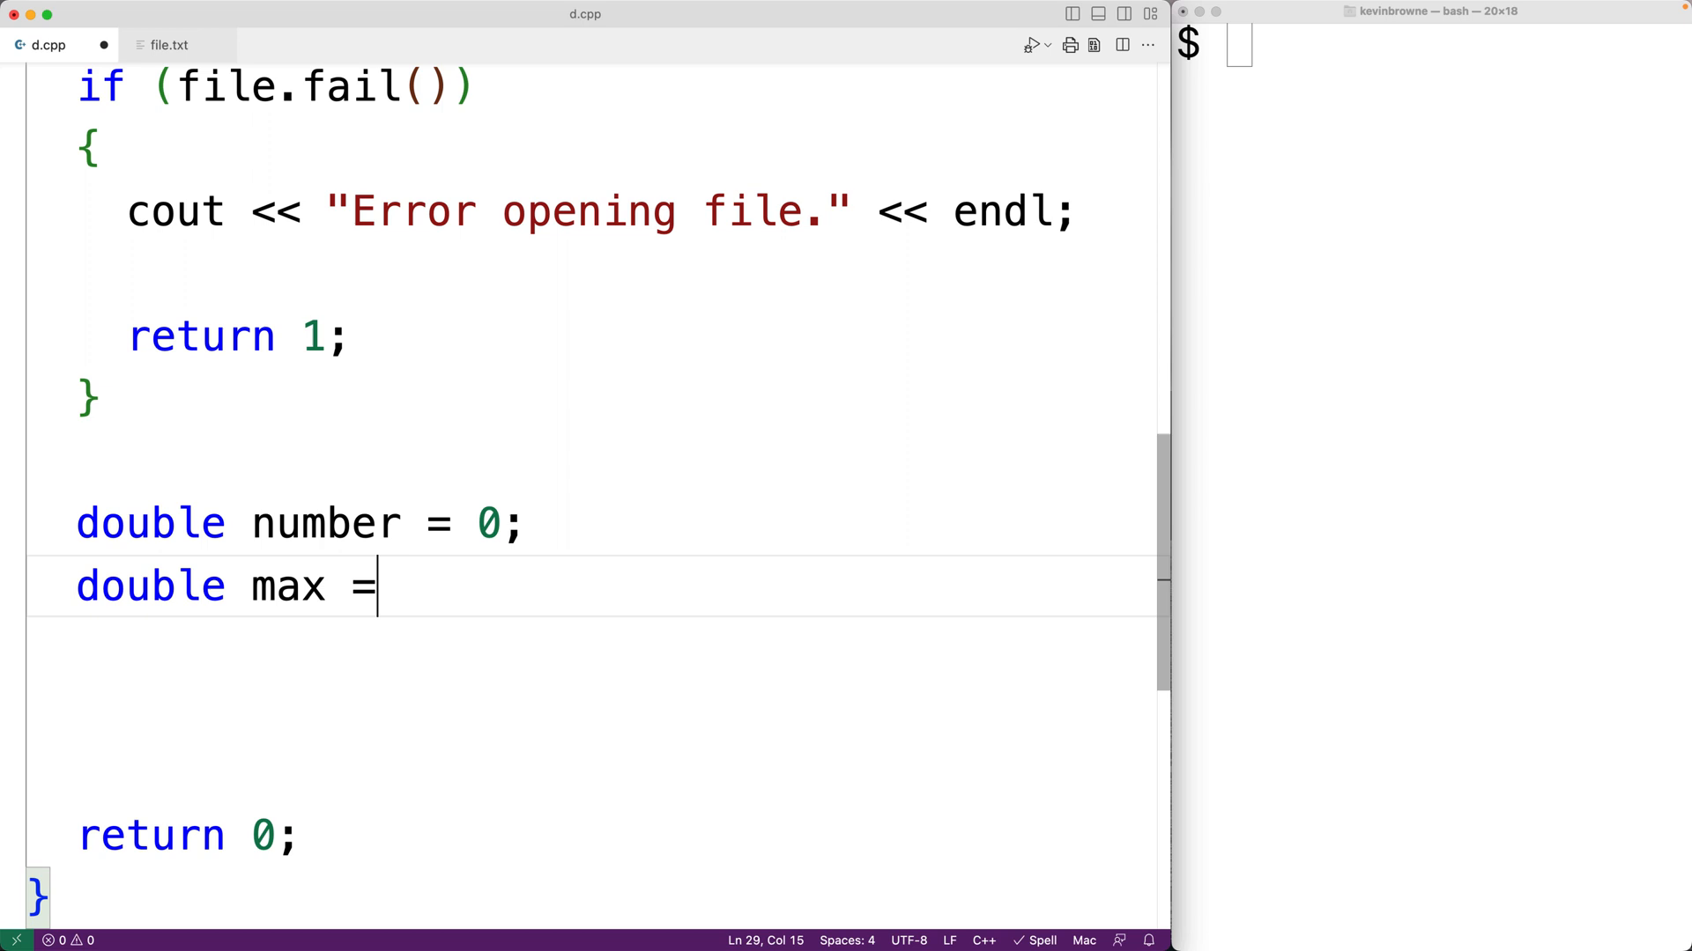
{"action": "type", "text": "0;"}
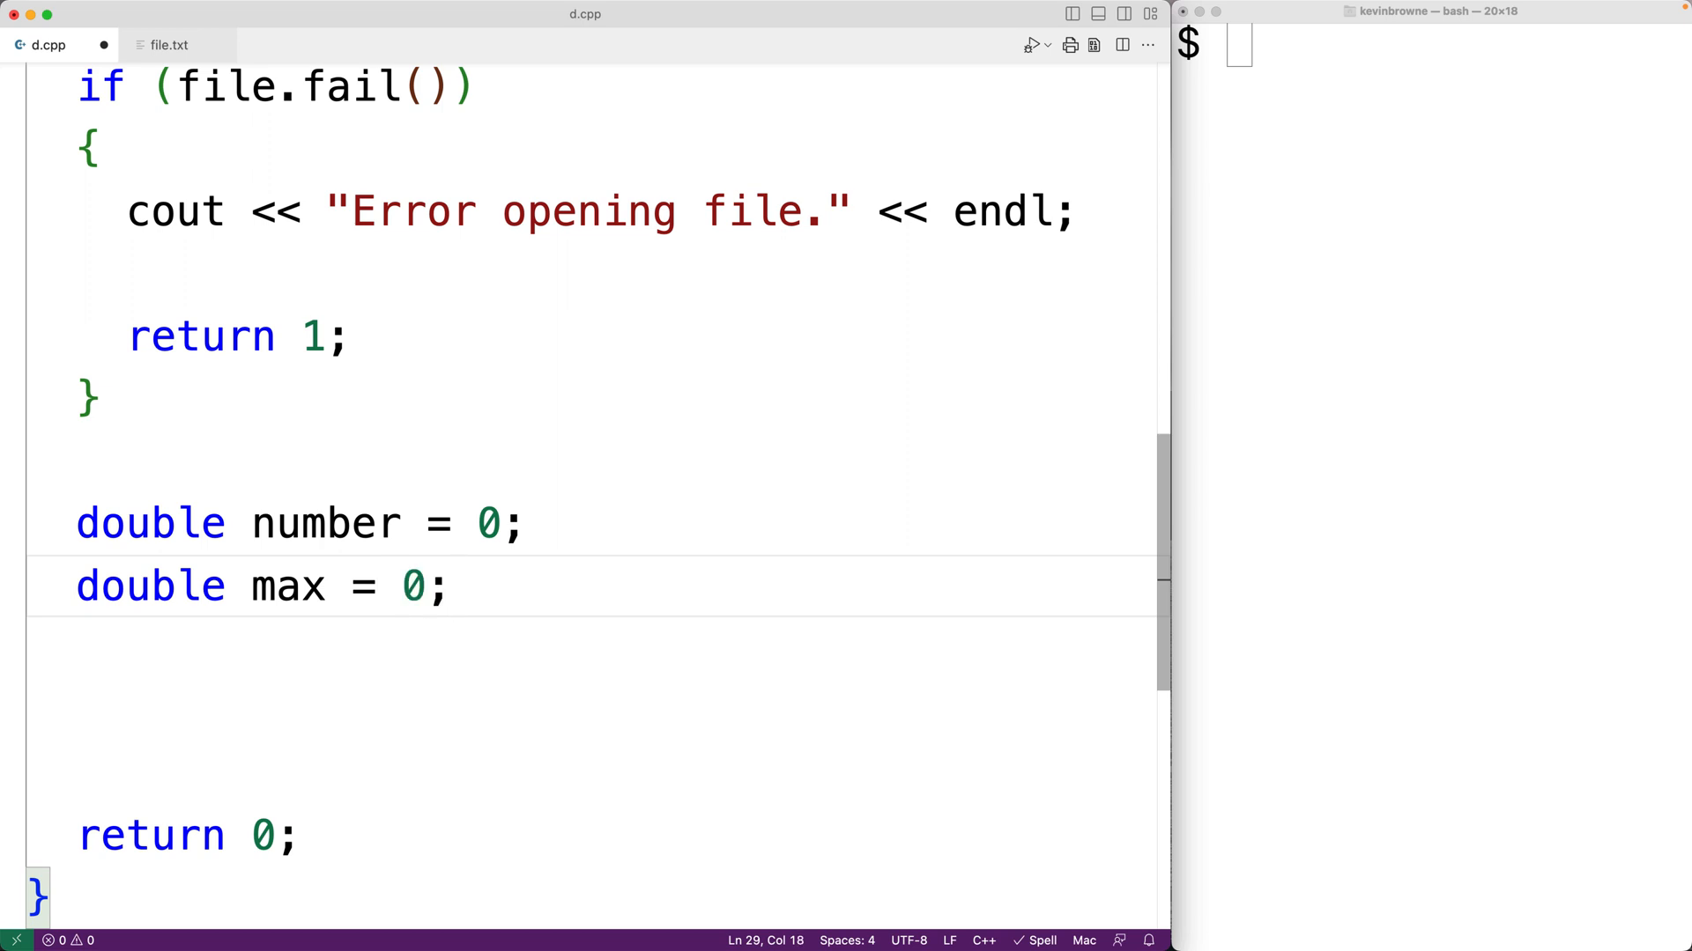
{"action": "left_click", "coordinate": [452, 585]}
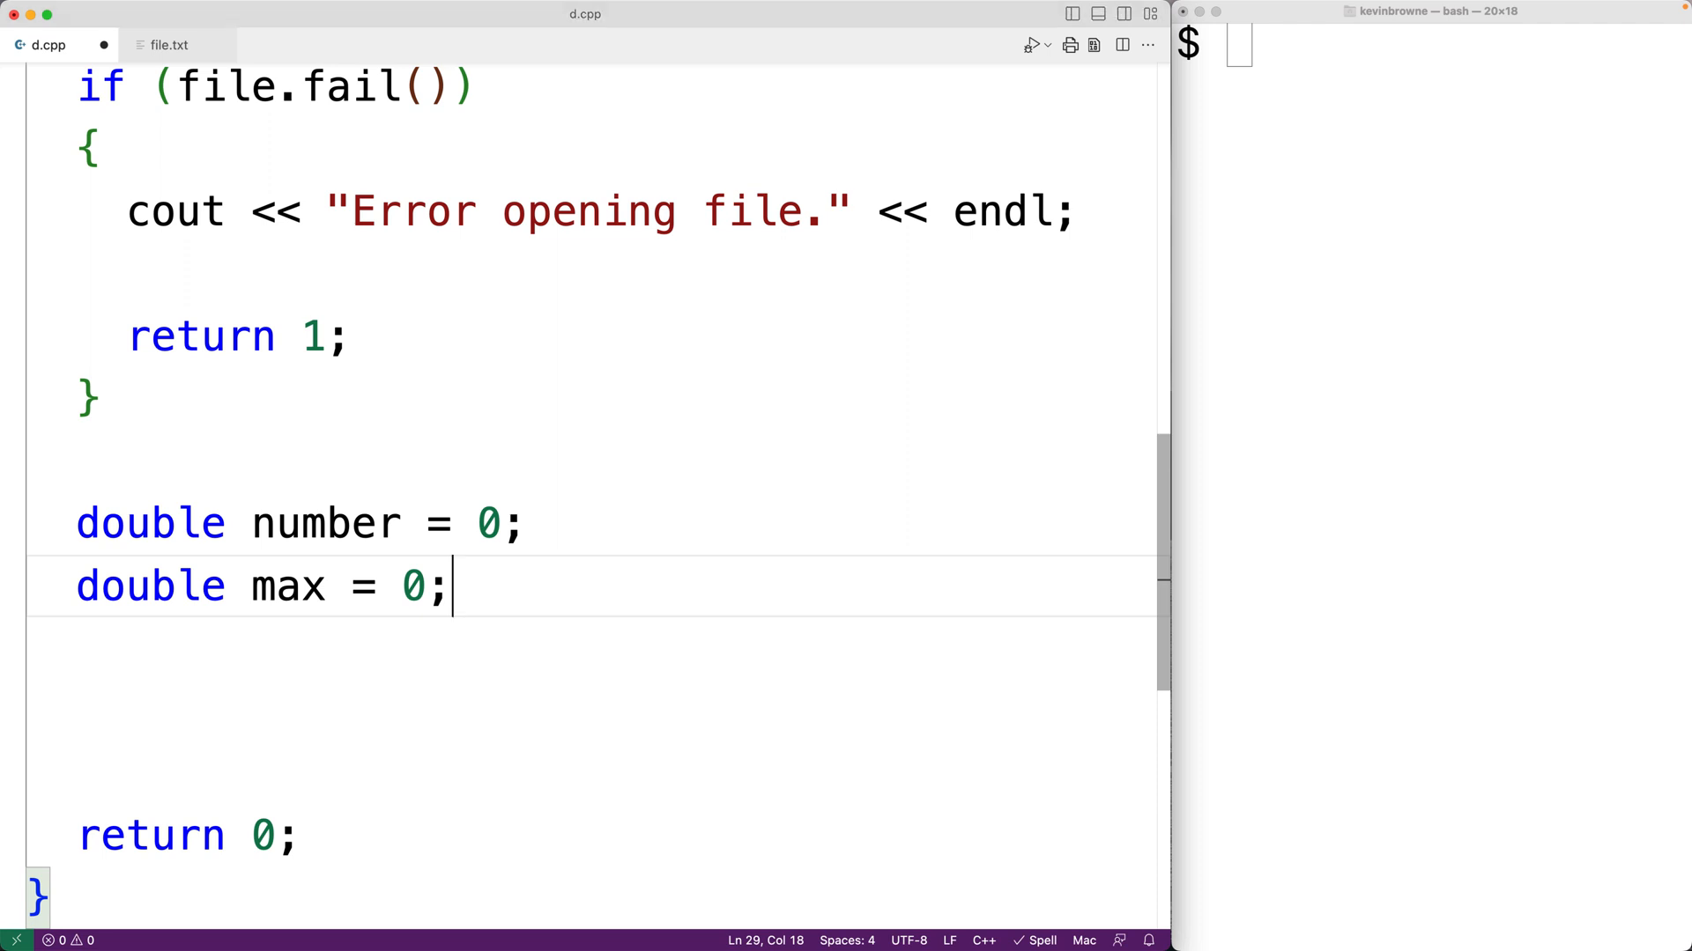
Declare bool firstNumber = true; and begin a while loop on a fresh line.
{"action": "type", "text": "bool firs"}
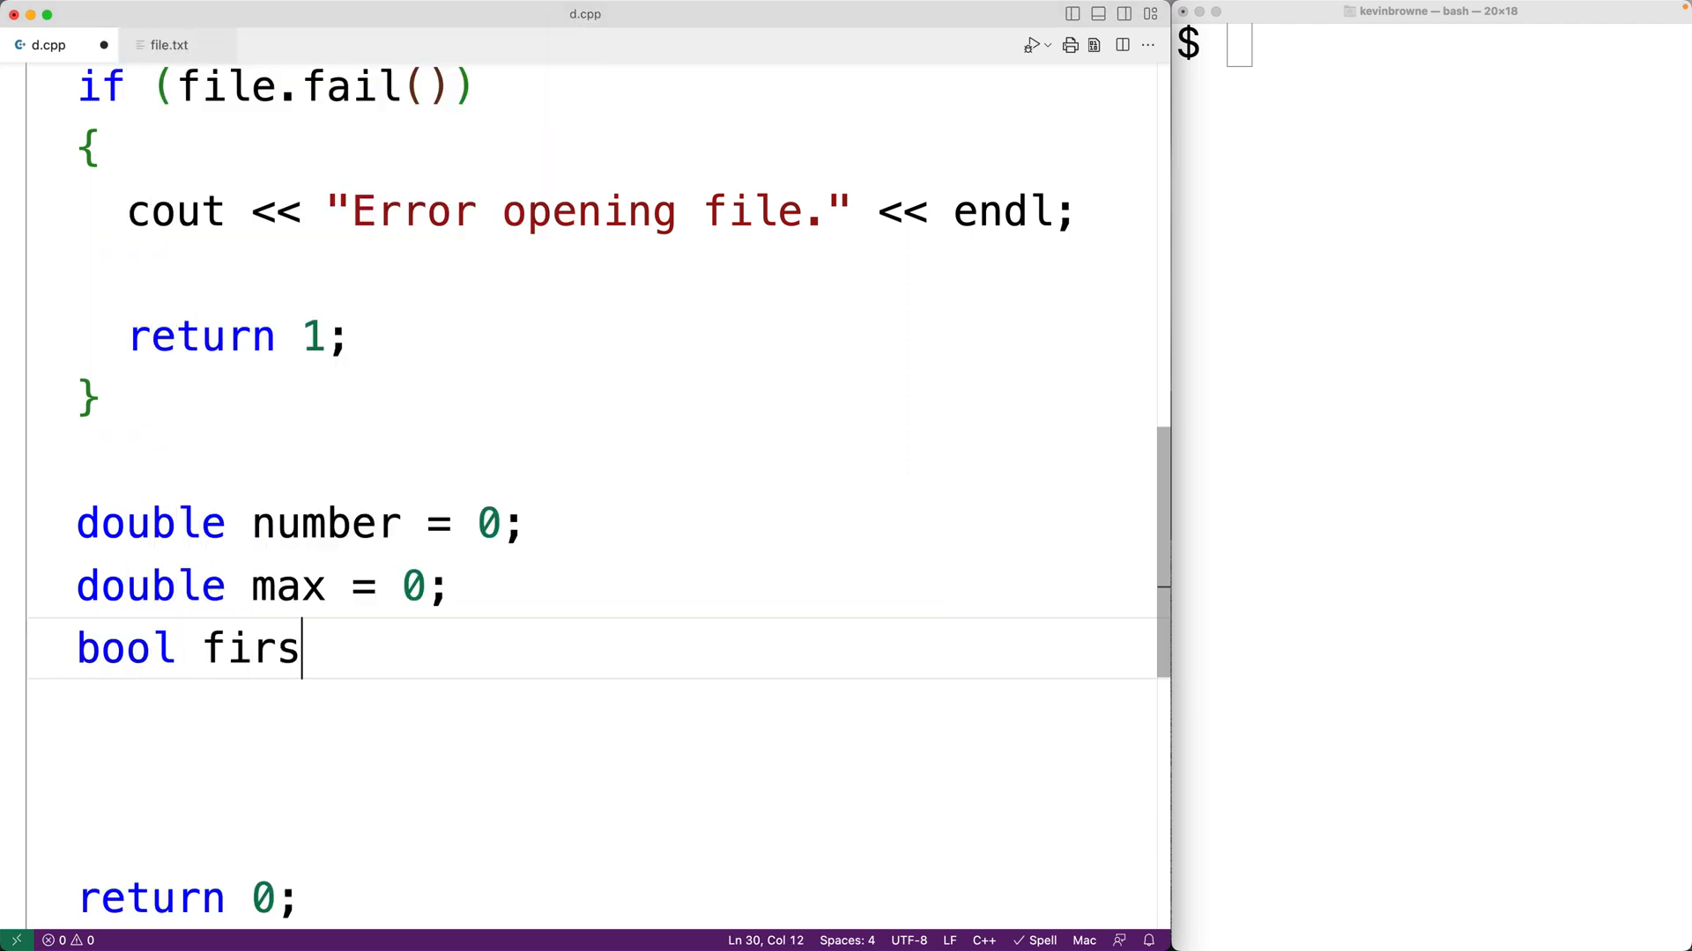
{"action": "type", "text": "tNumber"}
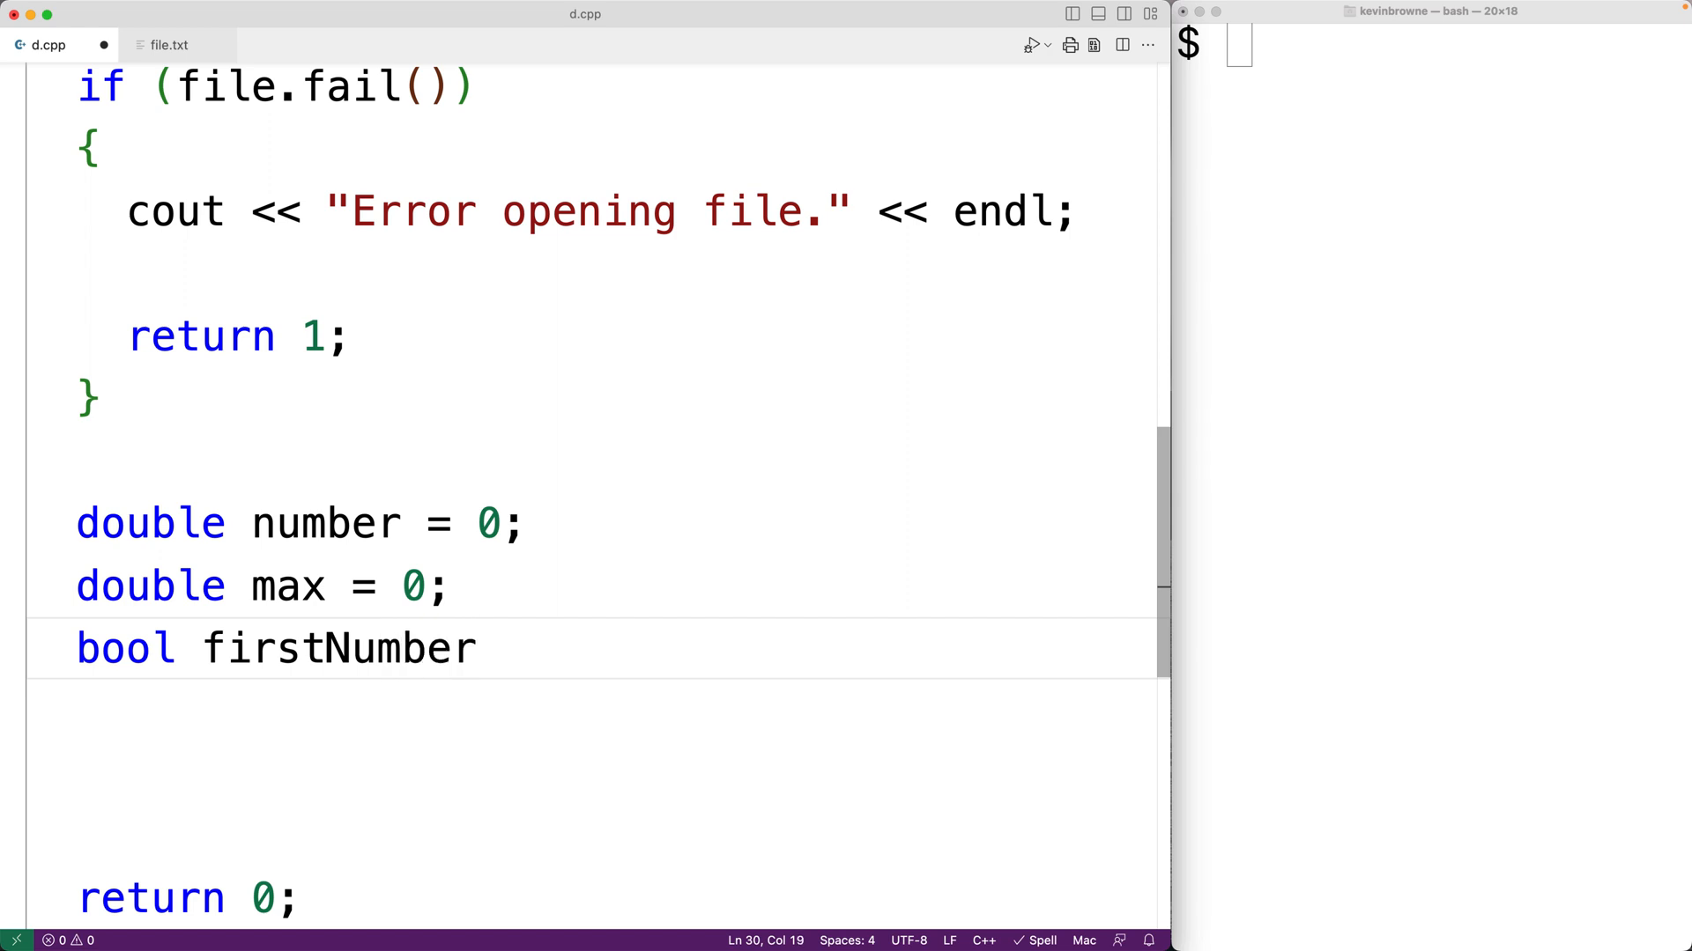
{"action": "type", "text": "\" \""}
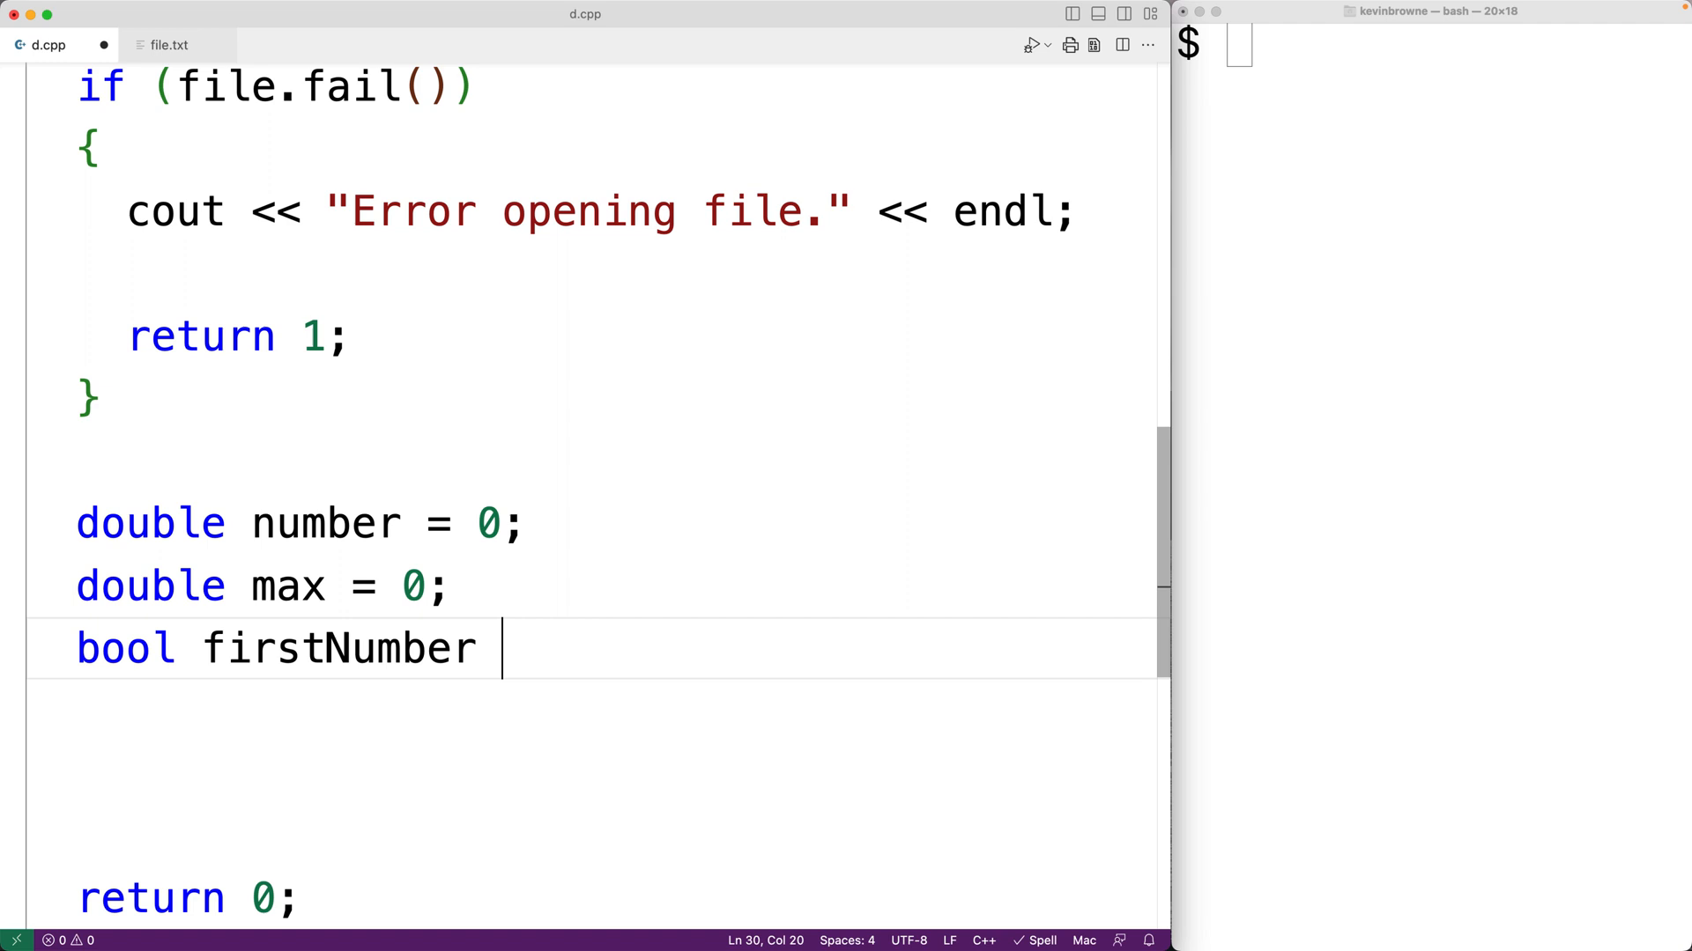
{"action": "type", "text": "= true;"}
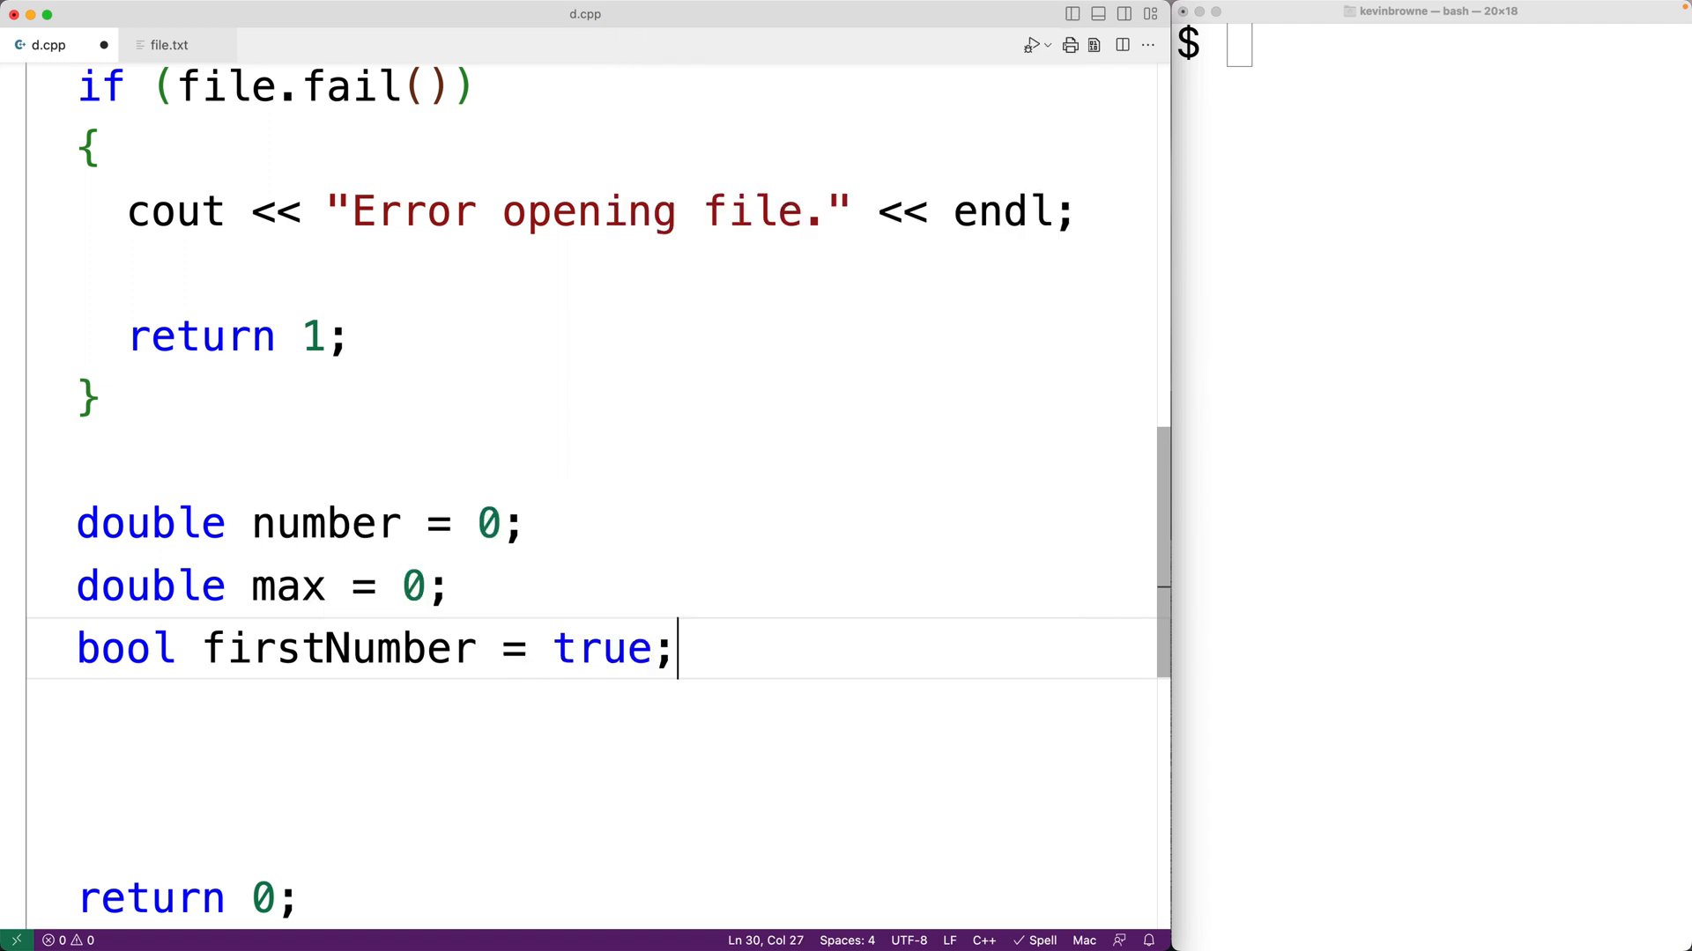
{"action": "key", "text": "enter"}
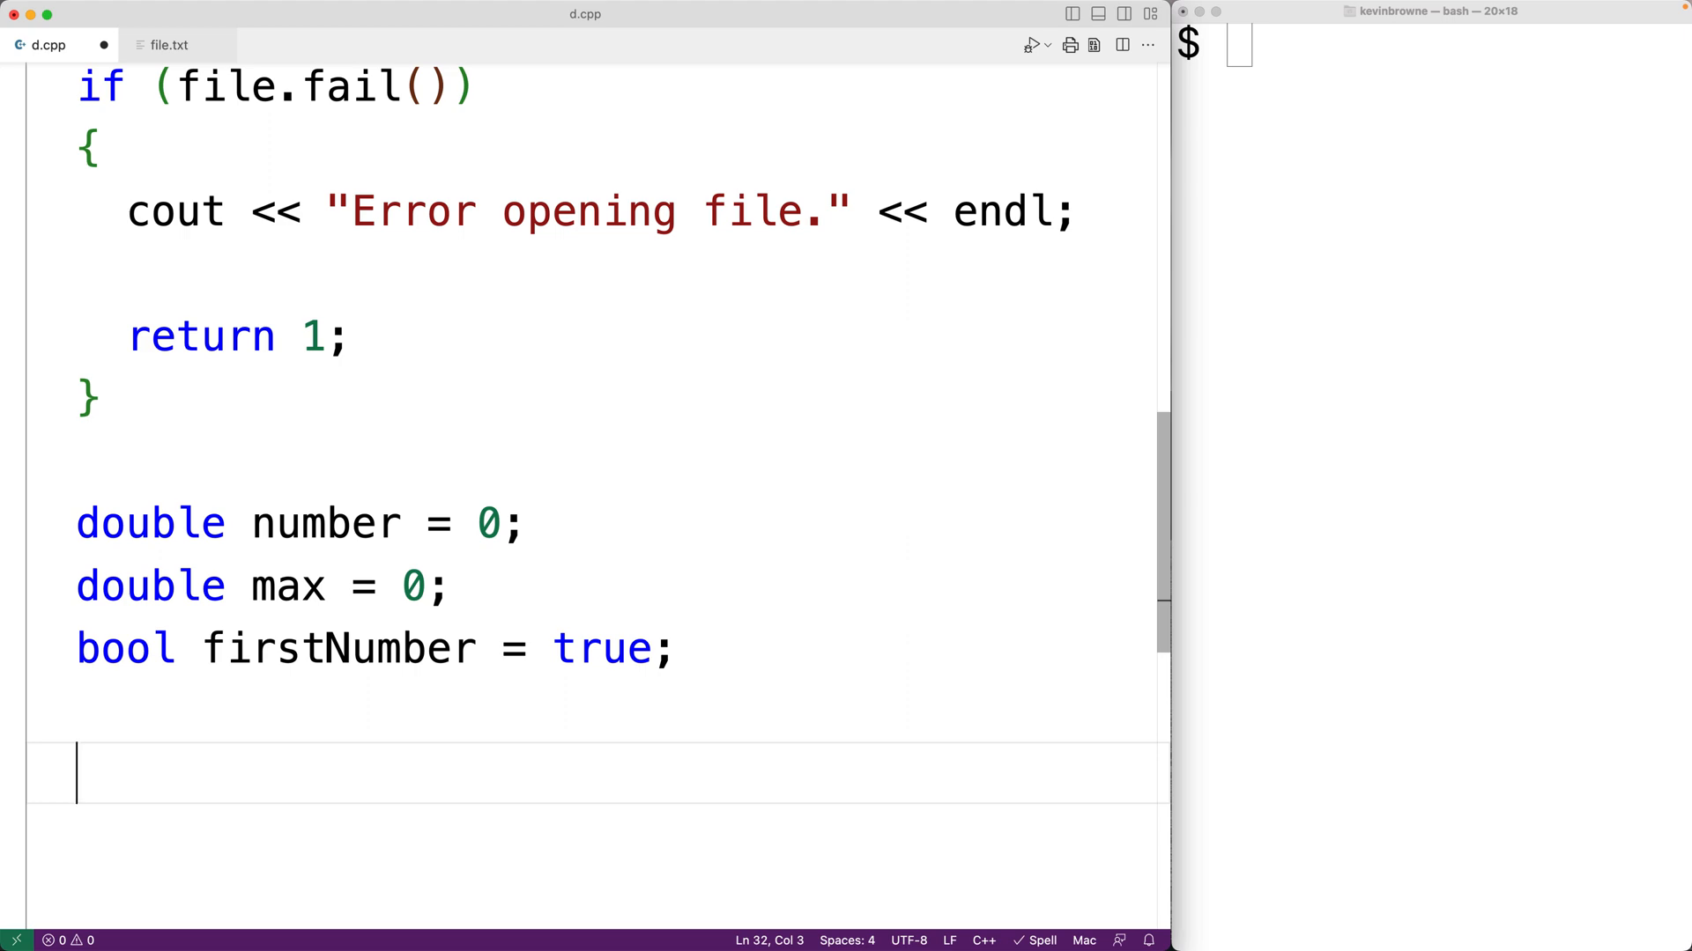
{"action": "type", "text": "while (file"}
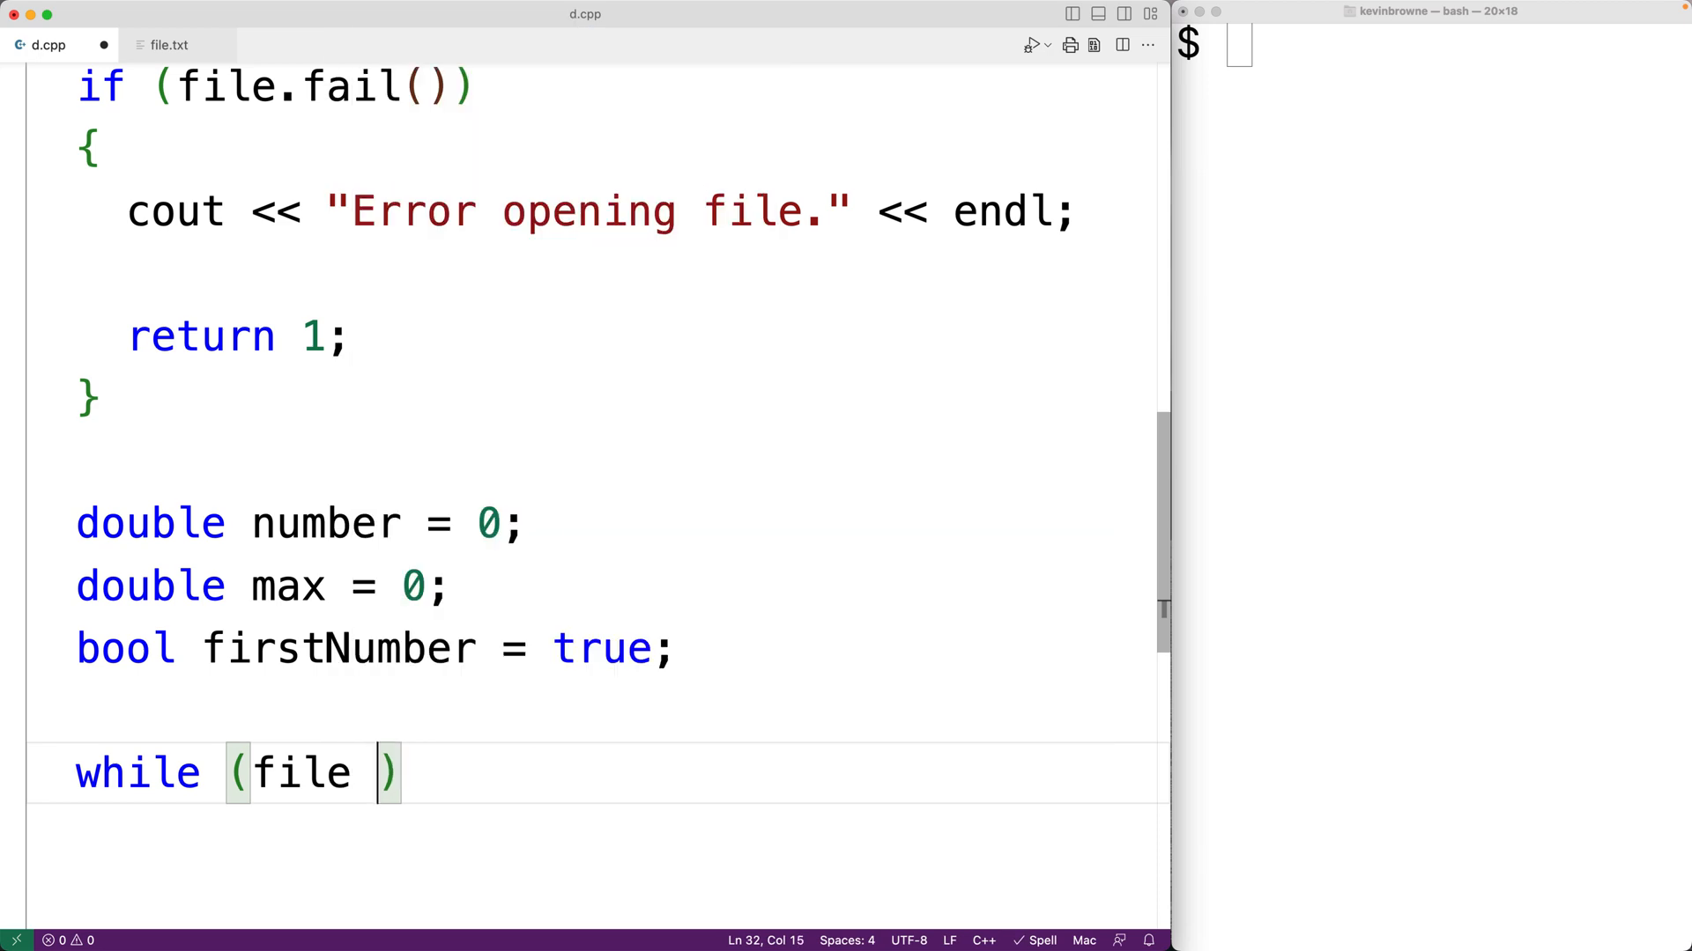
Complete the loop condition as while (file >> number) with an empty braced body.
{"action": "type", "text": ">> number"}
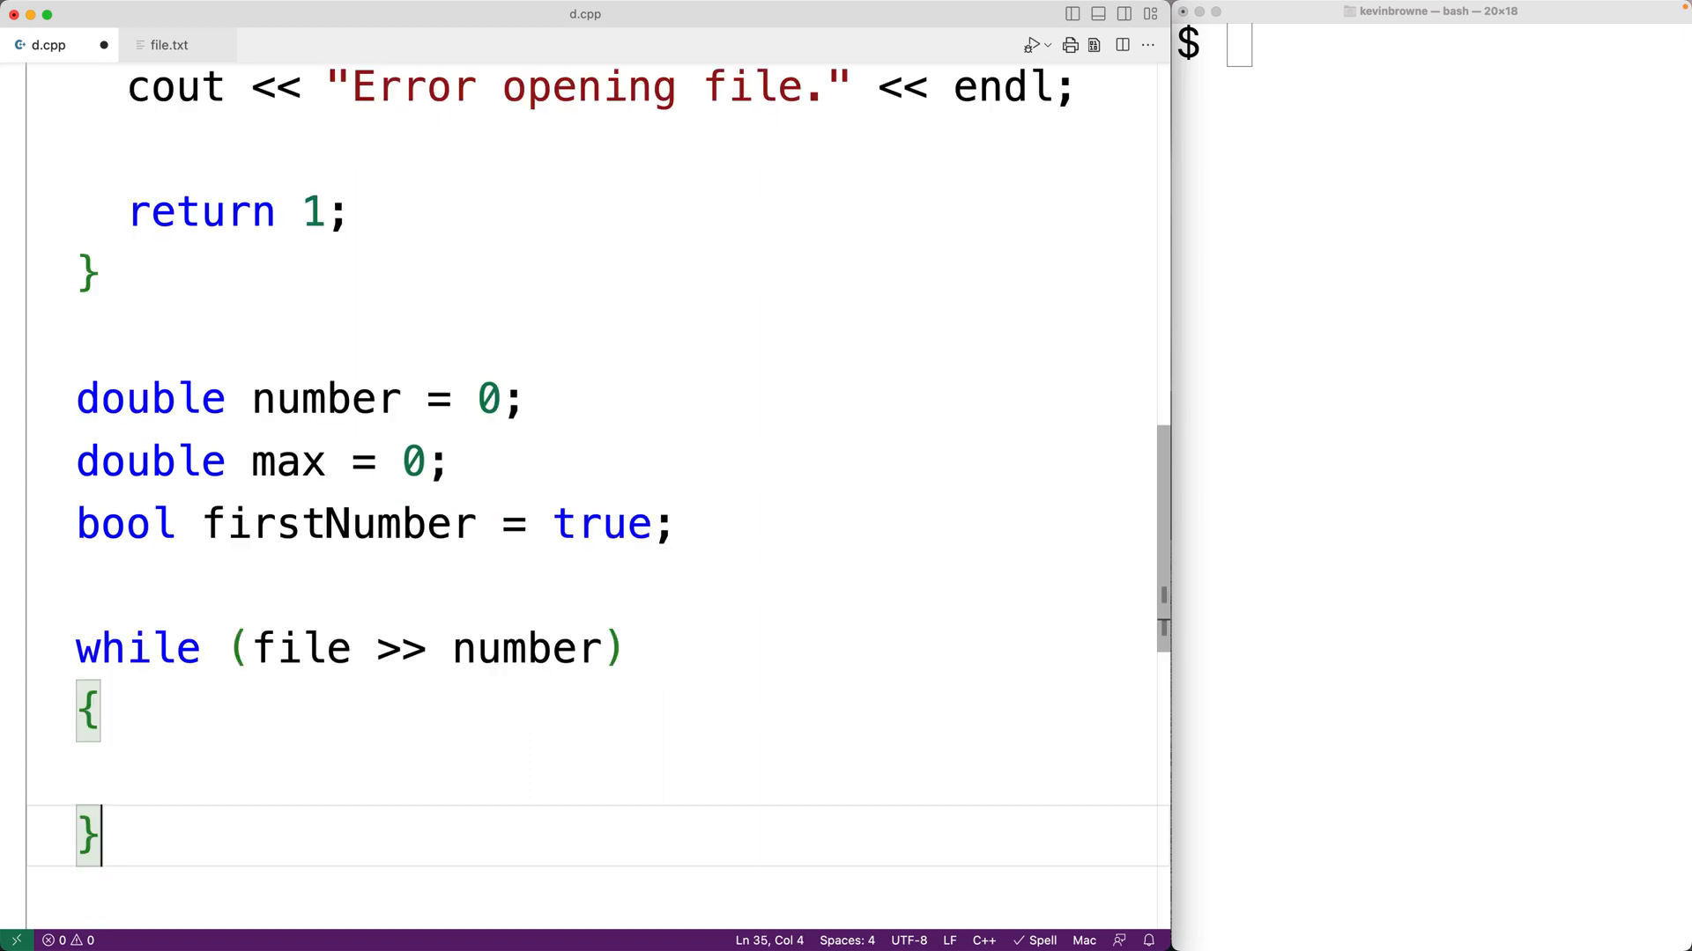
Inside the loop write if (firstNumber) { max = number; firstNumber = false; }.
{"action": "type", "text": "if"}
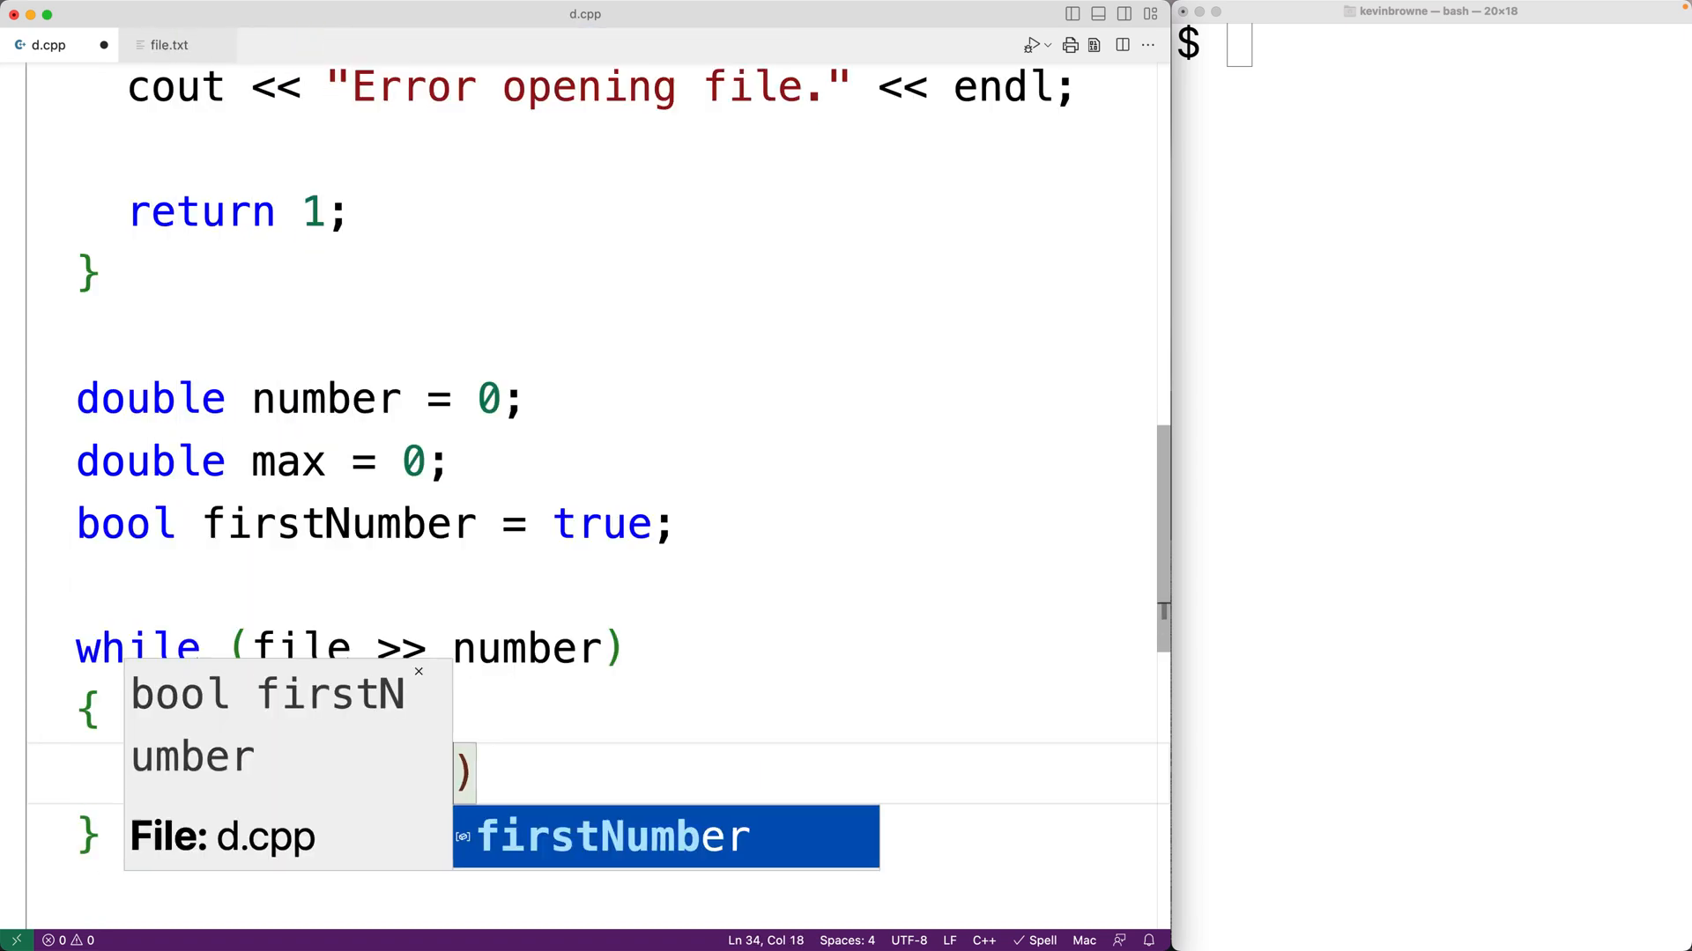
{"action": "key", "text": "Tab"}
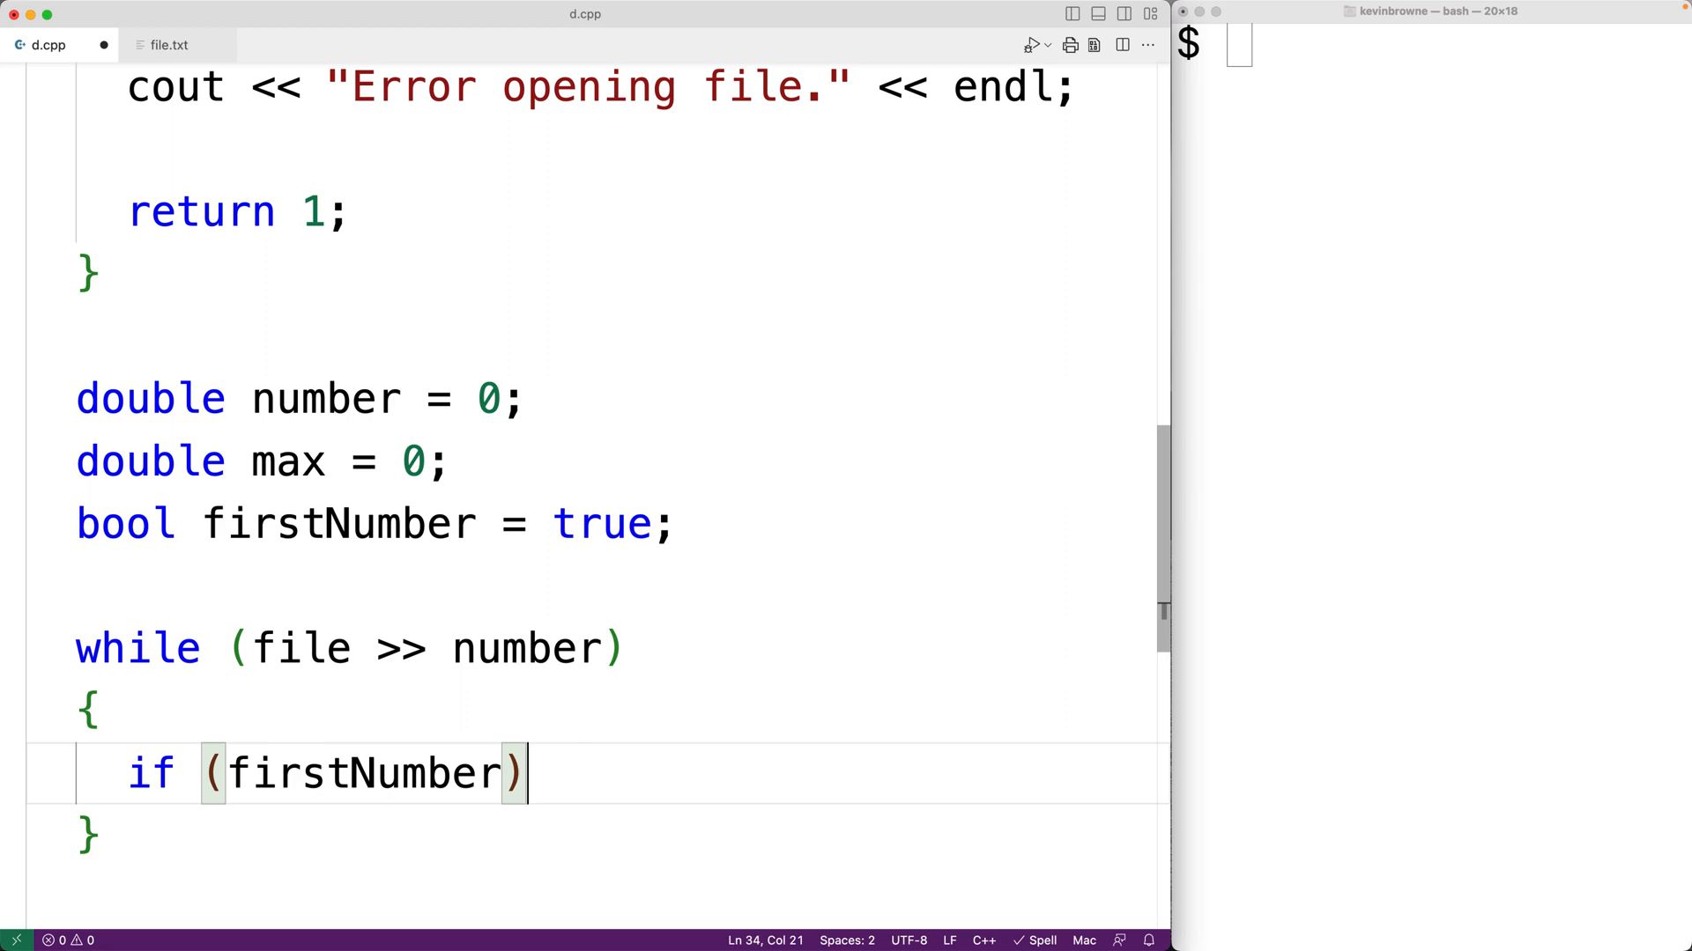
{"action": "type", "text": "max"}
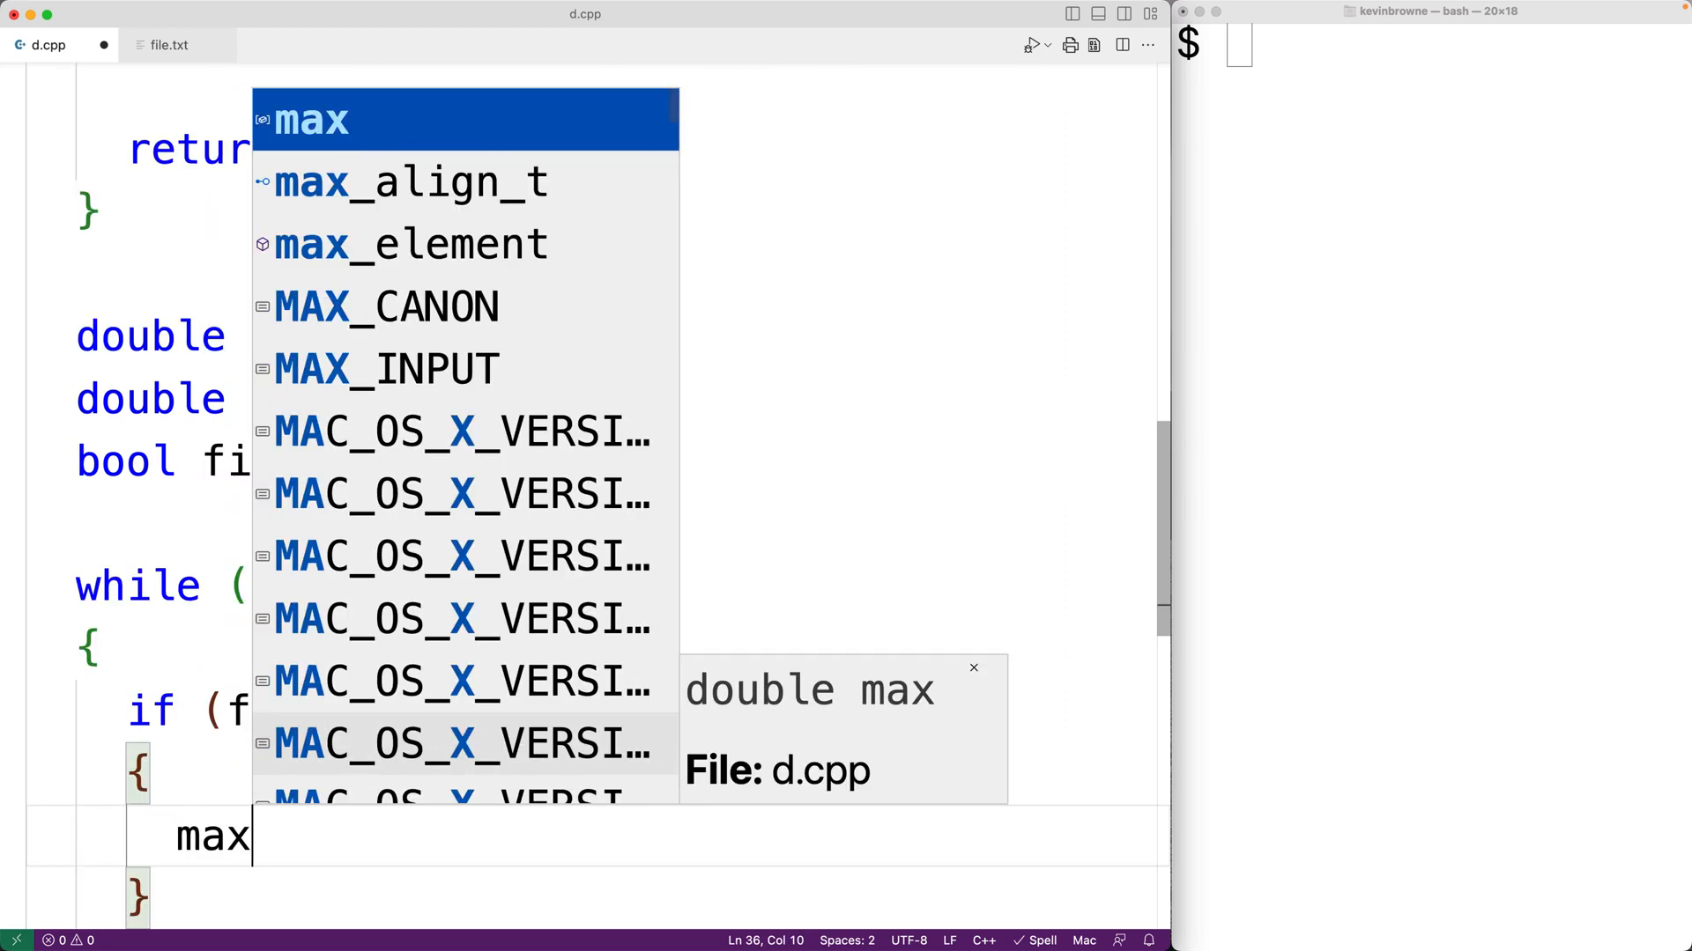
{"action": "type", "text": "= number;"}
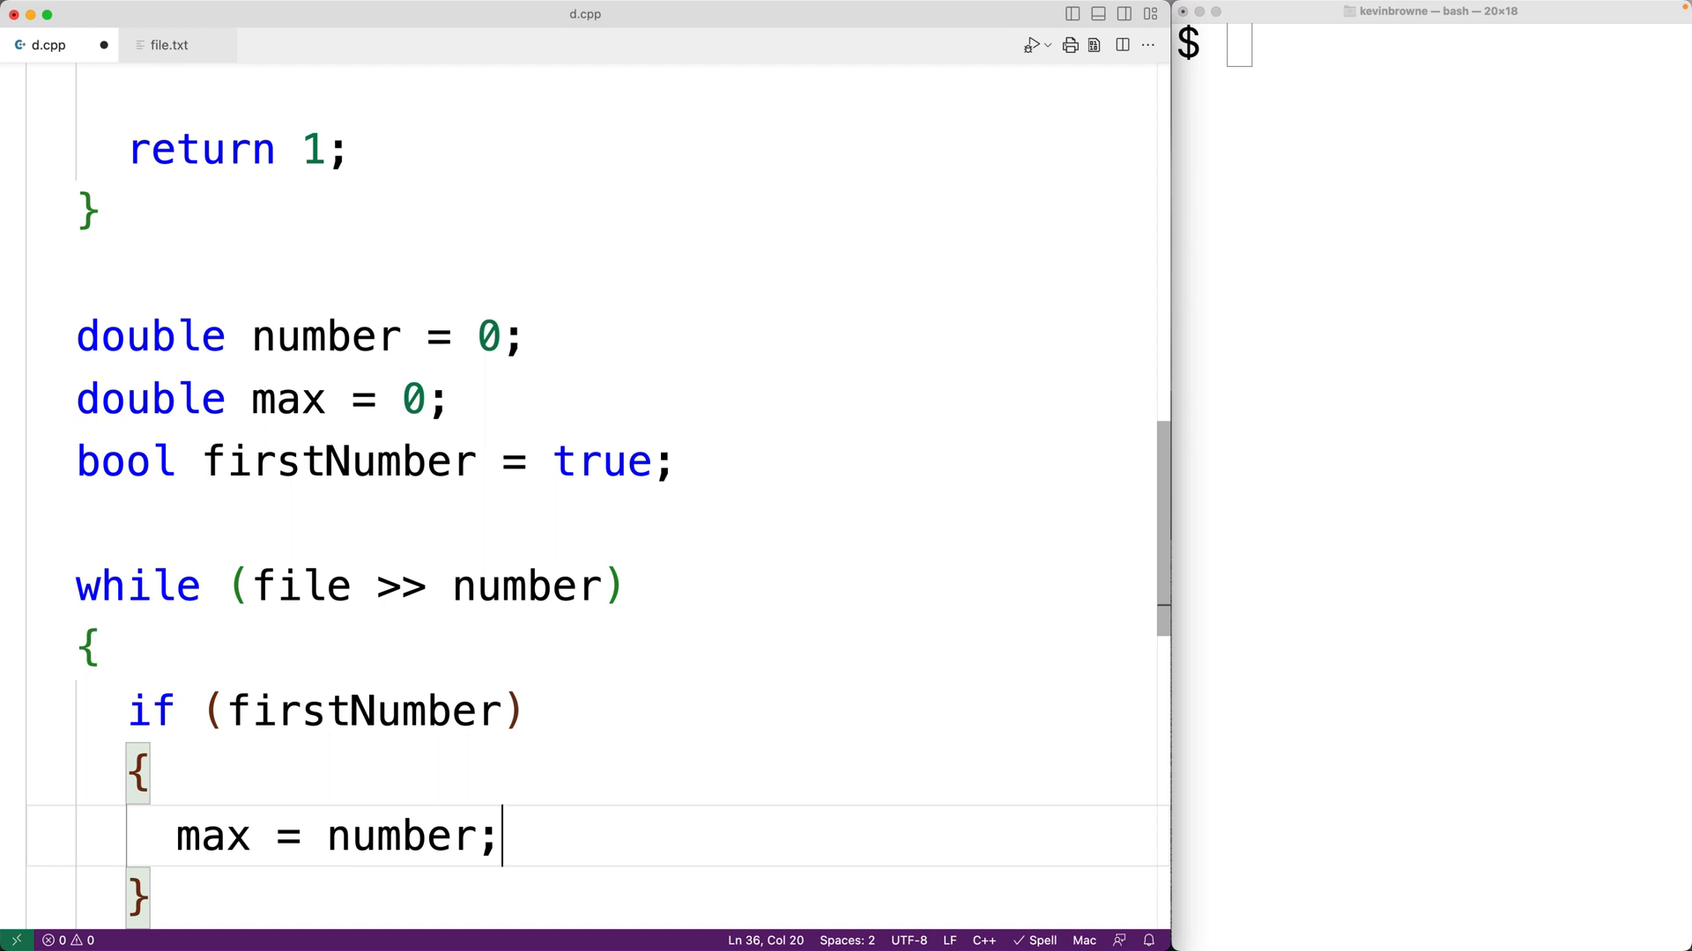
{"action": "type", "text": "fi"}
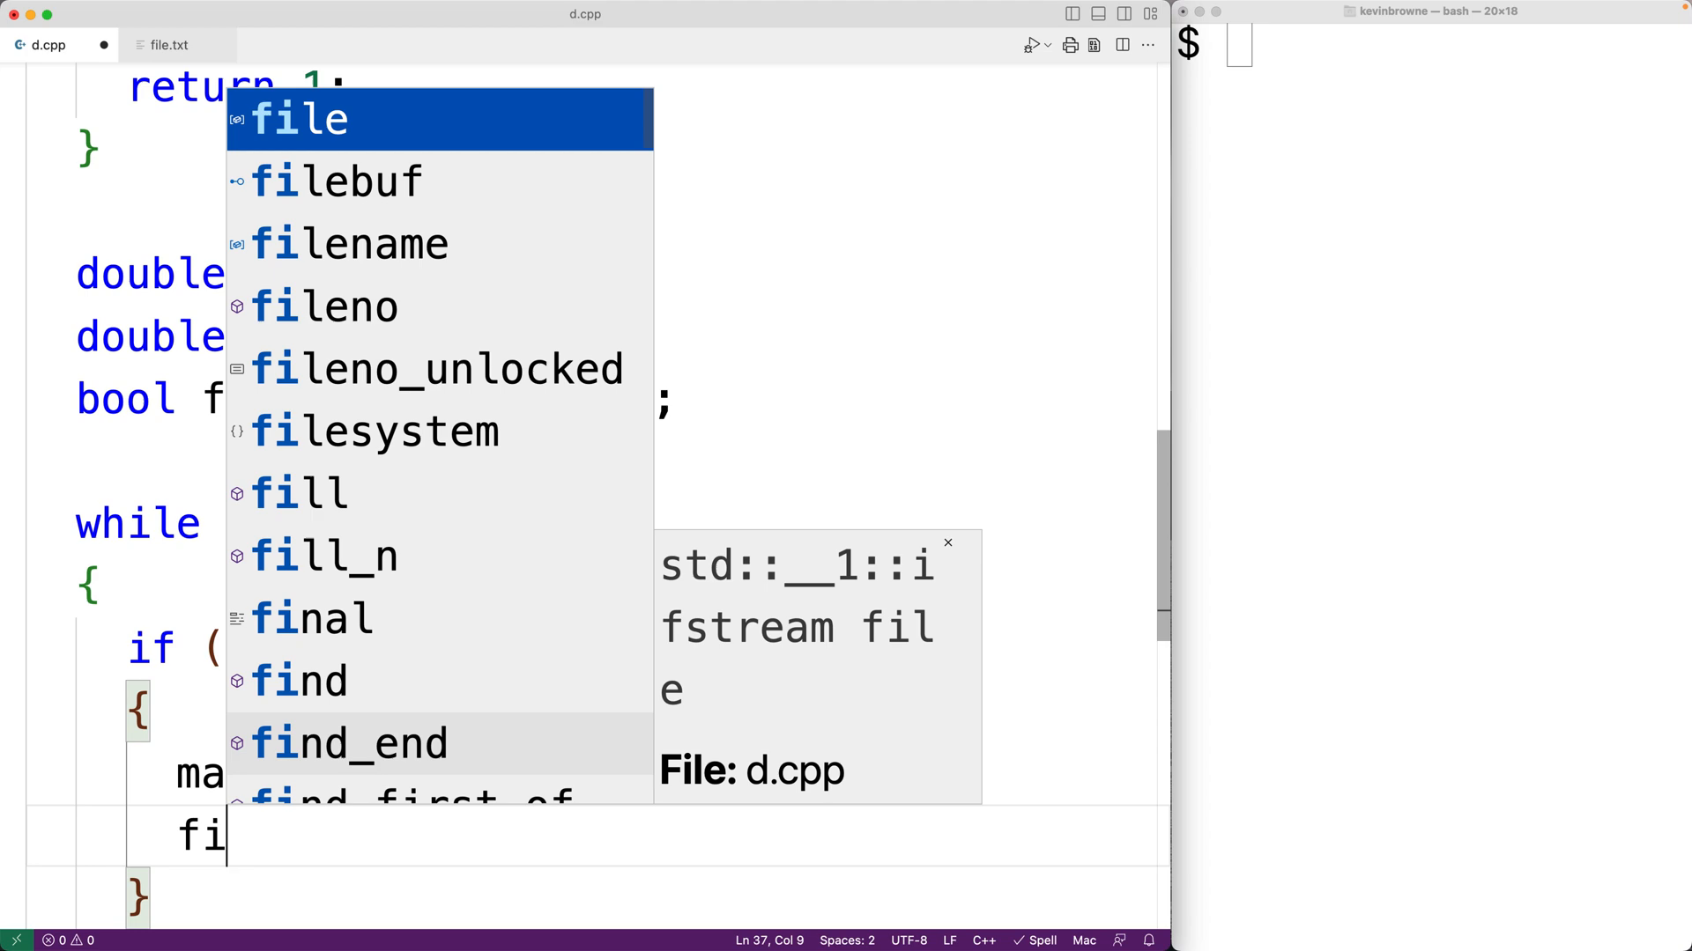
{"action": "type", "text": "rstNumber = false;"}
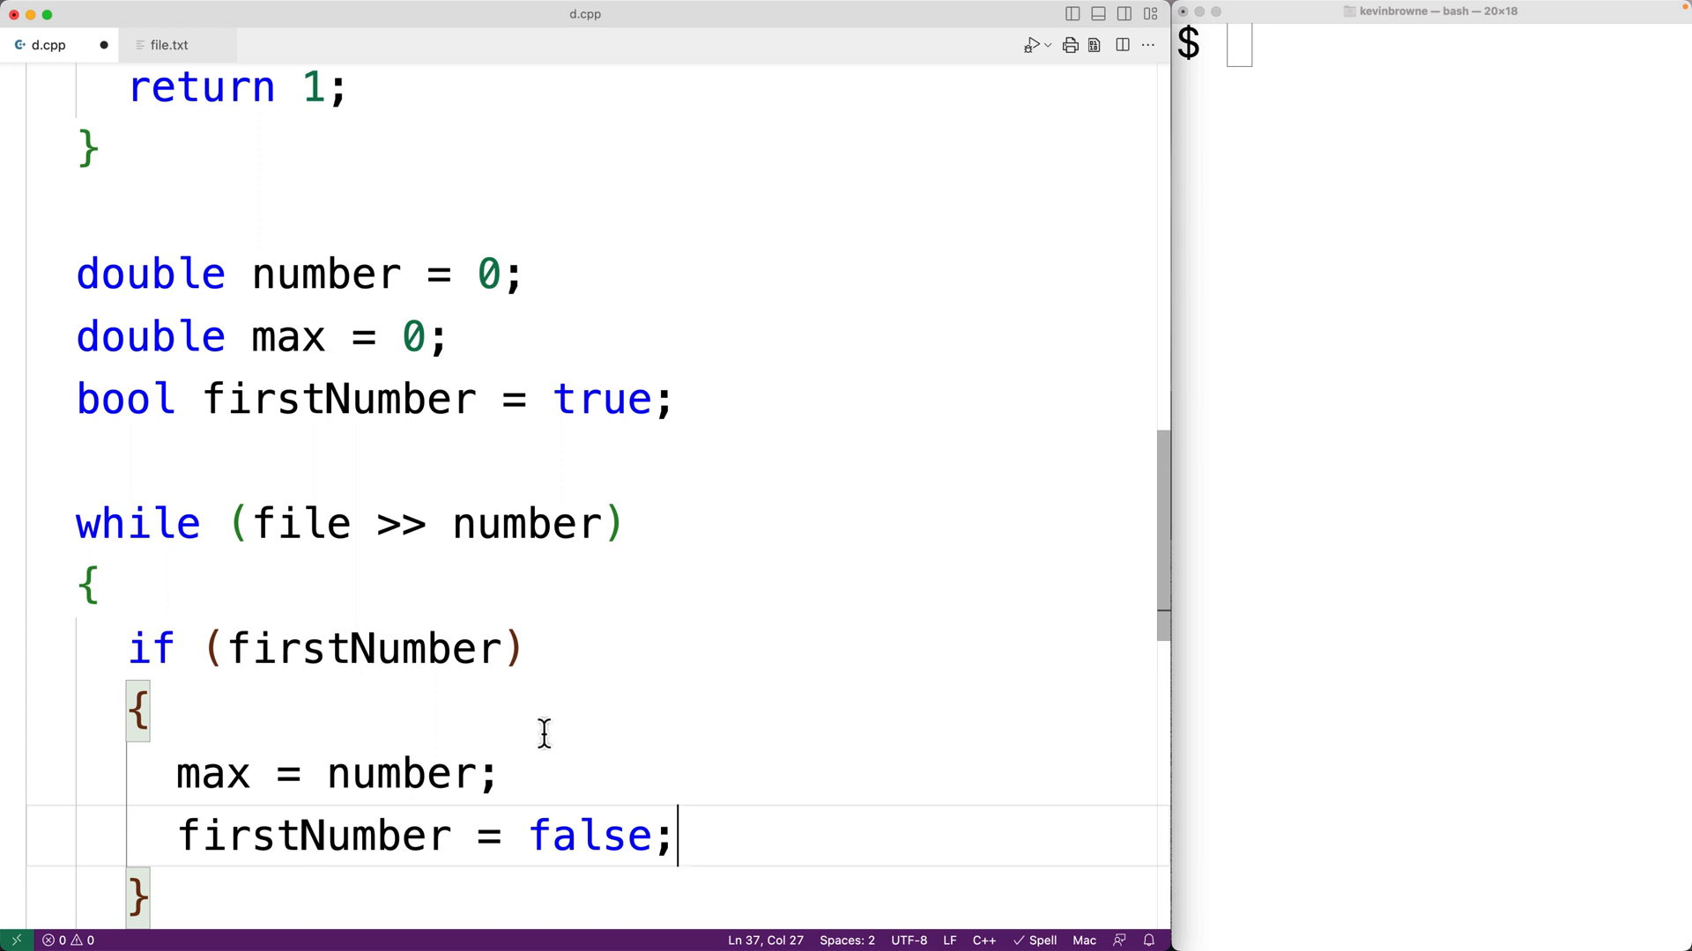
{"action": "double_click", "coordinate": [365, 648]}
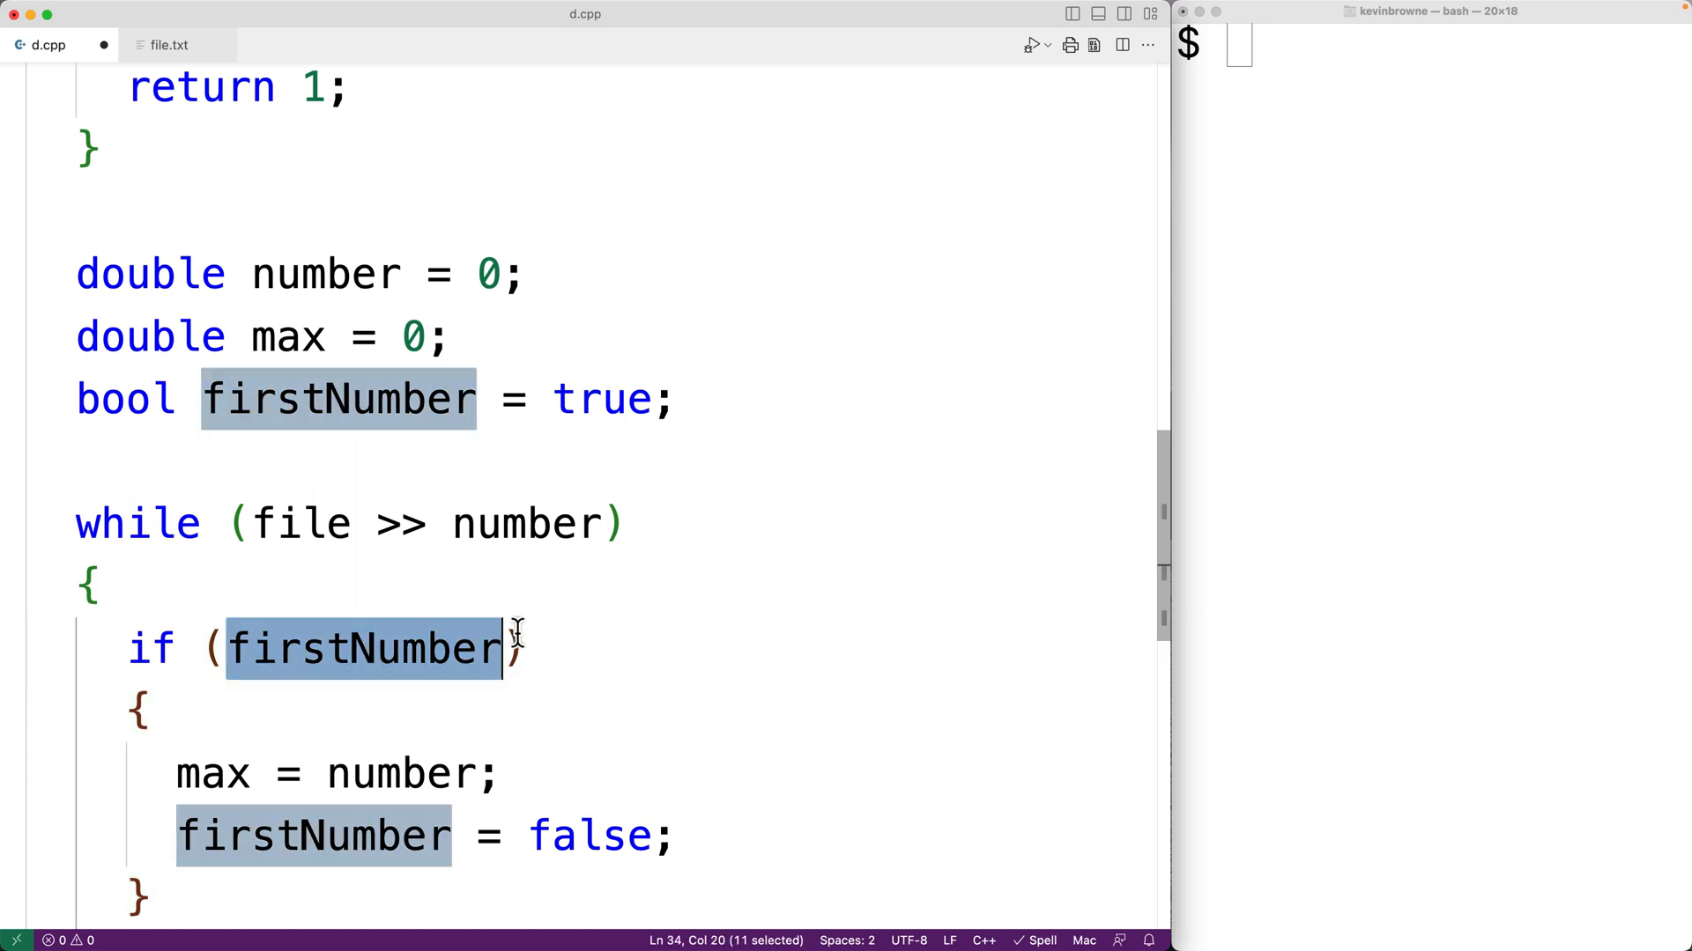
{"action": "double_click", "coordinate": [527, 523]}
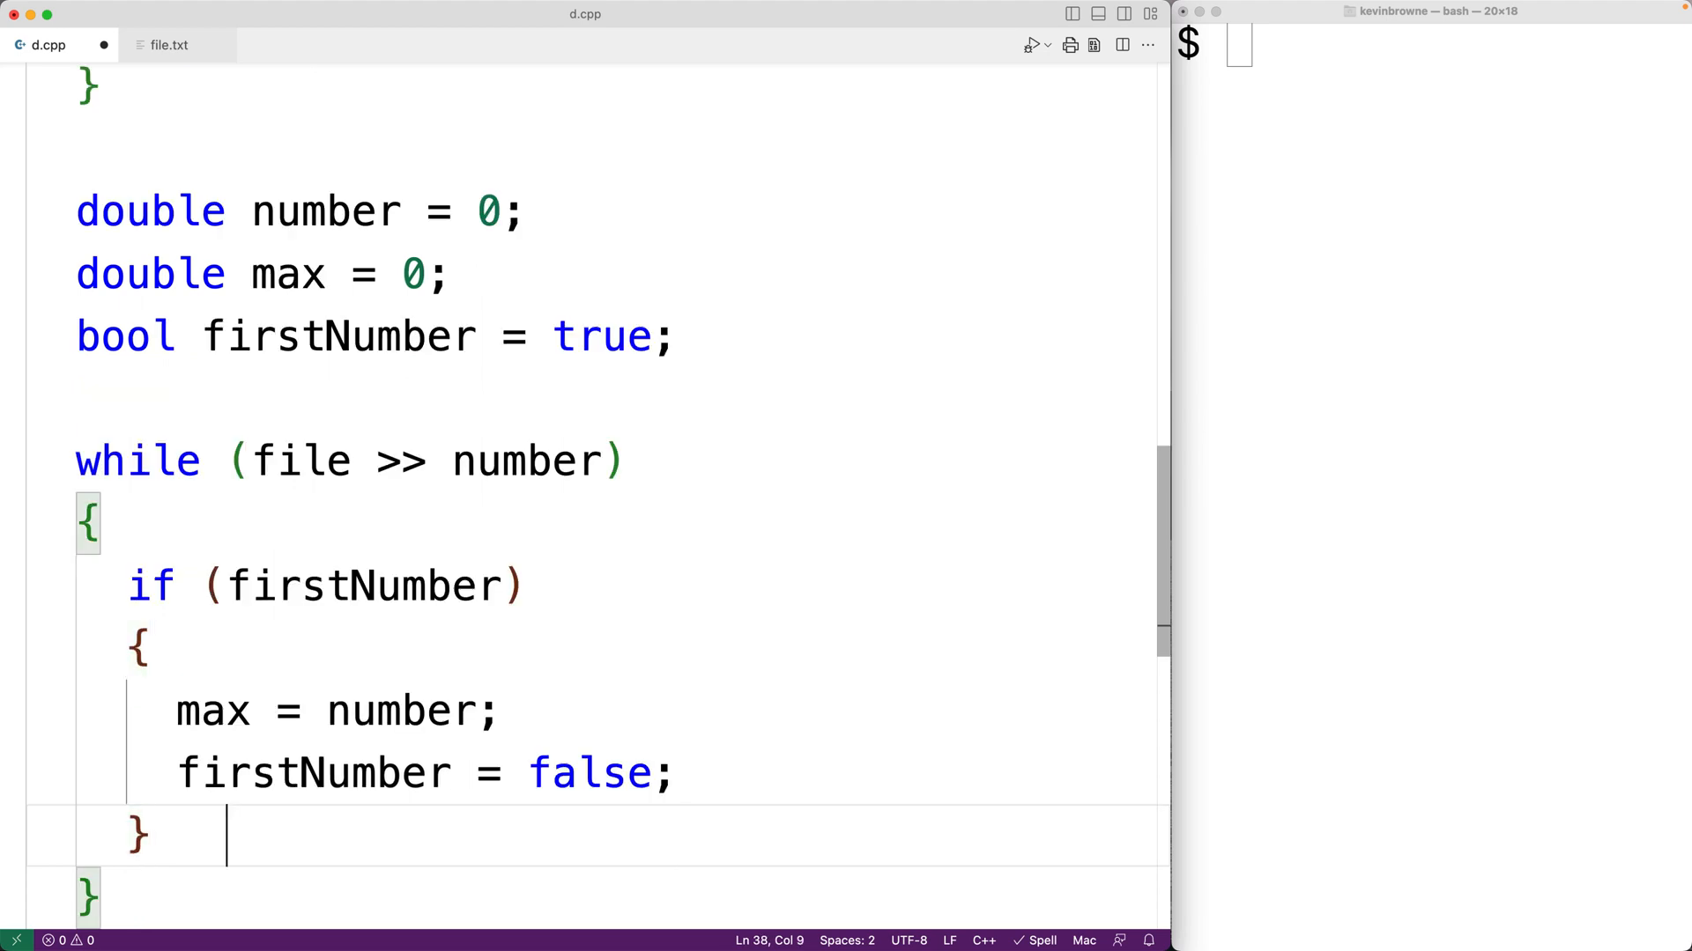
Add else if (number > max) { max = number; } after the if block.
{"action": "type", "text": "else if"}
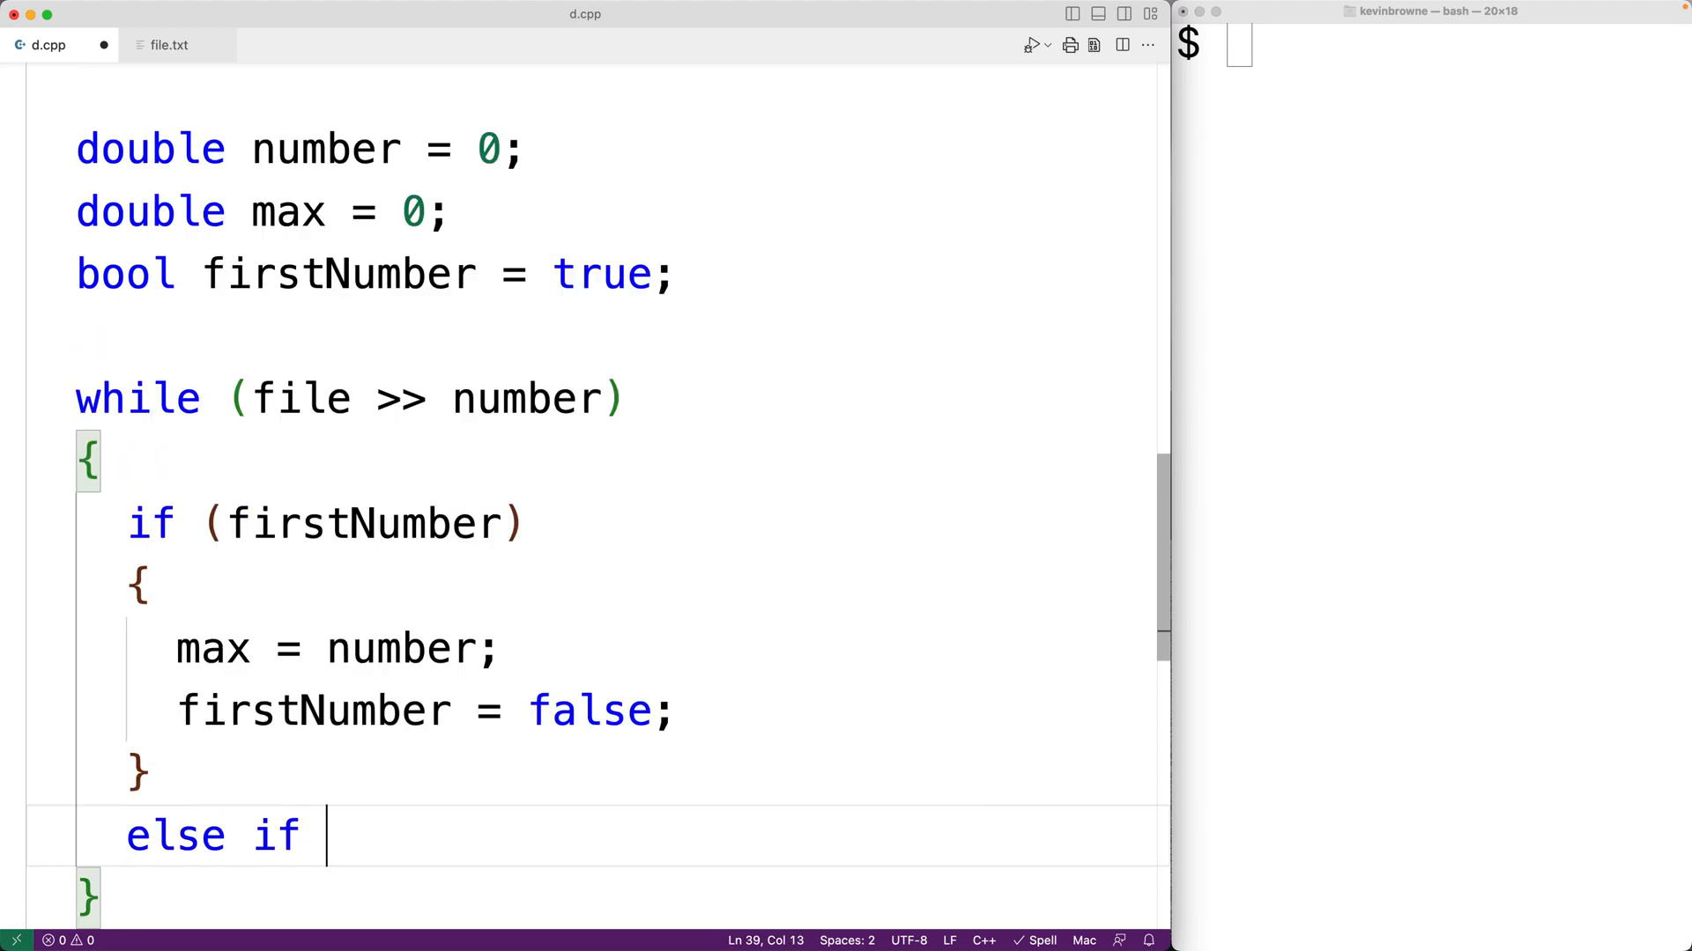
{"action": "type", "text": "(number >"}
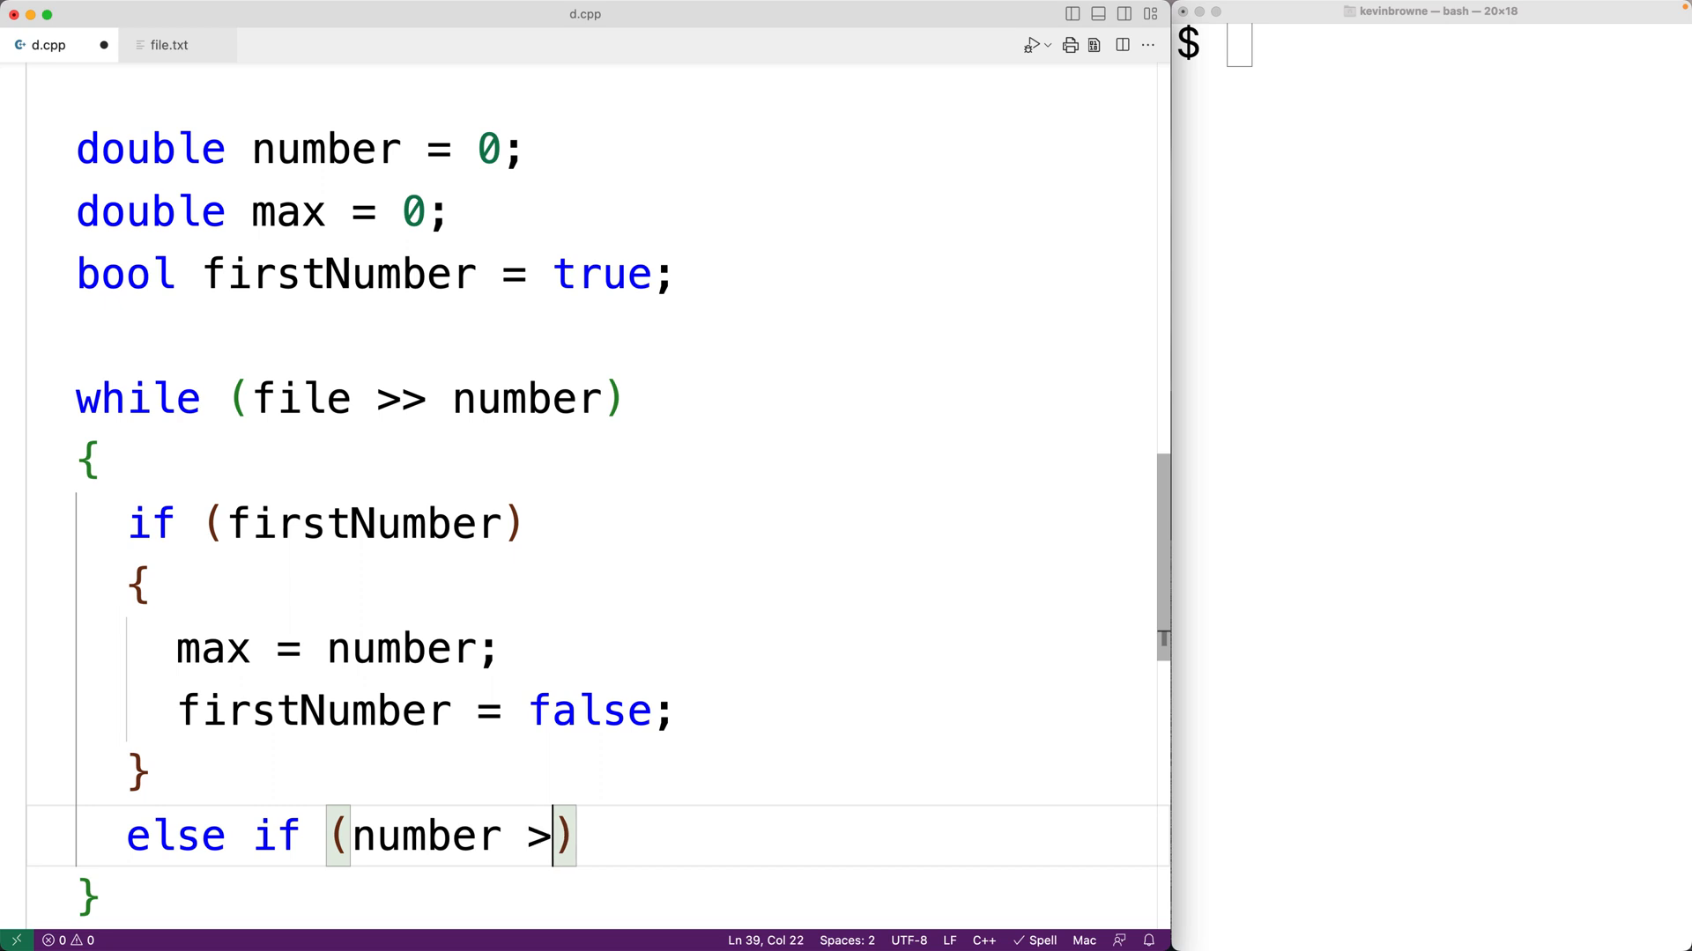
{"action": "type", "text": "max"}
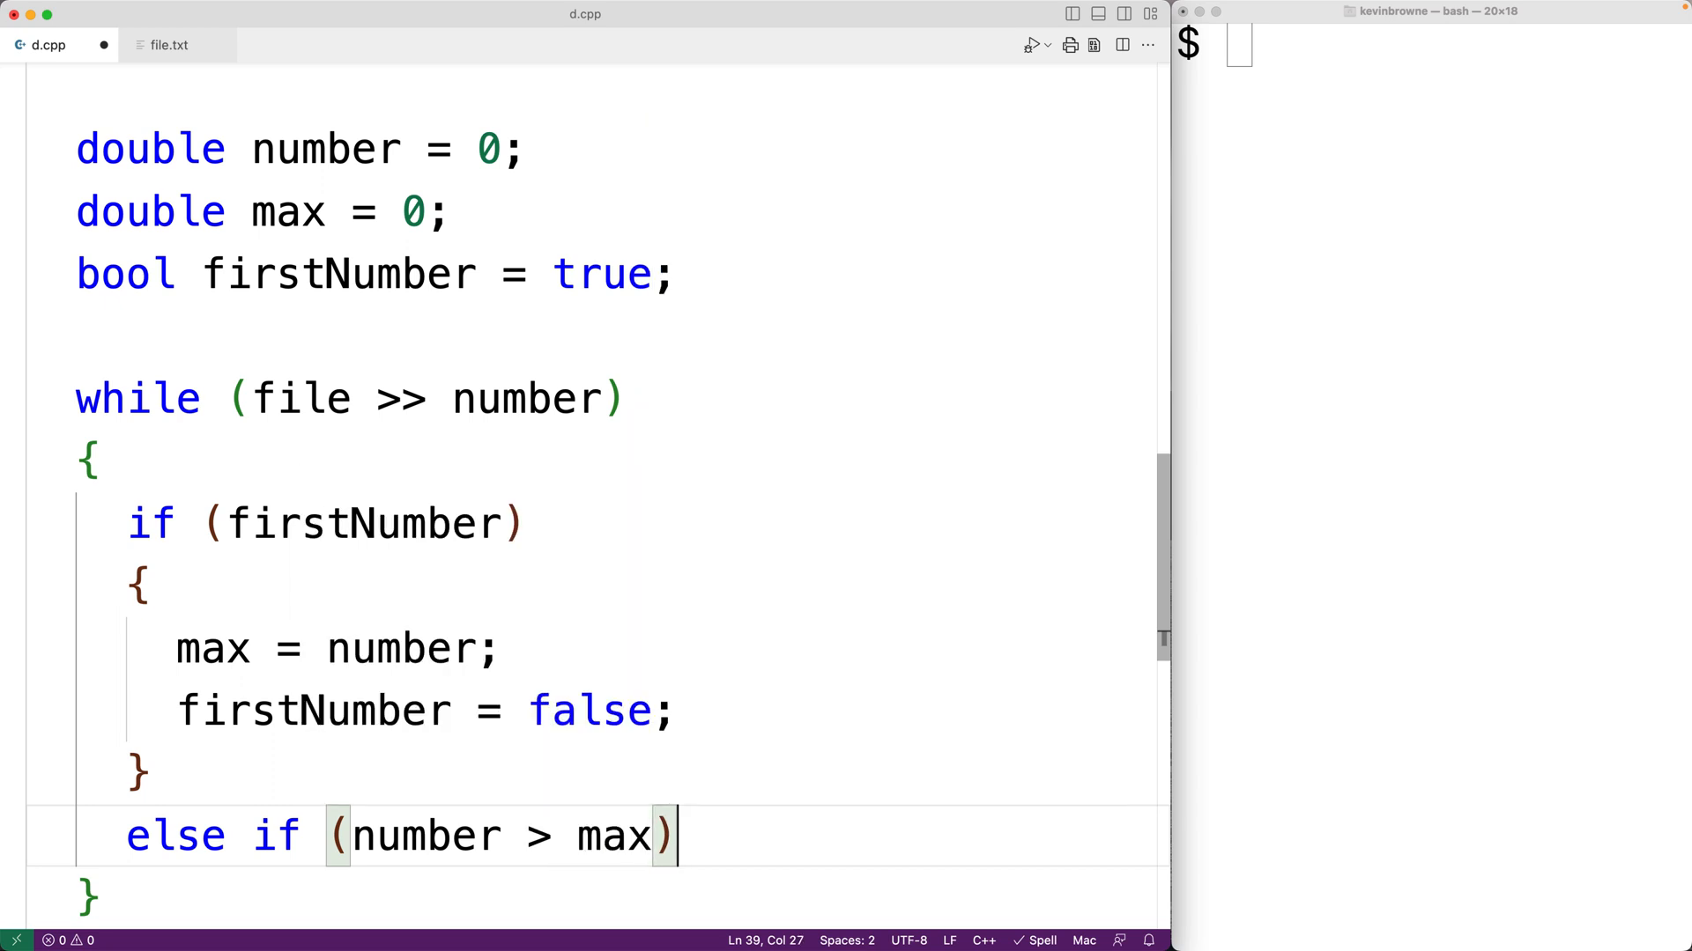
{"action": "type", "text": "m"}
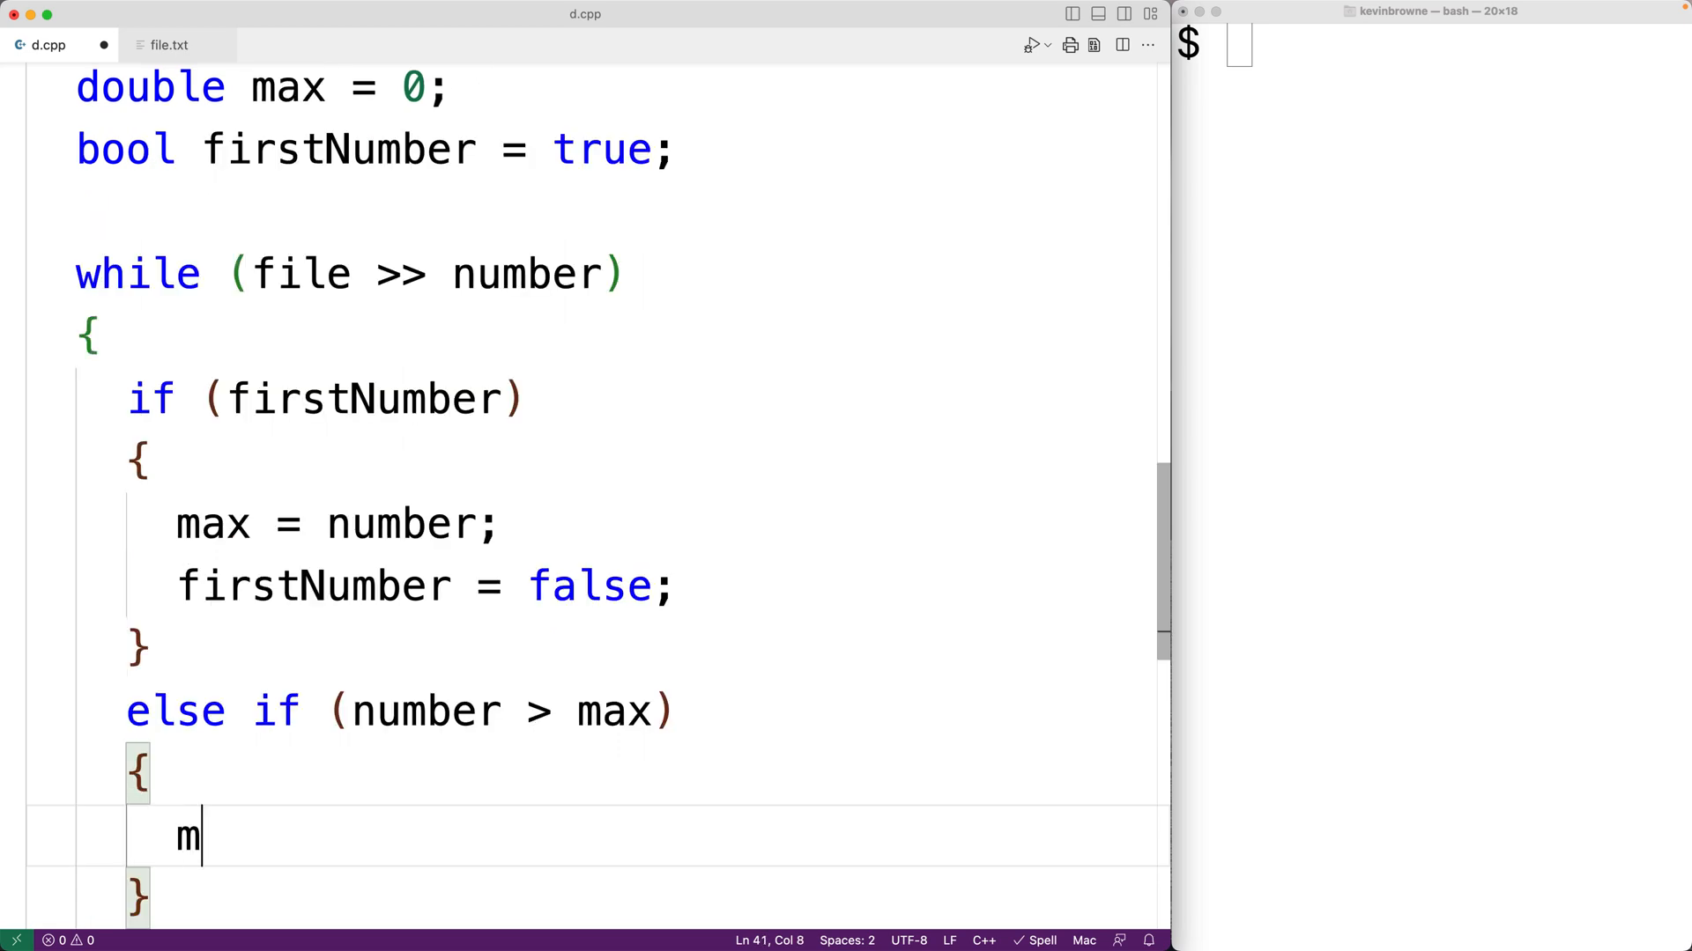
{"action": "type", "text": "ax = nu"}
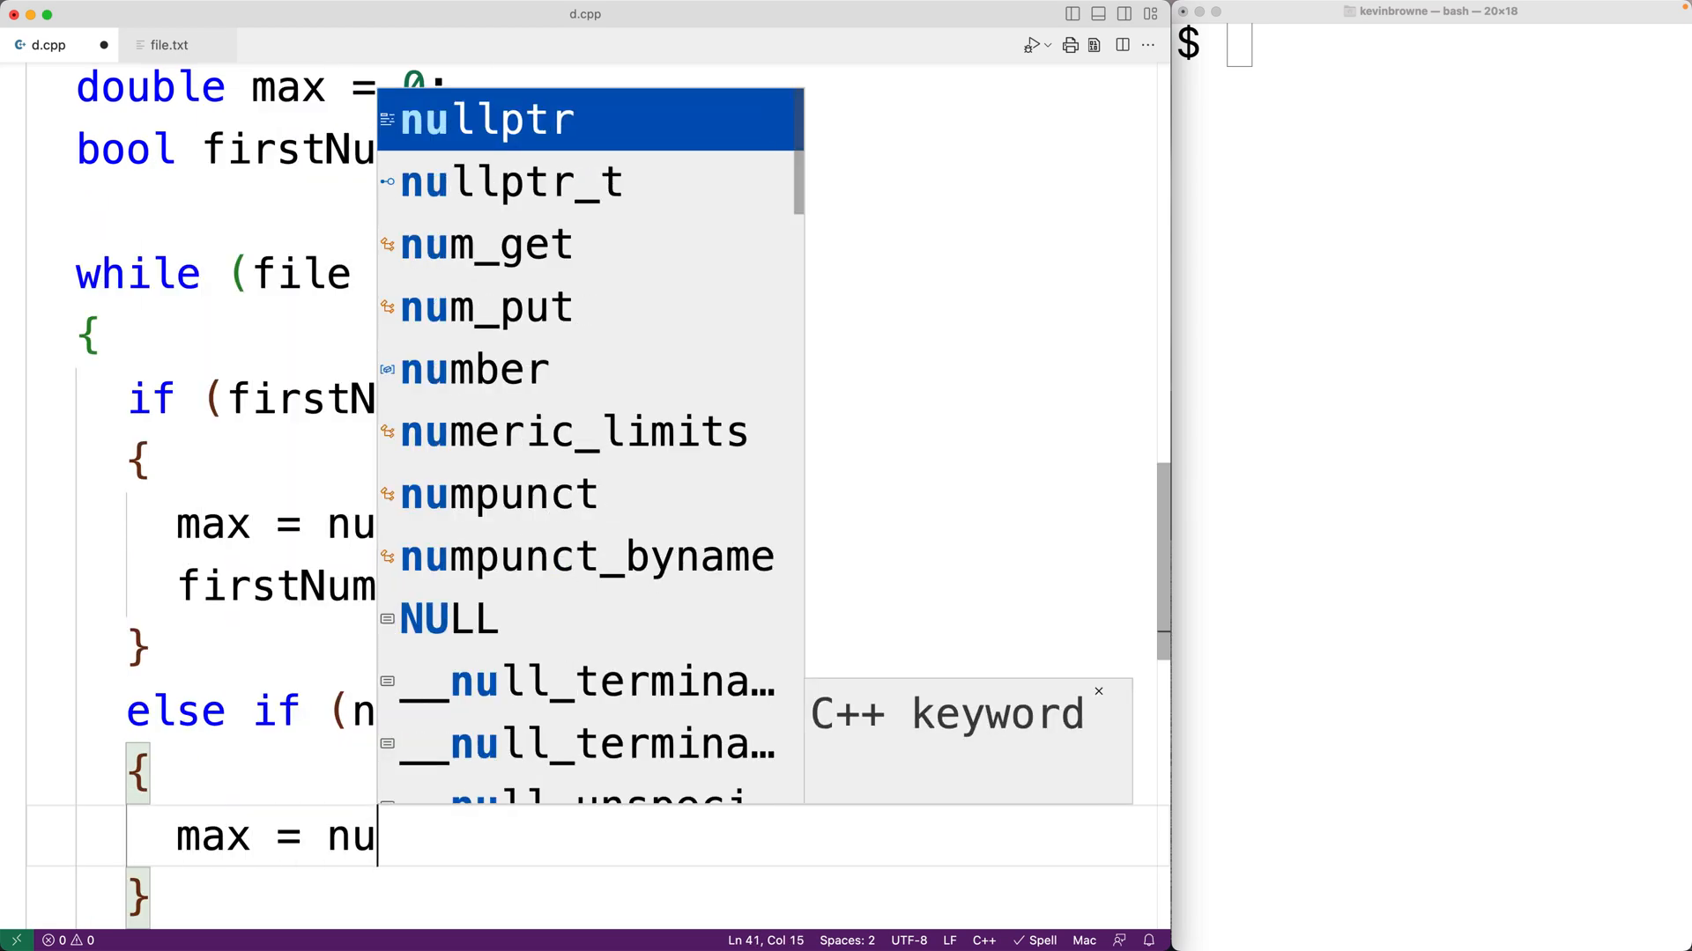
{"action": "type", "text": "mber;"}
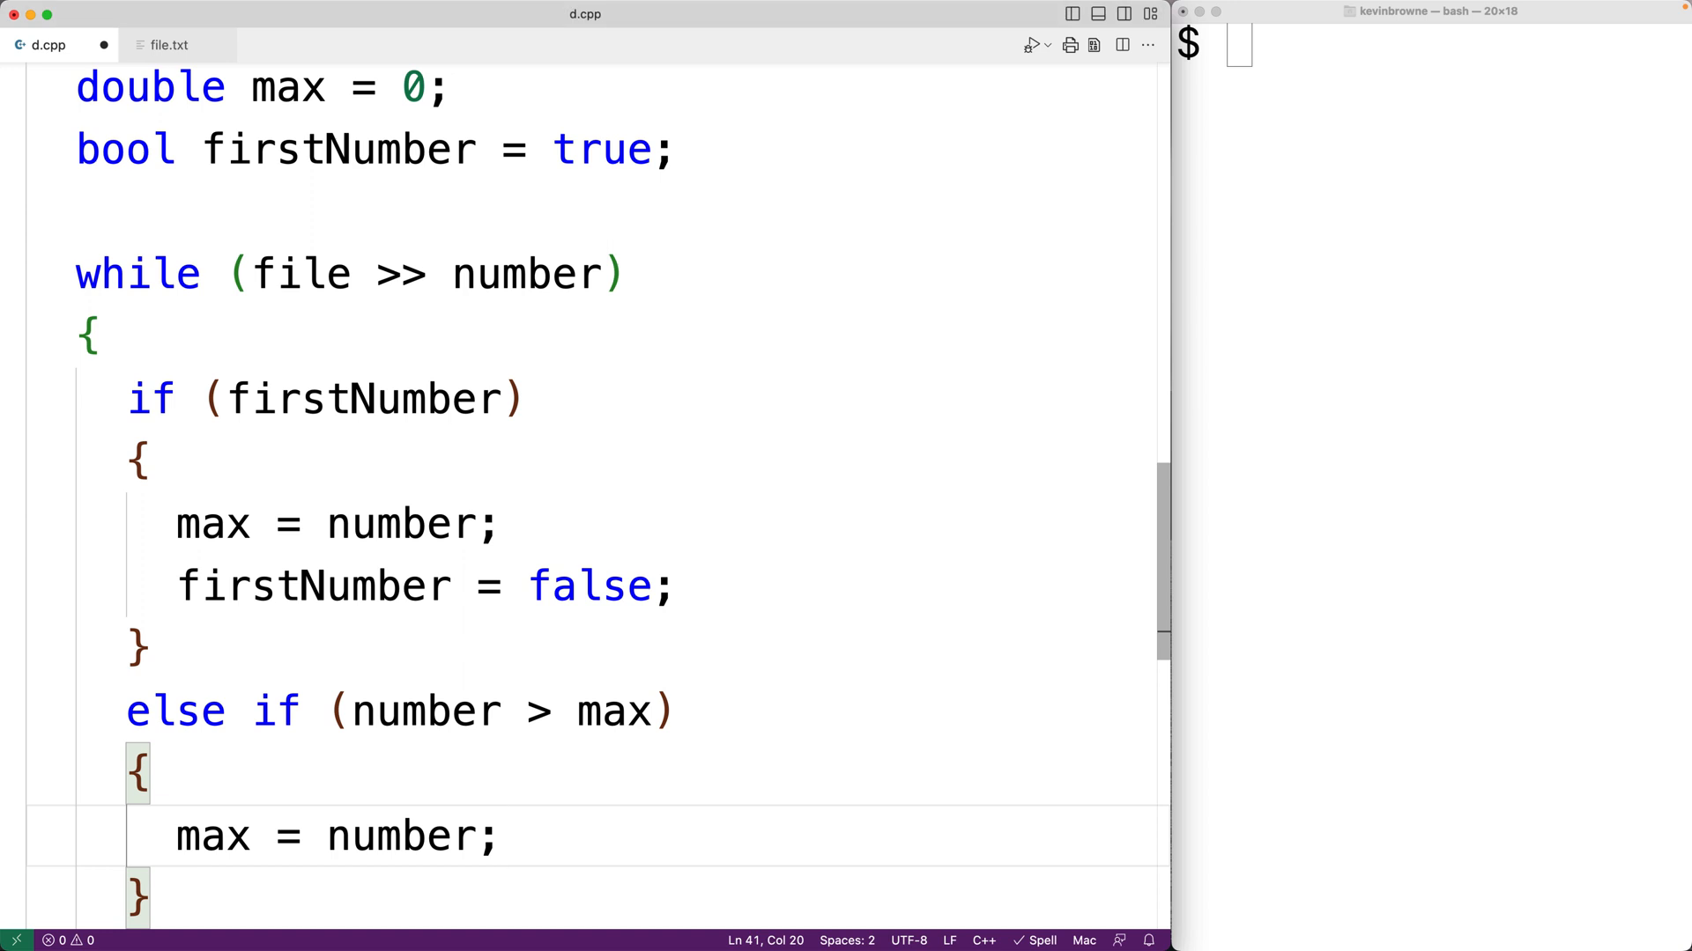
{"action": "left_click", "coordinate": [500, 836]}
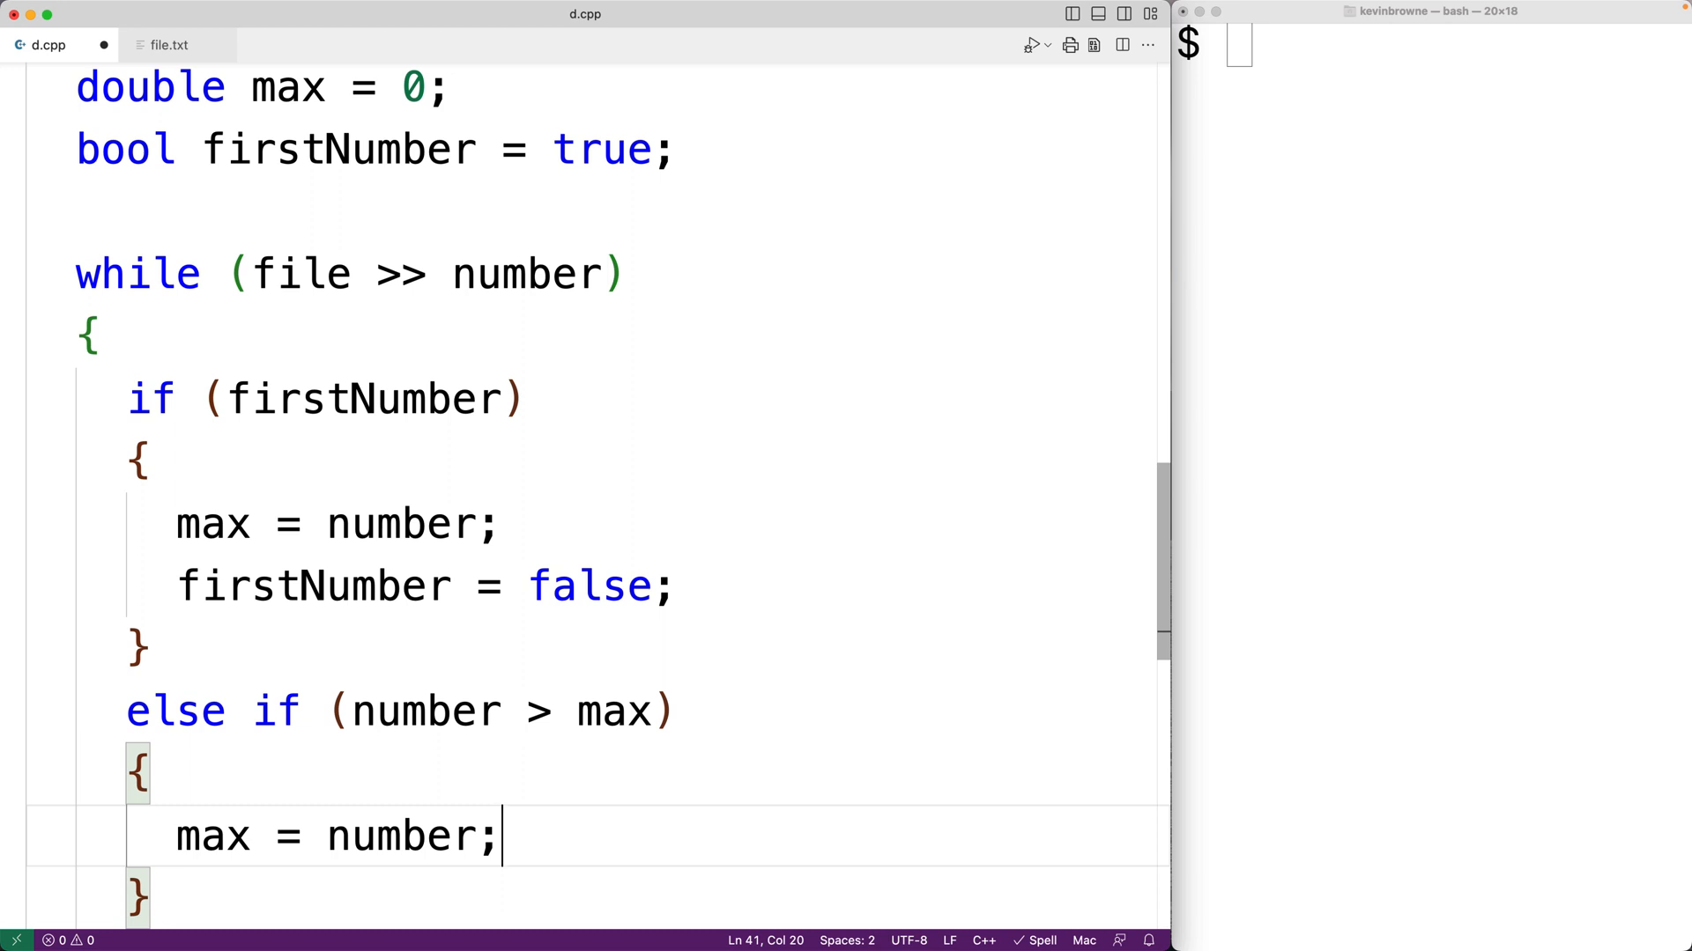
{"action": "scroll", "scroll_direction": "down", "scroll_amount": 3}
{"action": "type", "text": "cout << \"Max: "}
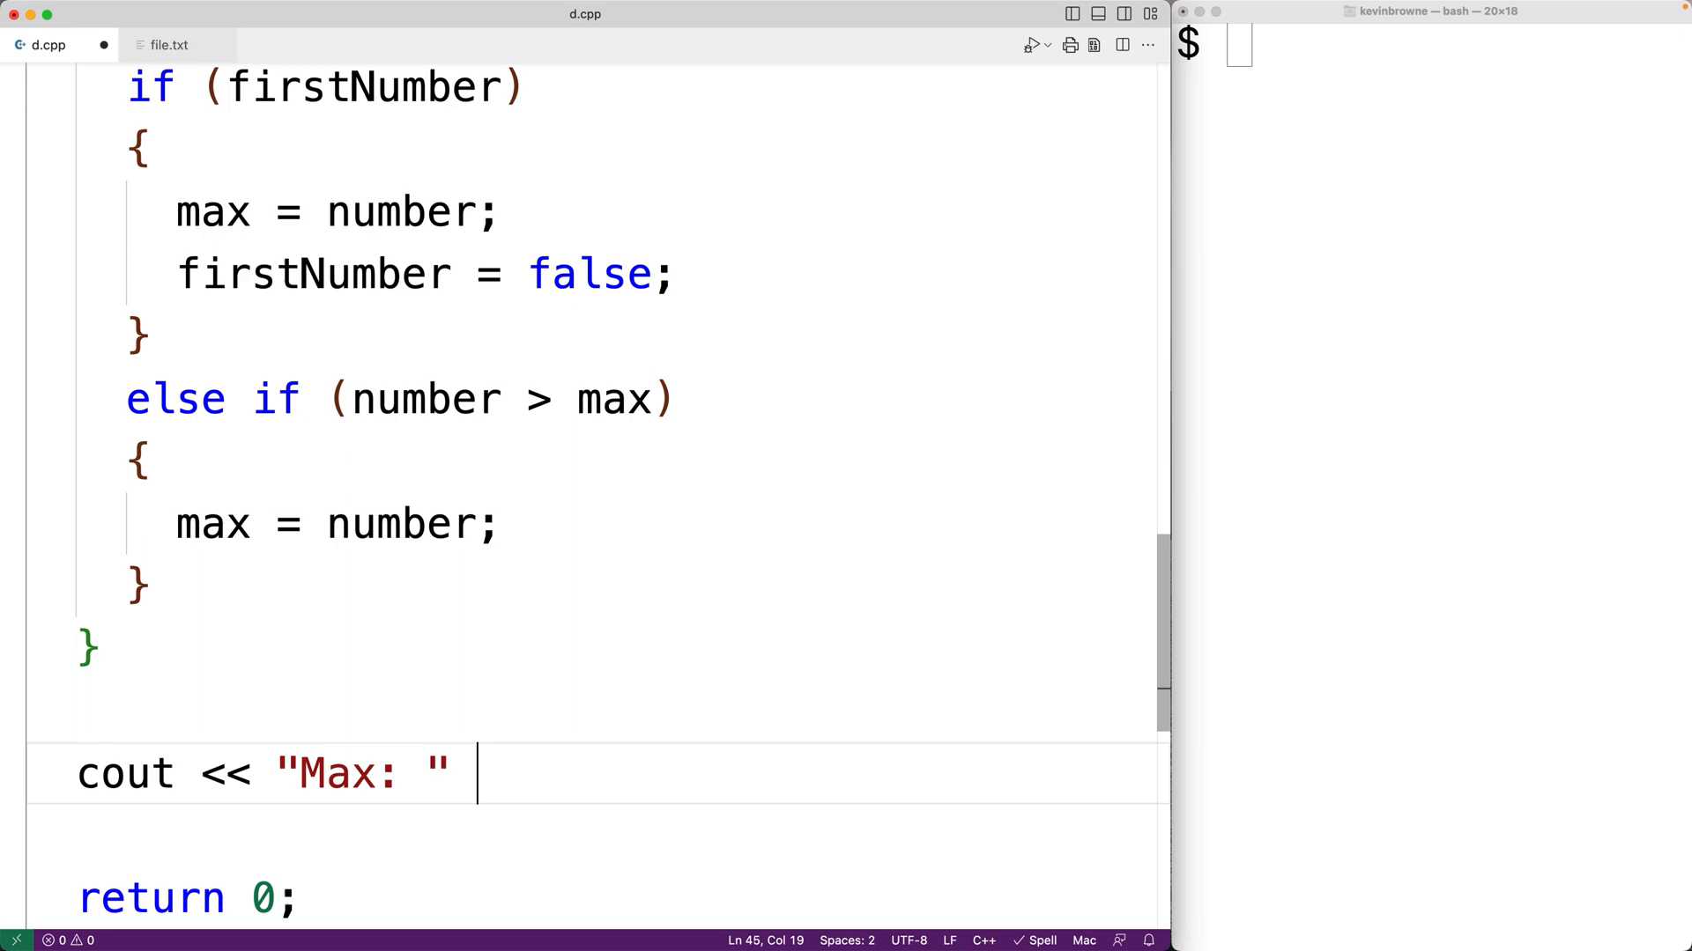
After the loop, print "No numbers in file." if firstNumber is true, else "Max: " << max << endl.
{"action": "type", "text": "<< max << endl;"}
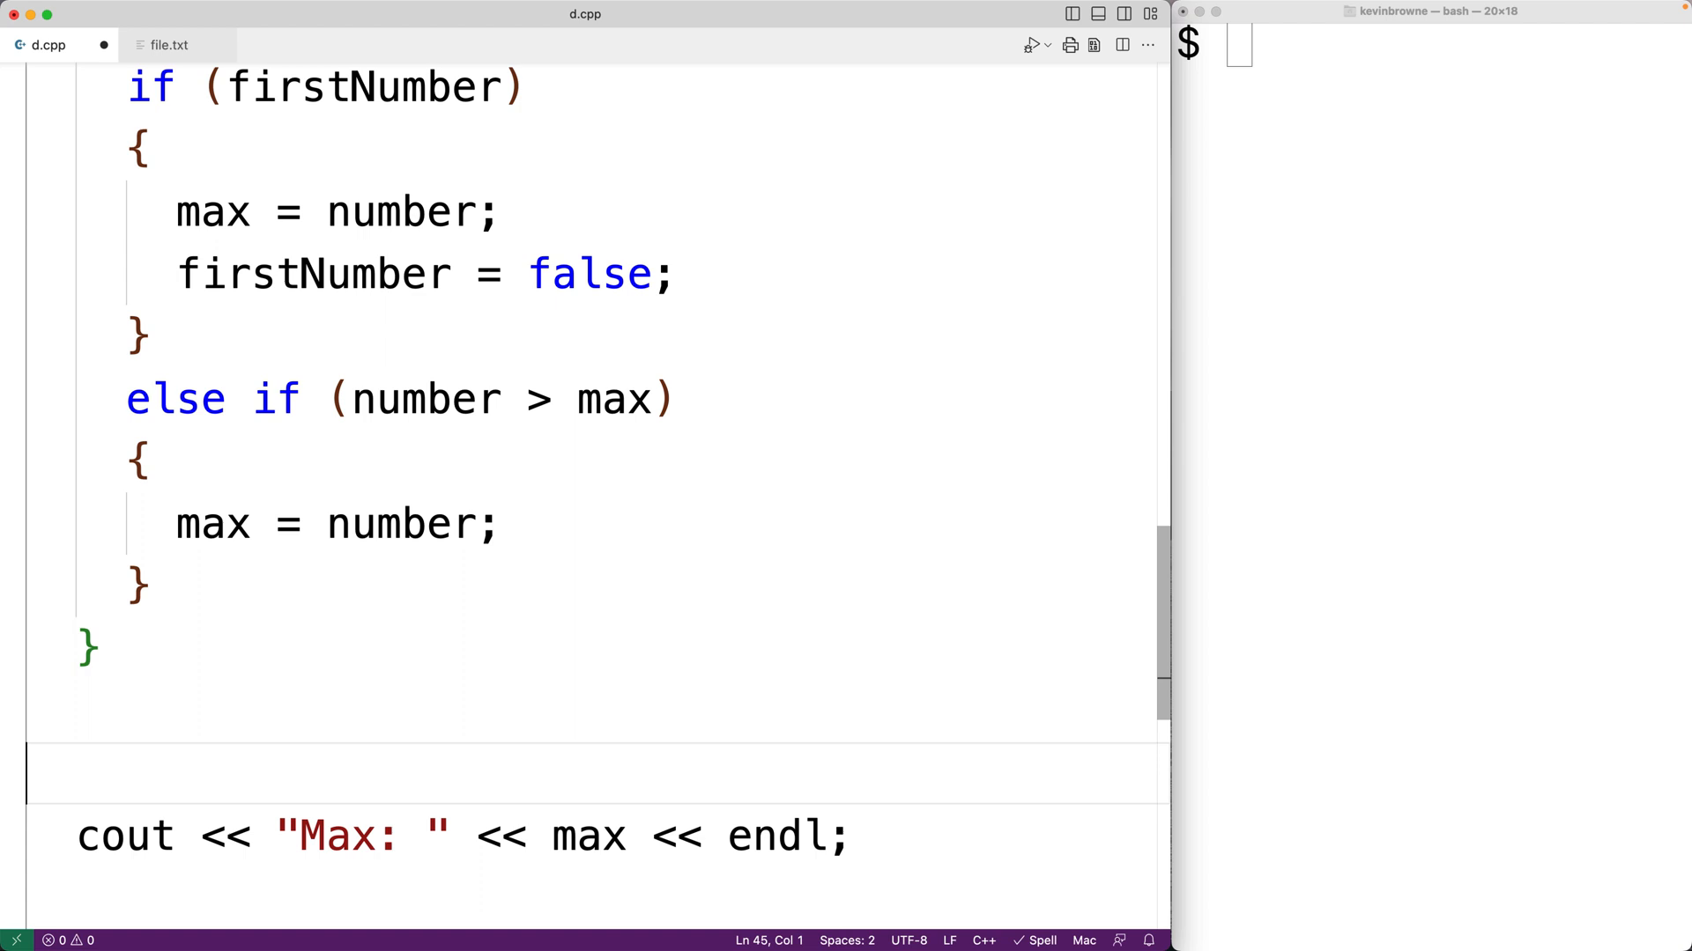
{"action": "type", "text": "if (firstNumber"}
{"action": "type", "text": "{"}
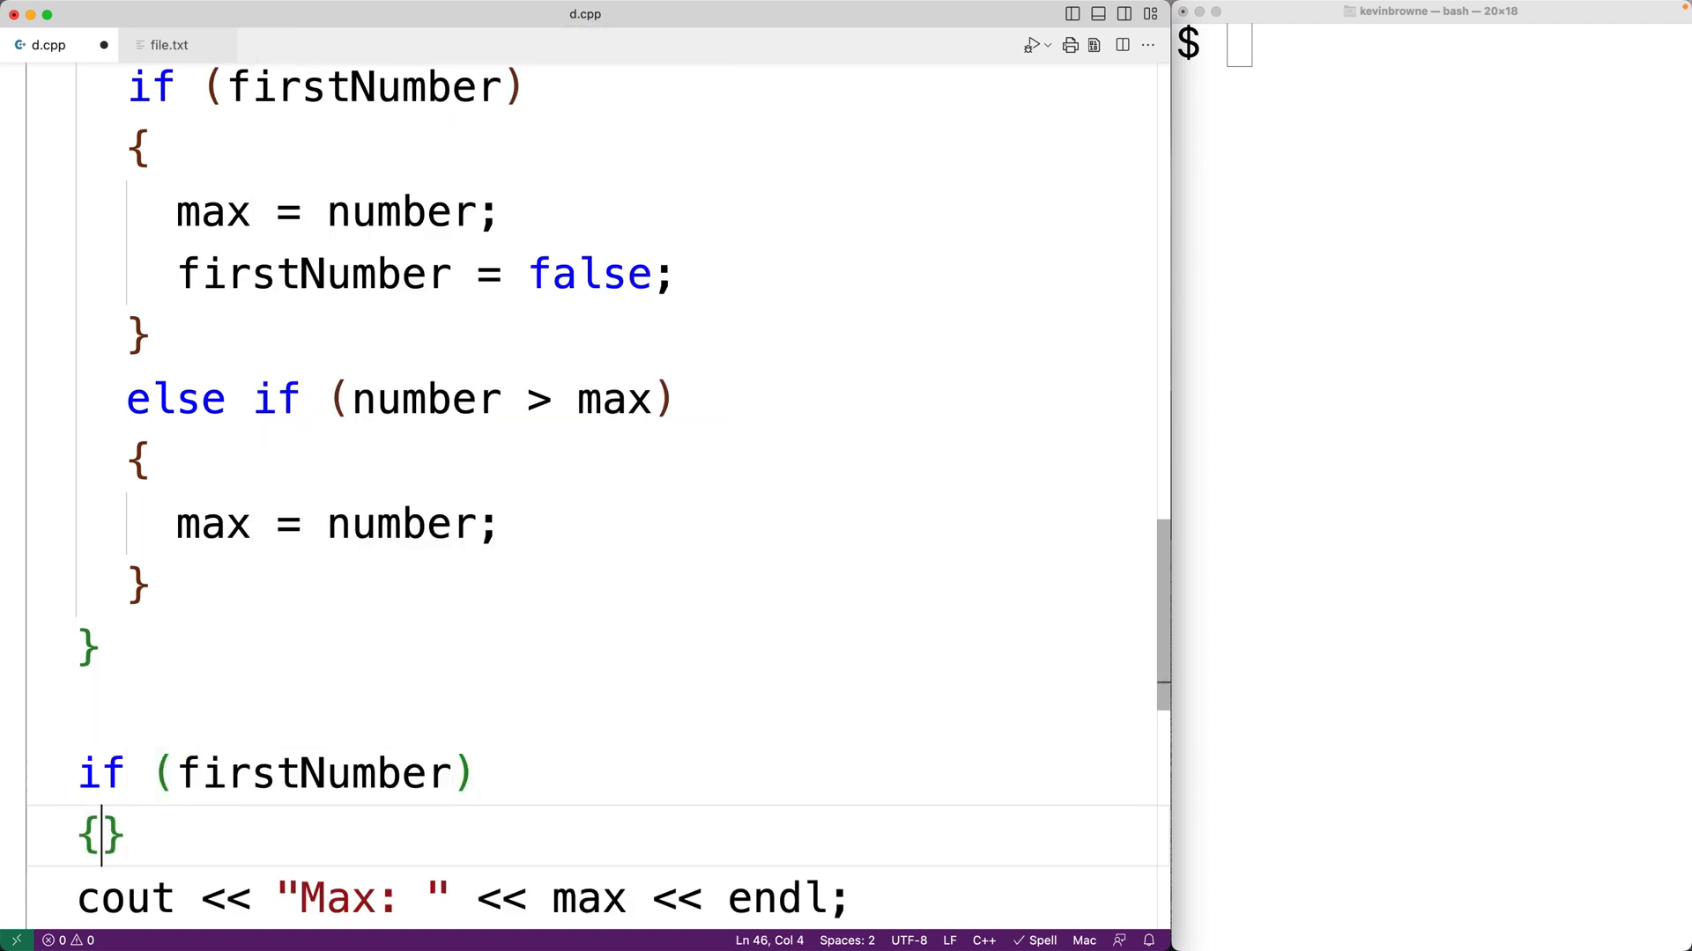
{"action": "type", "text": "cout <<"}
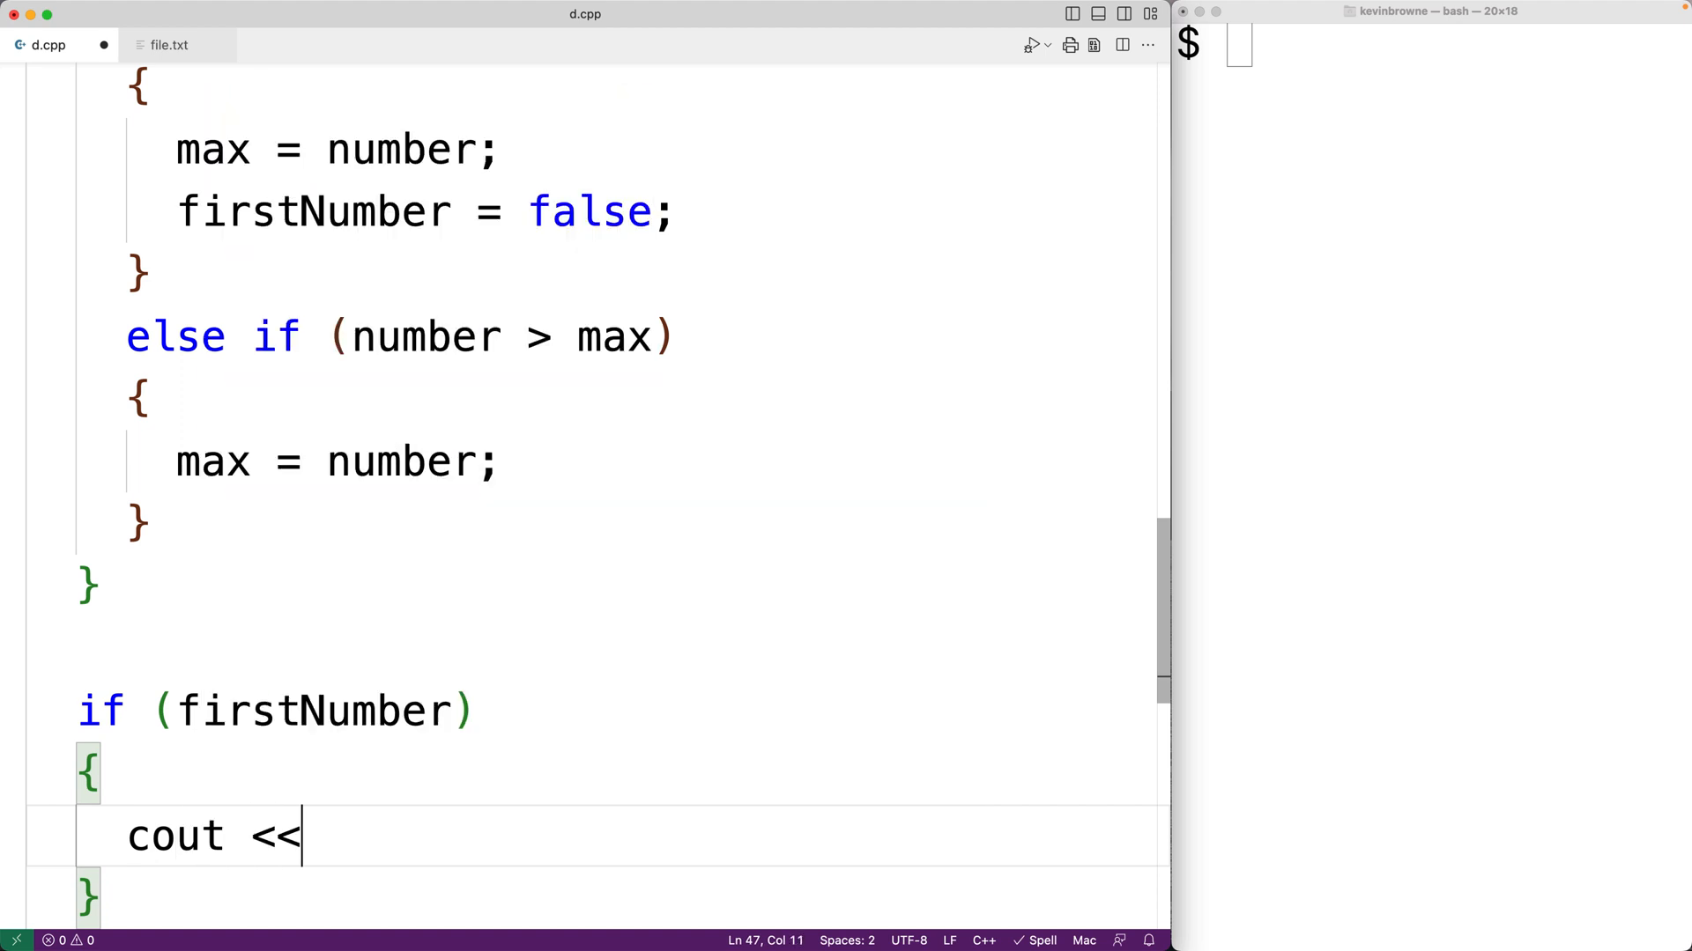
{"action": "type", "text": "\"No numbers in\""}
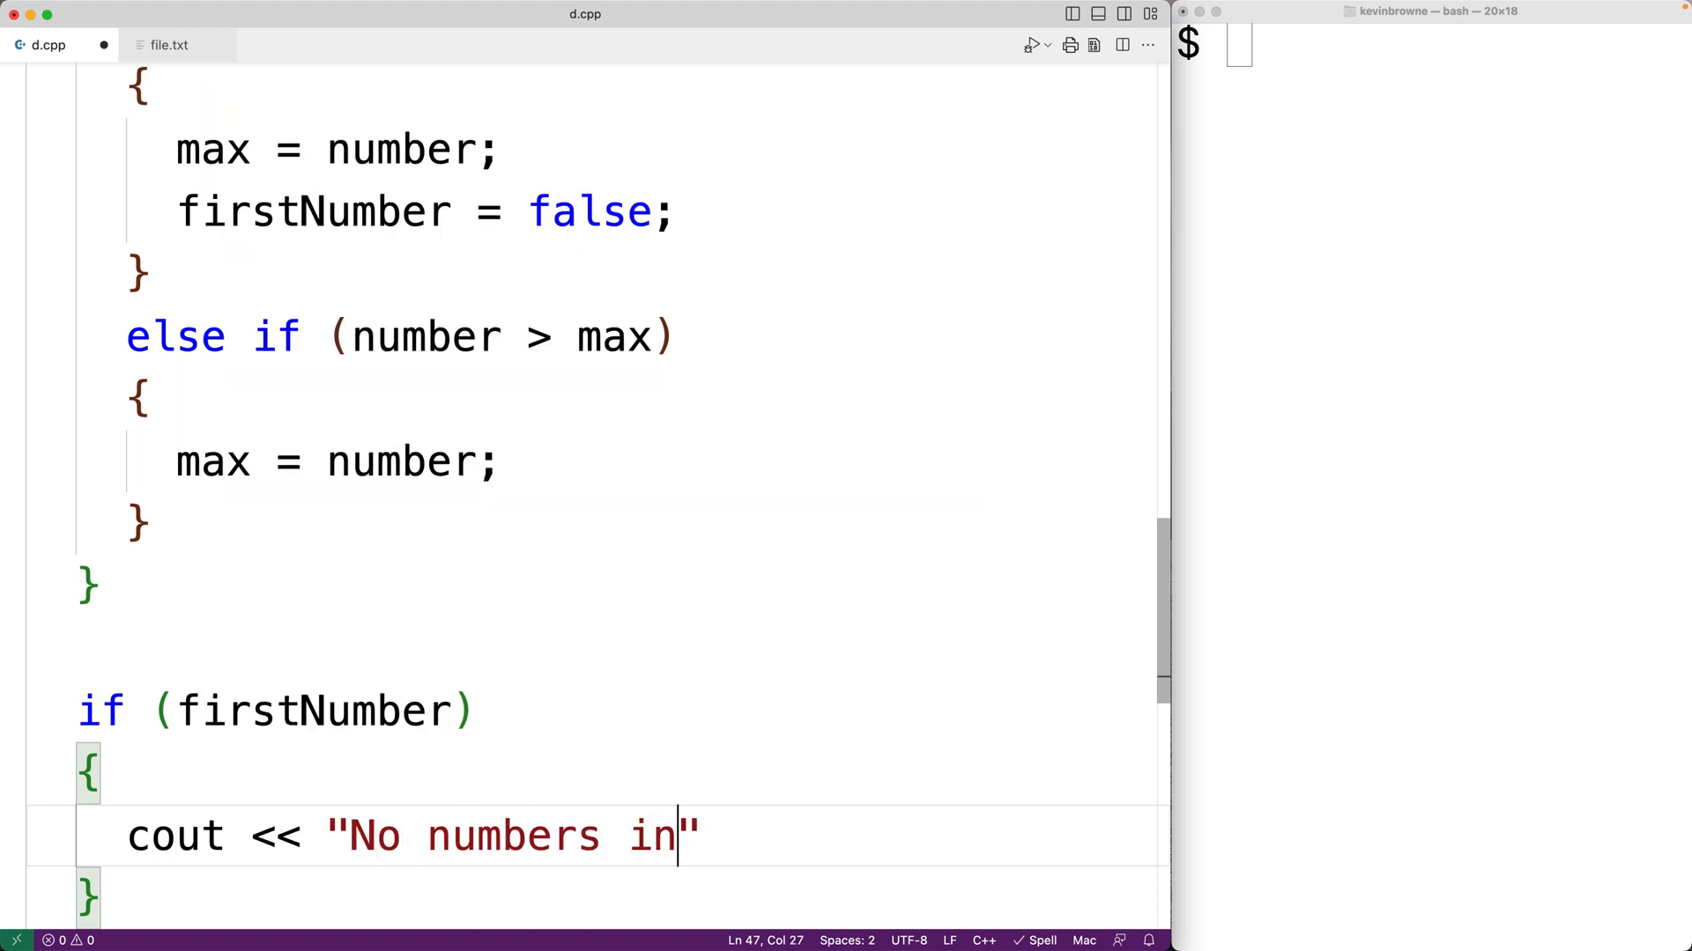
{"action": "type", "text": "file."}
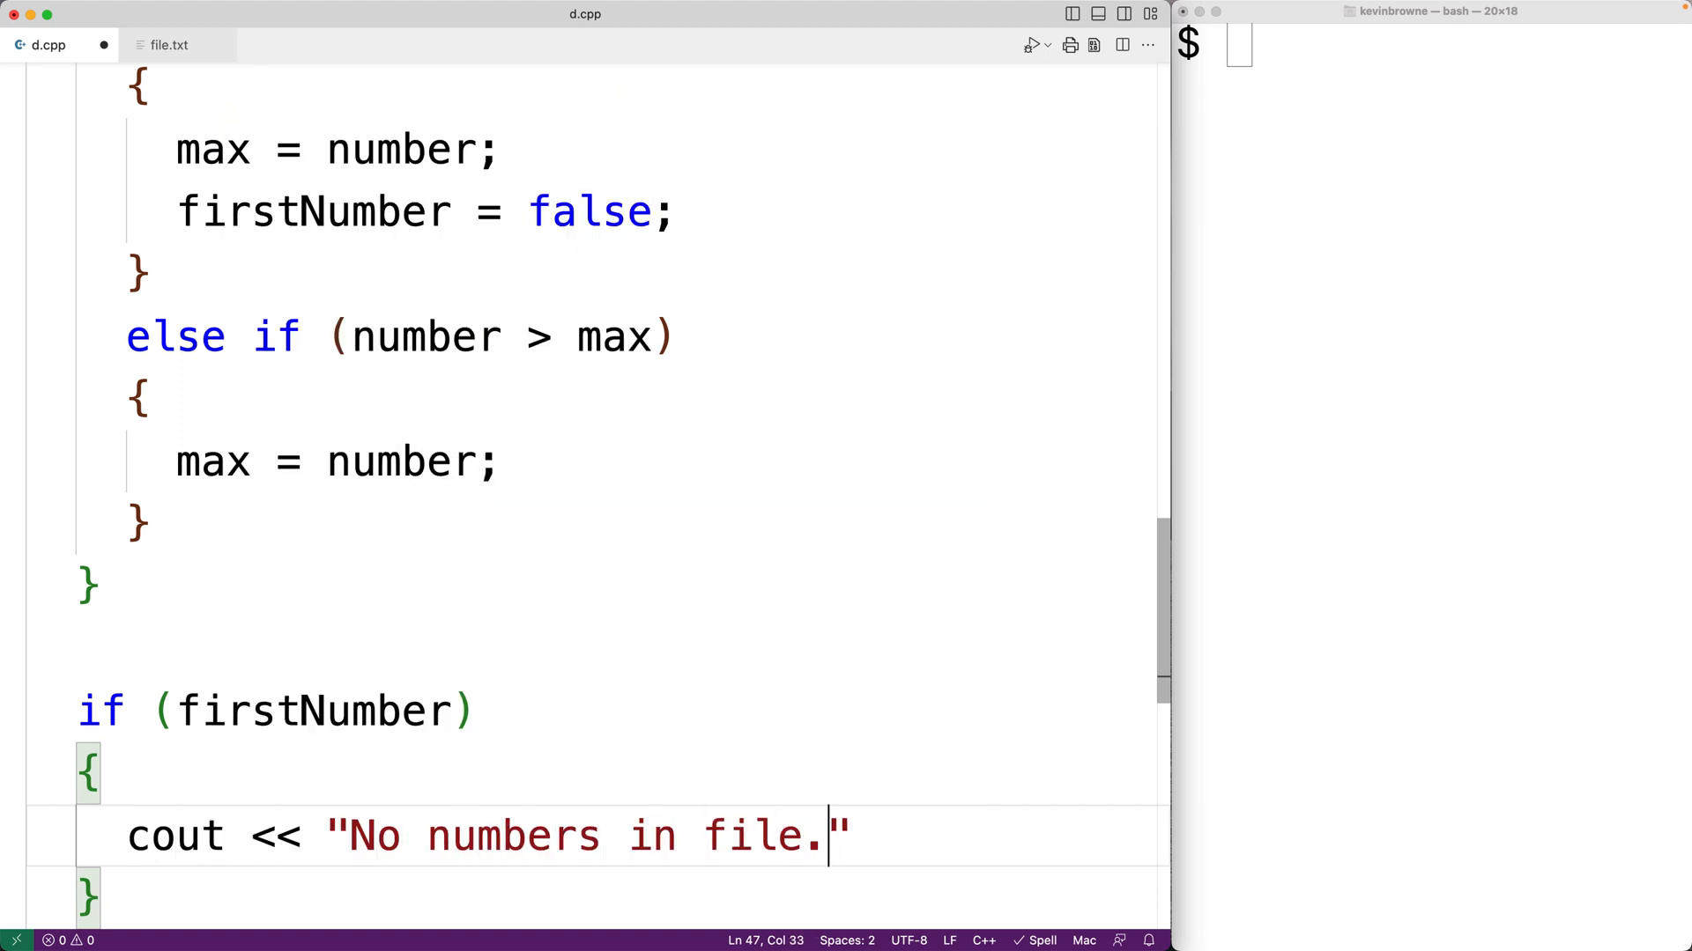
{"action": "type", "text": "<< endl;"}
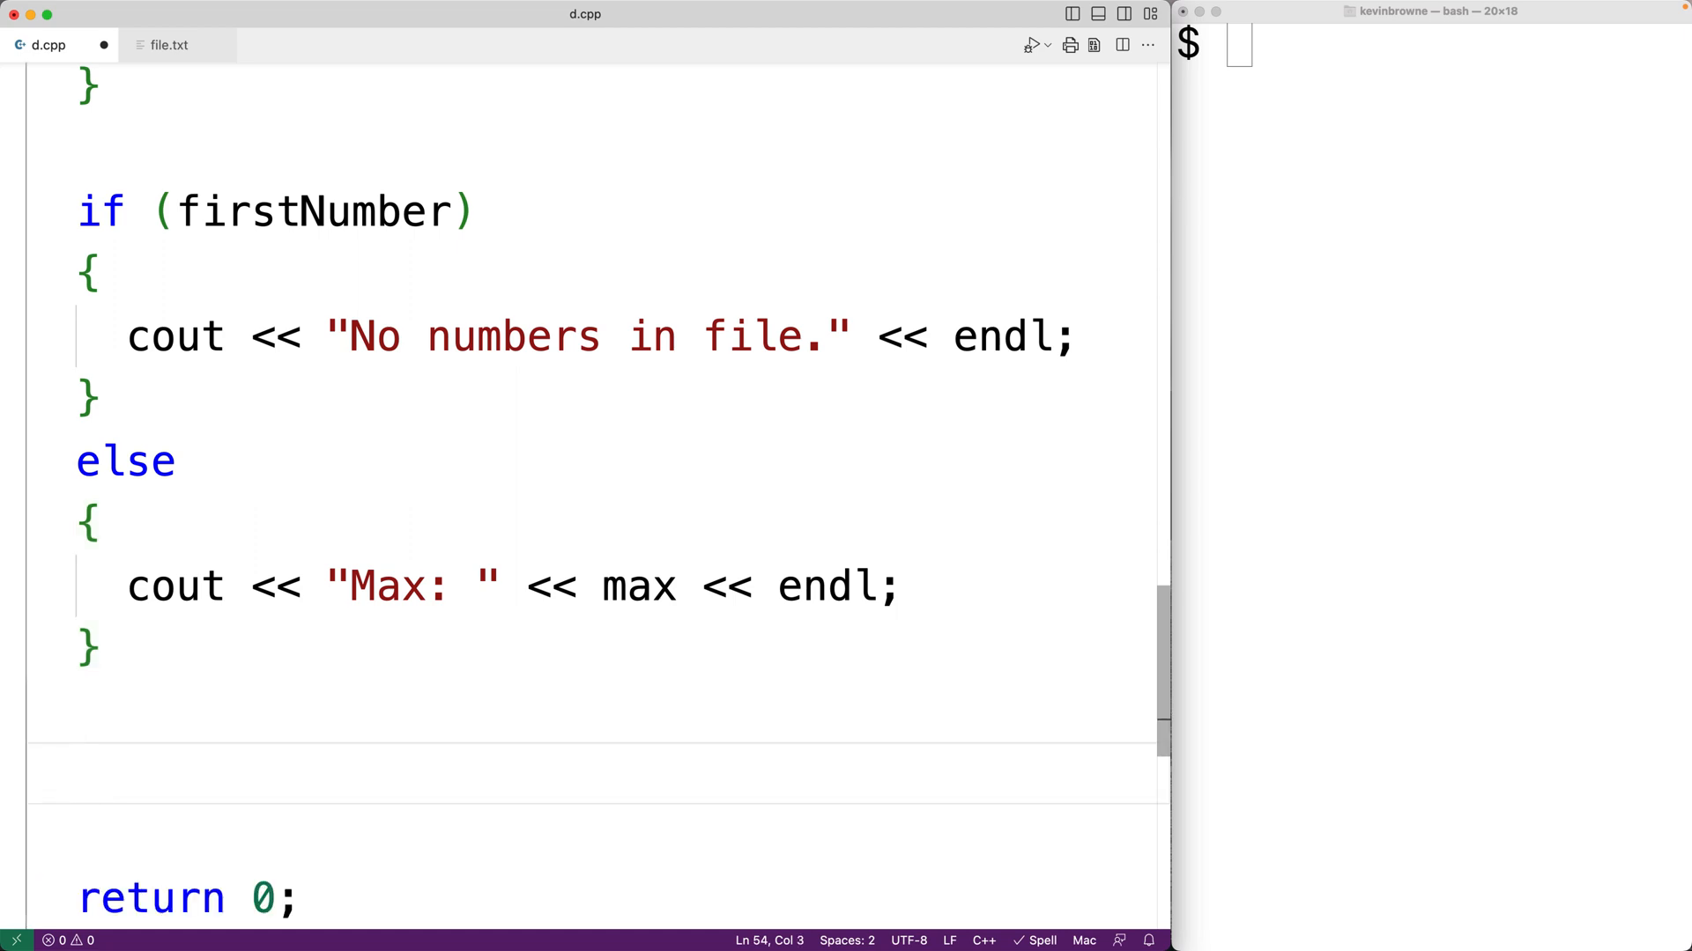
Add file.close(); just before return 0.
{"action": "type", "text": "fie"}
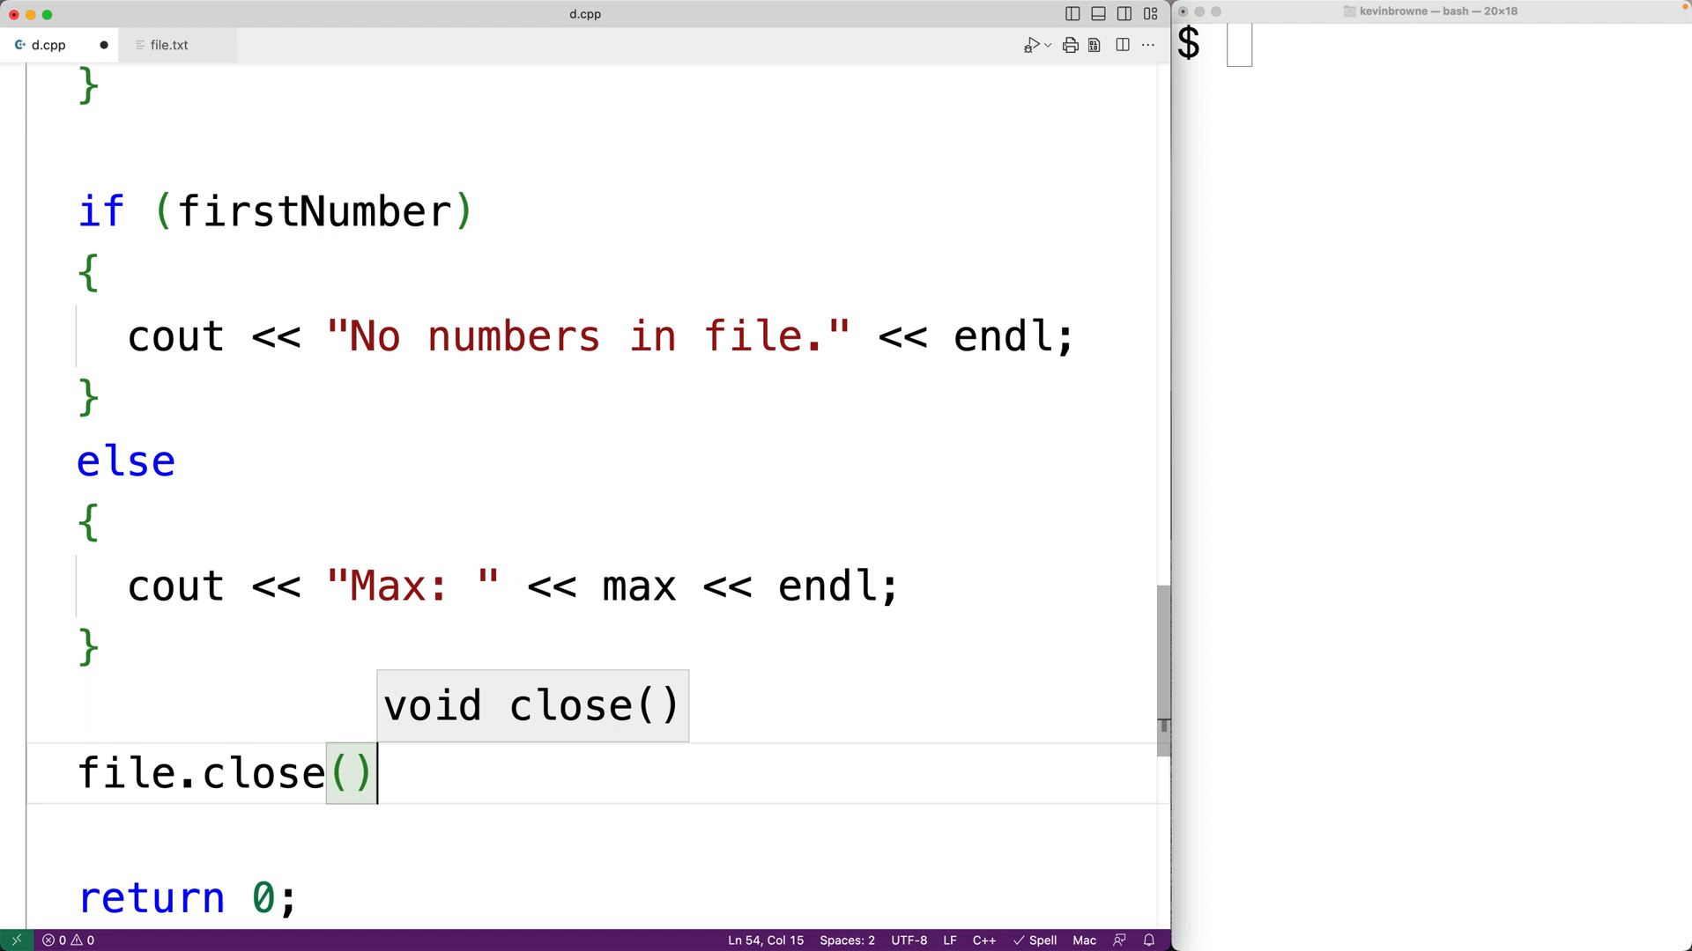
{"action": "type", "text": ";"}
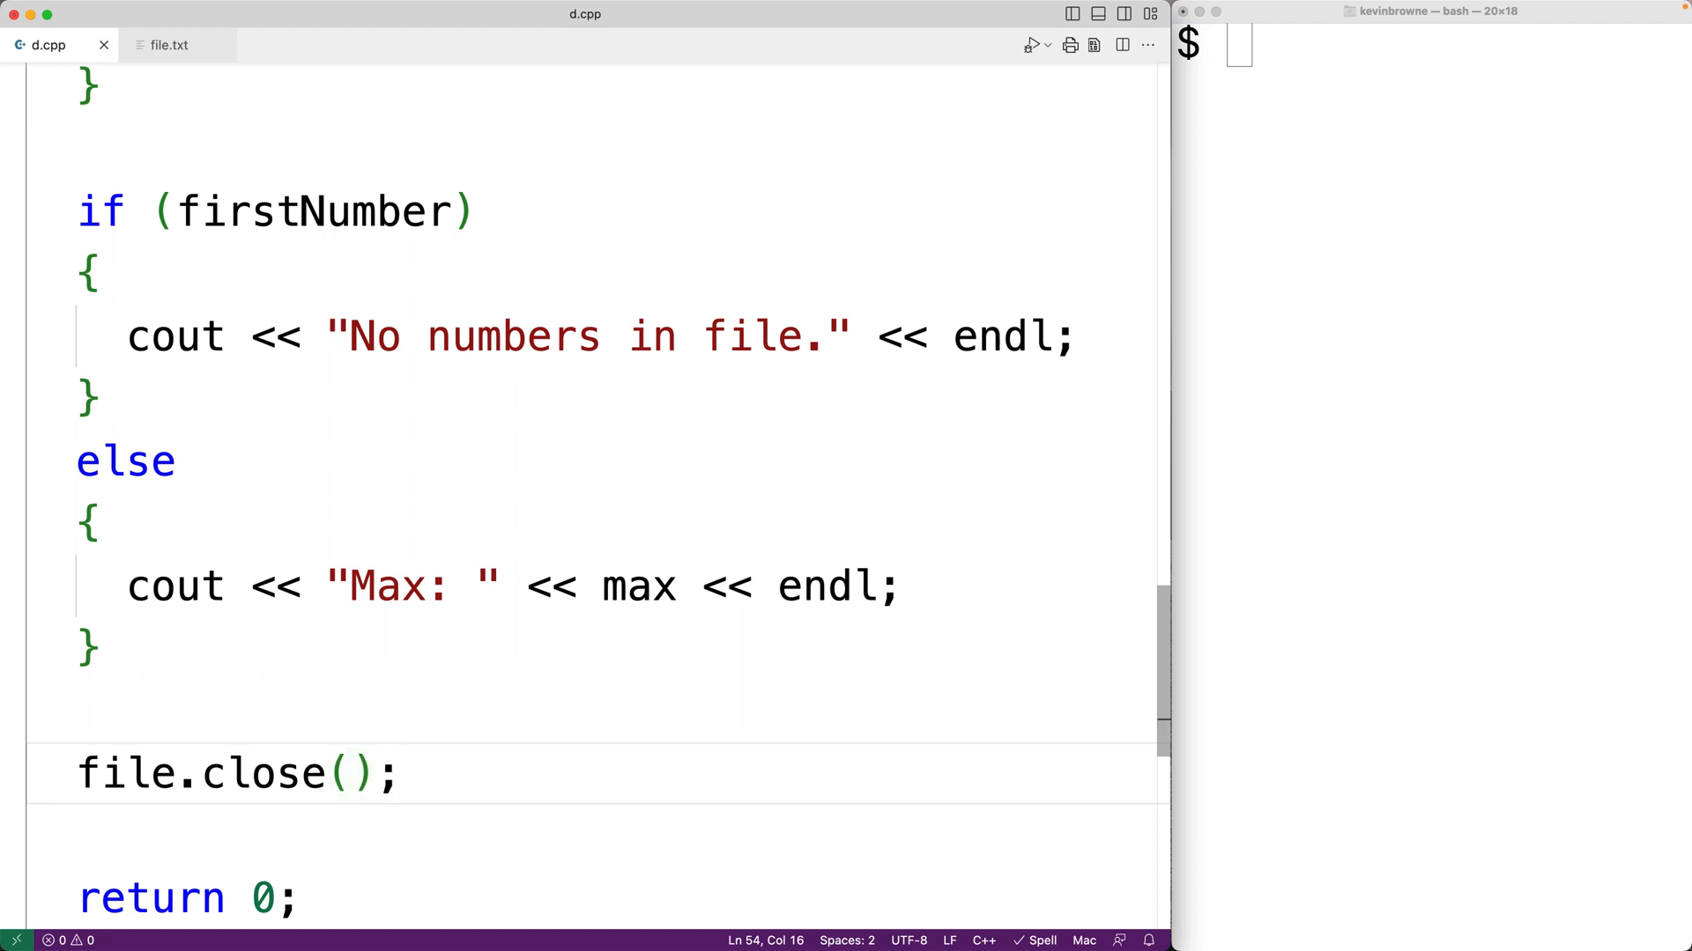
{"action": "mouse_move", "coordinate": [1410, 220]}
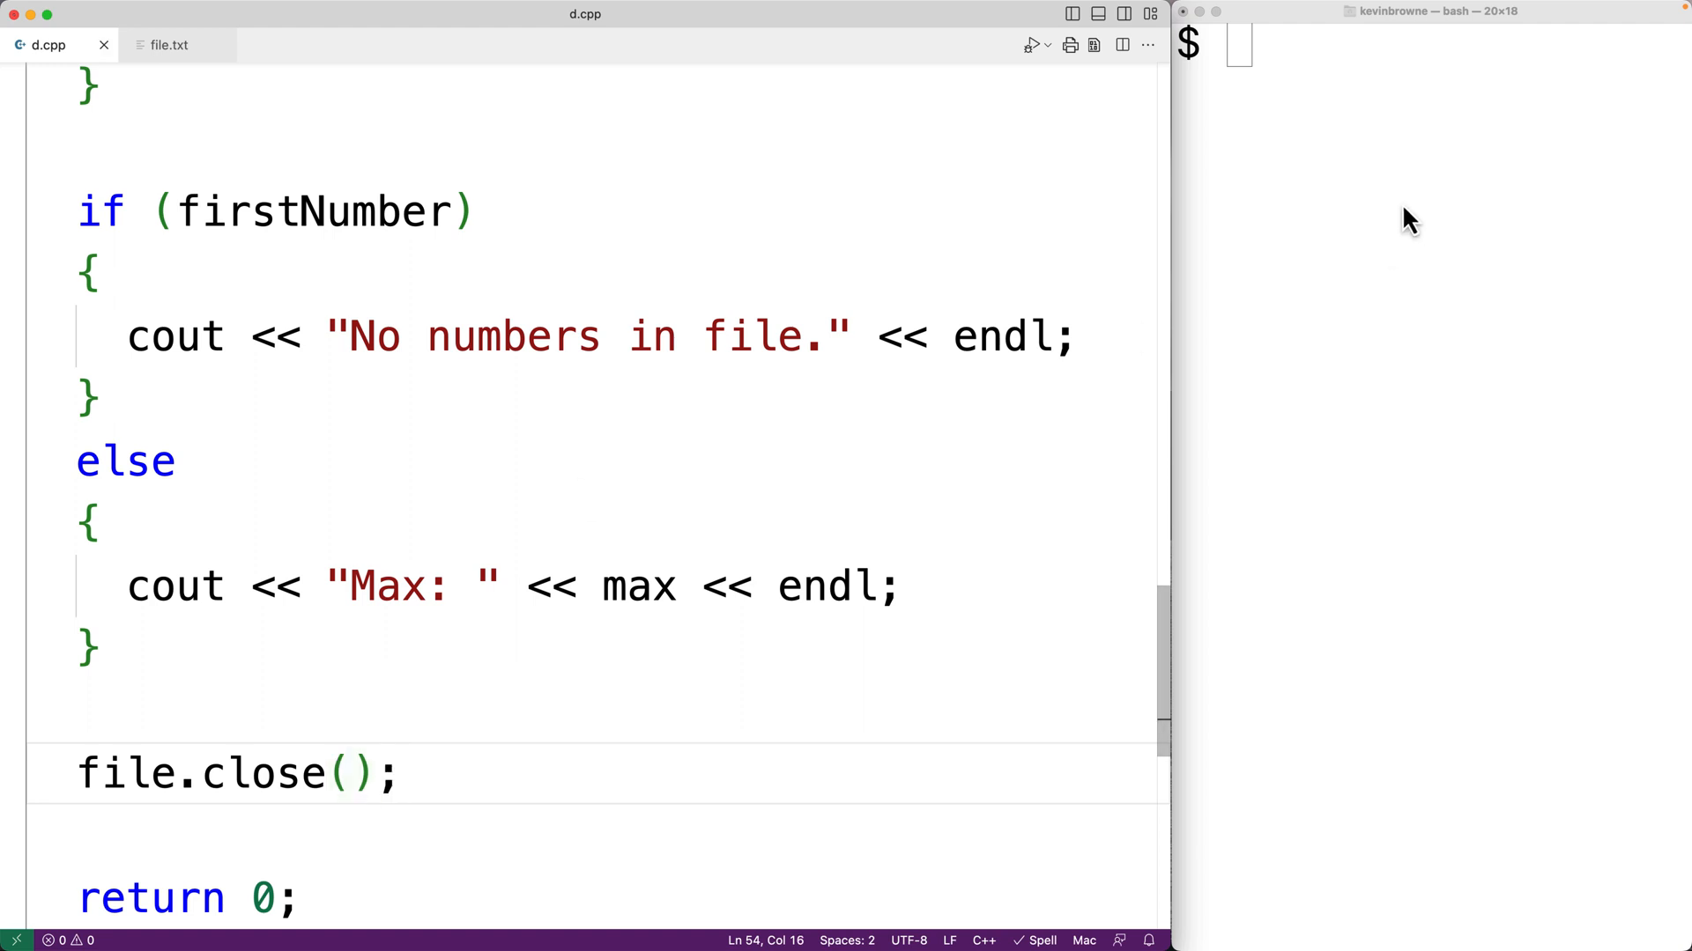
Compile d.cpp with g++, run ./d on file.txt printing Max: 9.4, then view file.txt's numbers.
{"action": "type", "text": "g++ -o d d.cpp"}
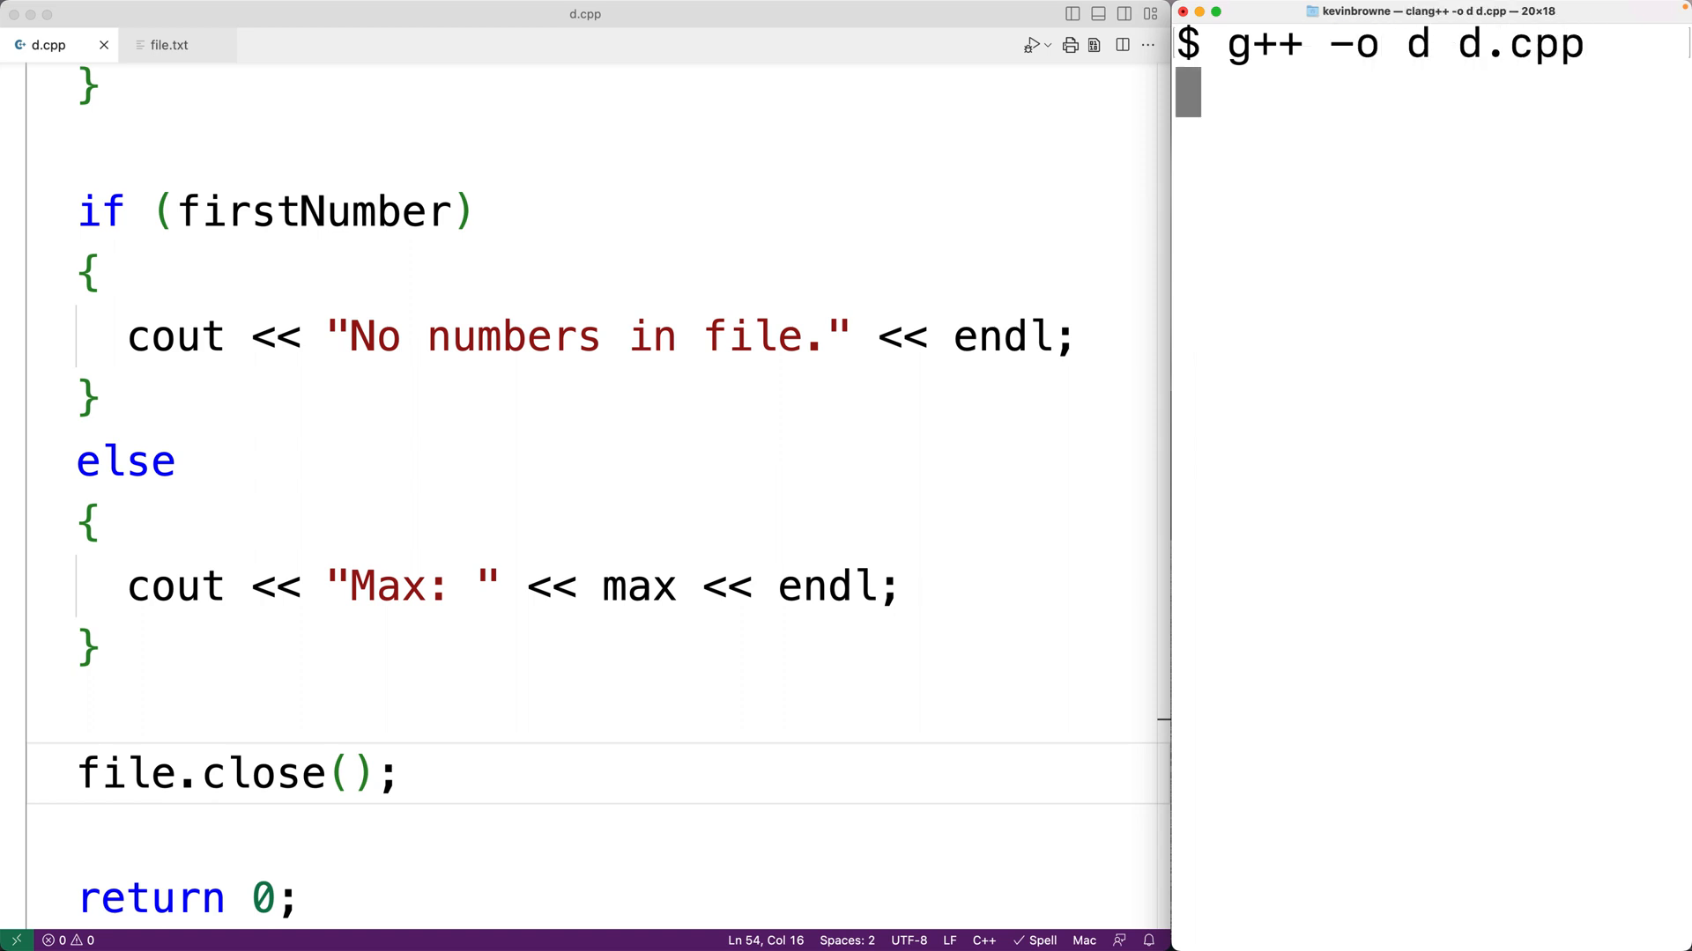
{"action": "type", "text": "./"}
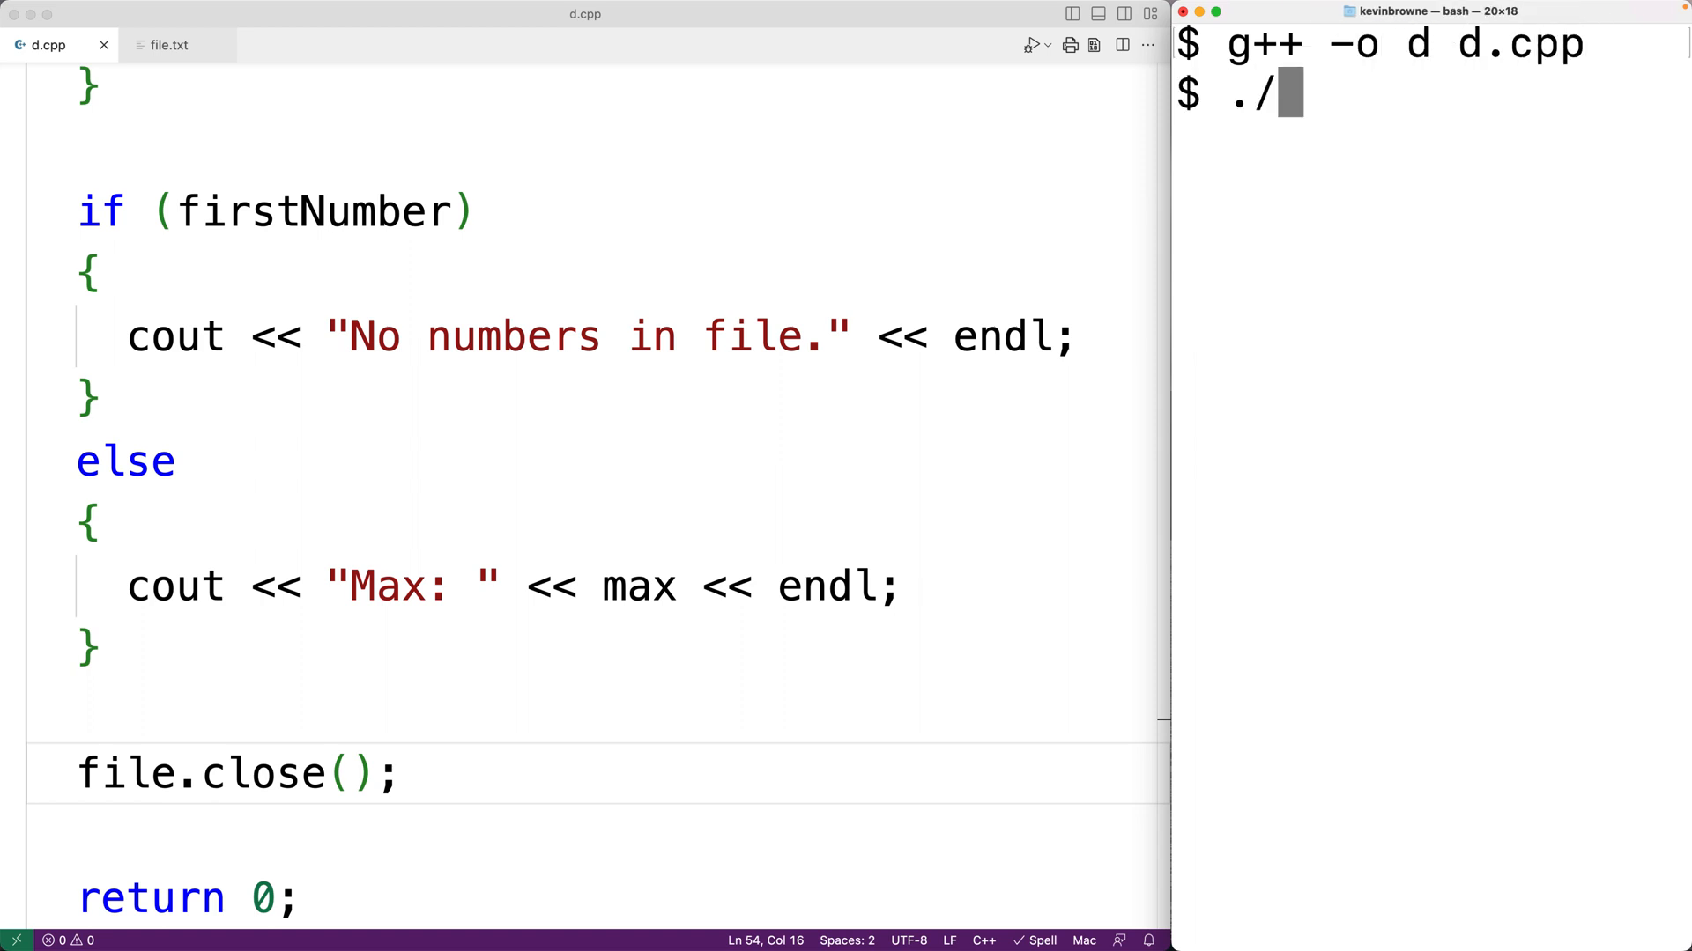
{"action": "key", "text": "Enter"}
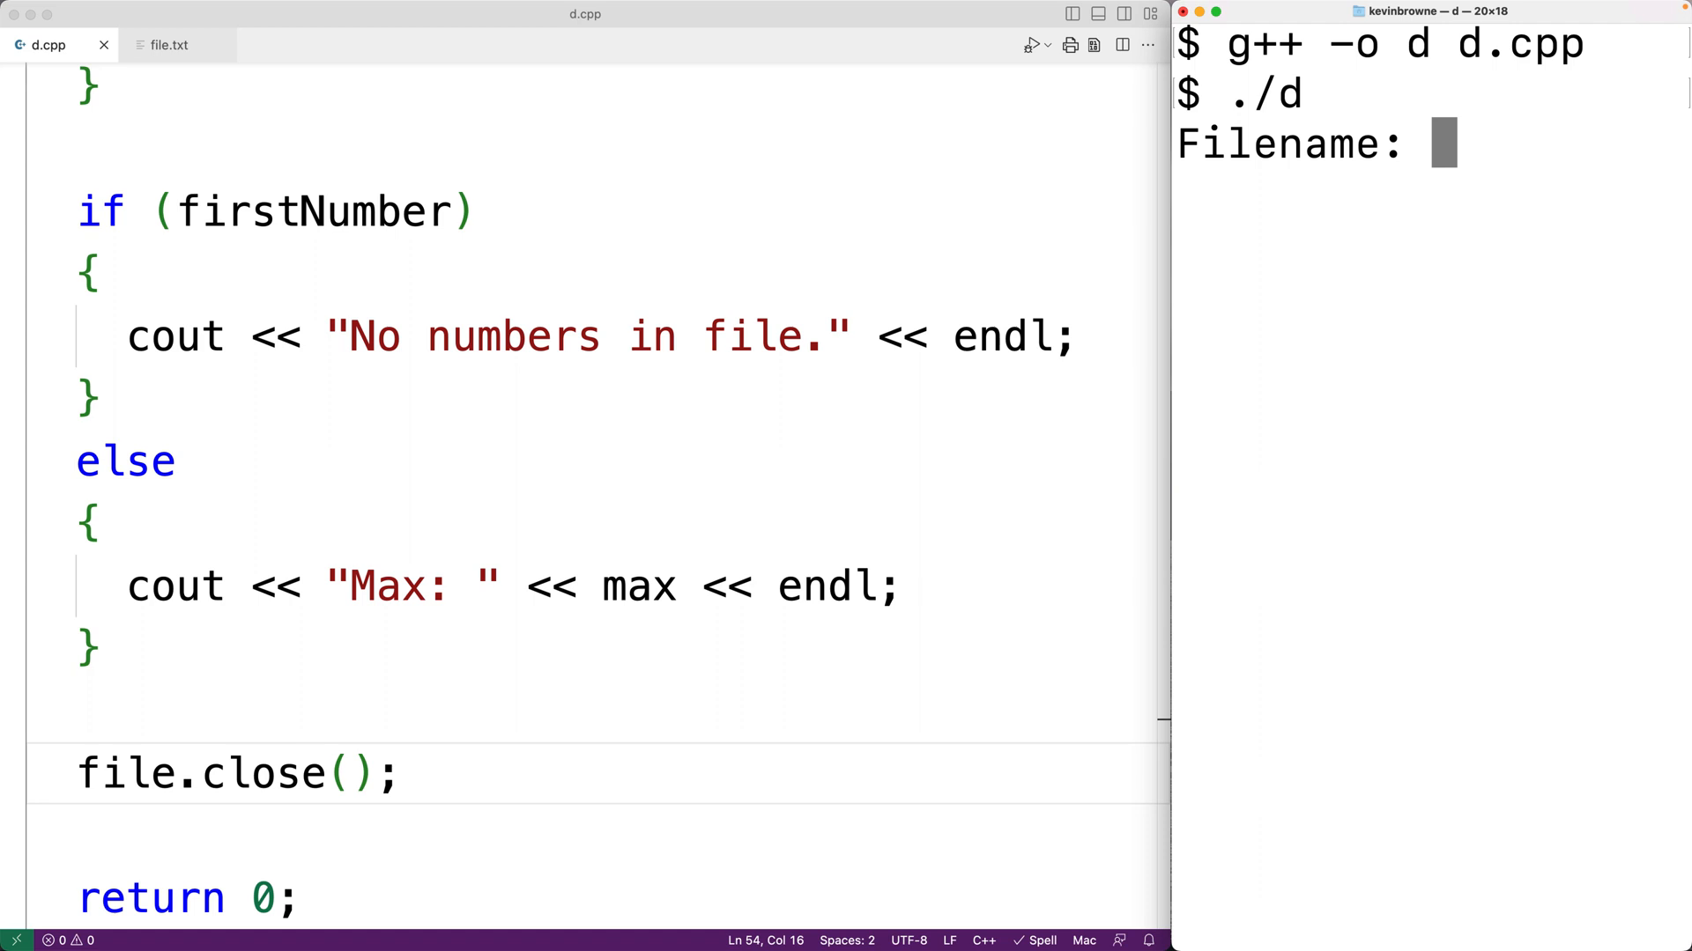
{"action": "type", "text": "file.txt"}
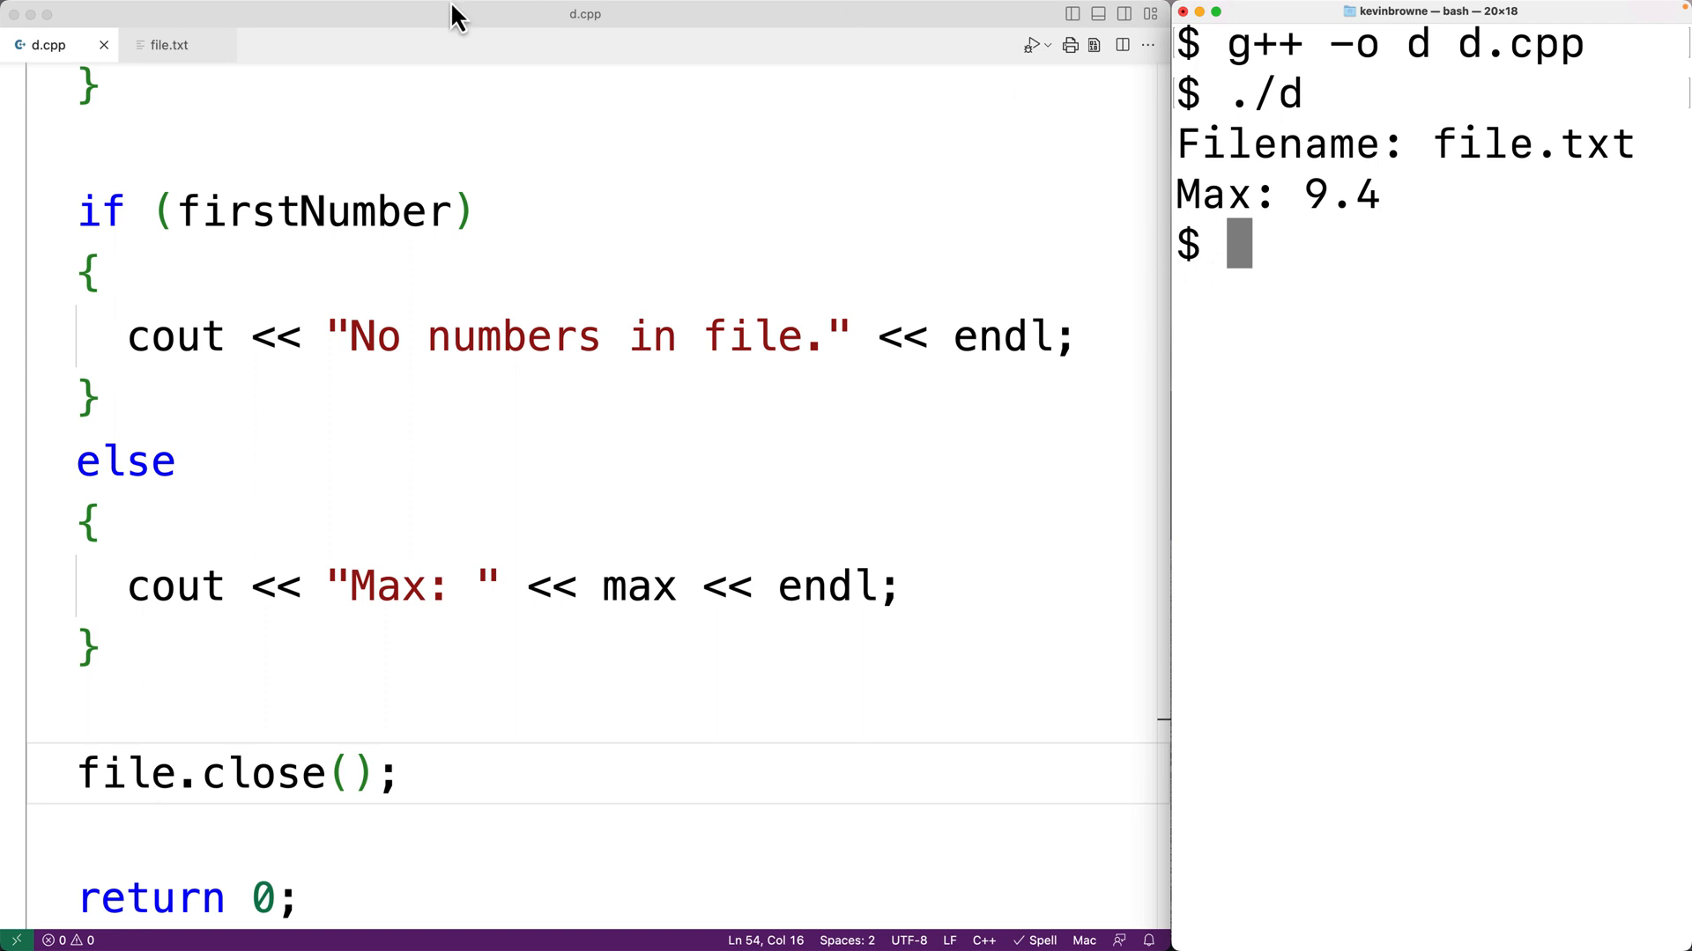
{"action": "left_click", "coordinate": [169, 44]}
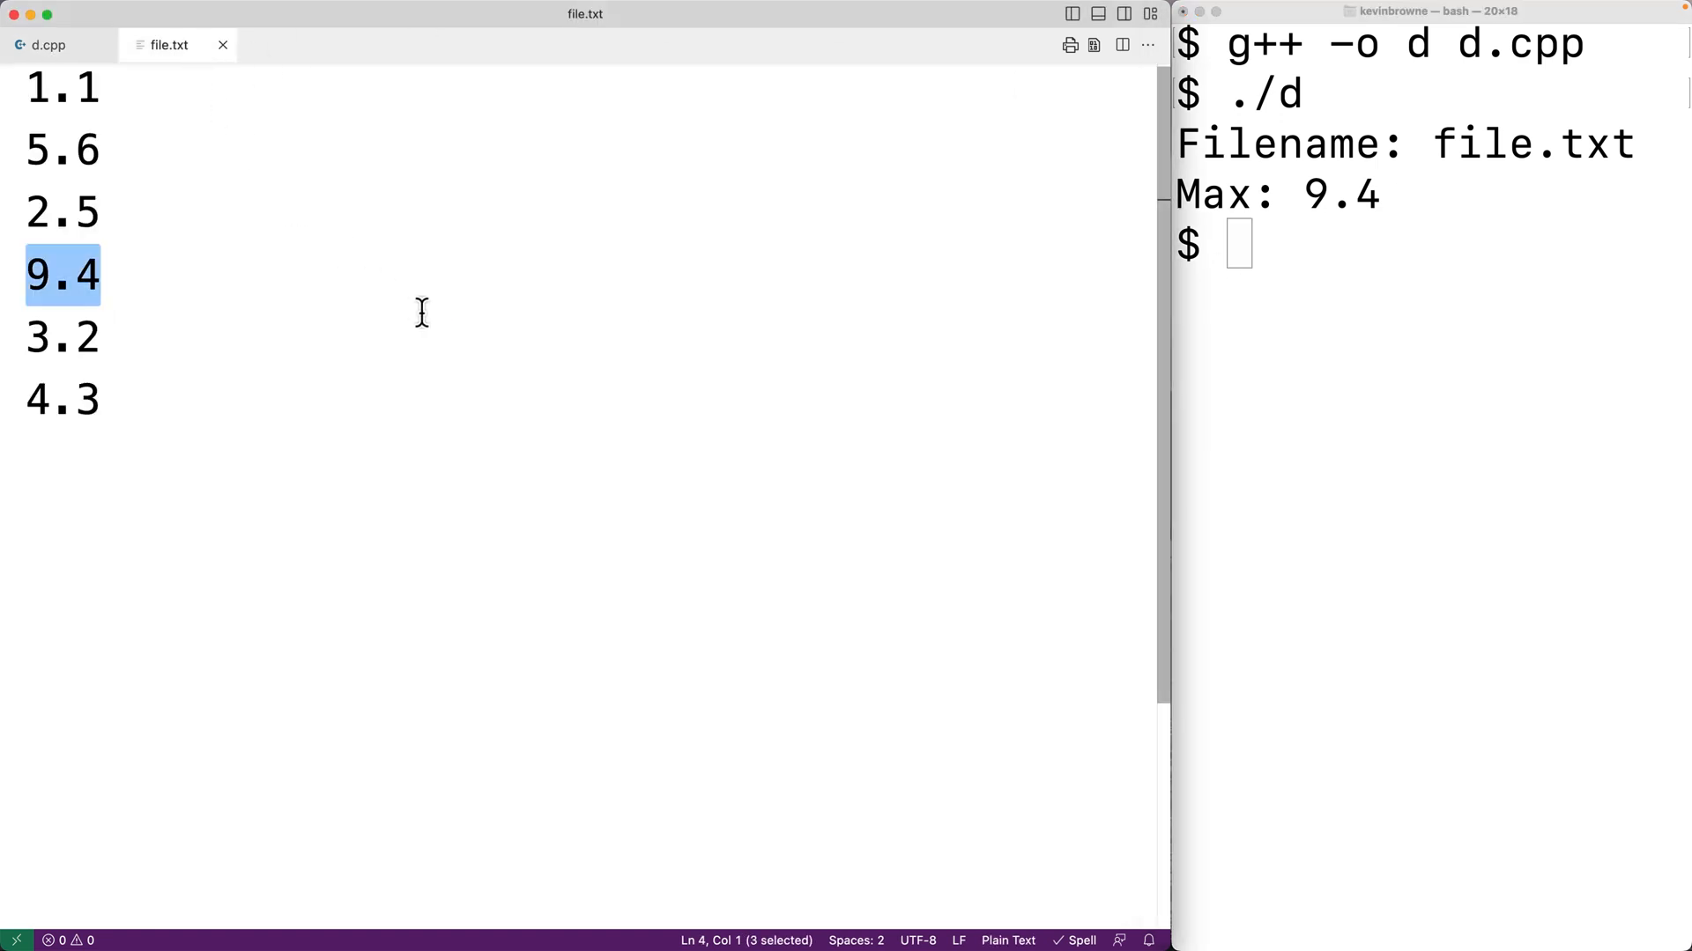